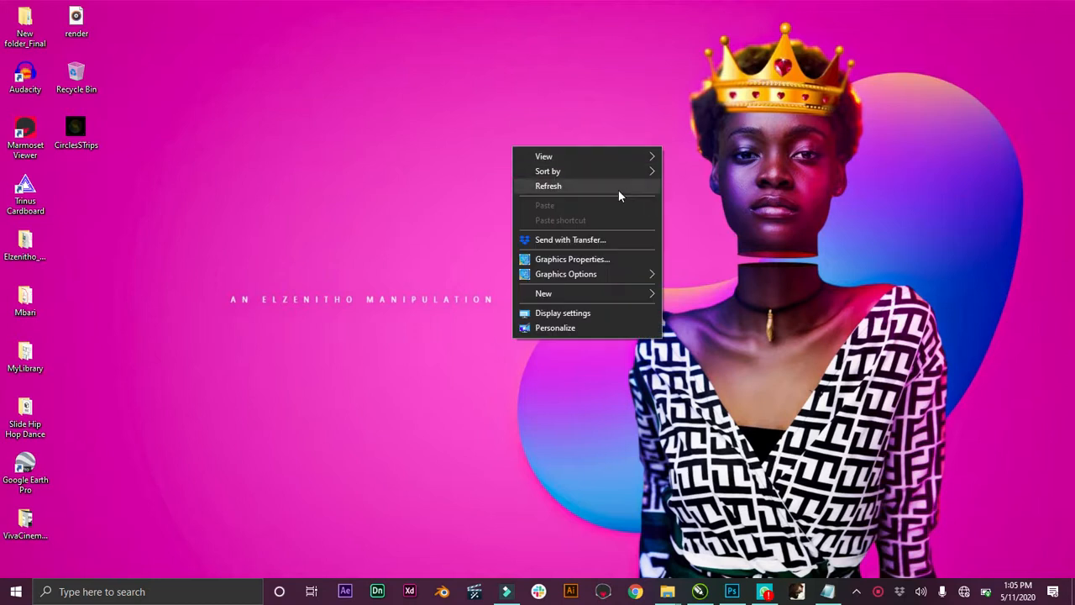
Refresh the desktop and bring the CorelDRAW 2019 window forward.
click(549, 186)
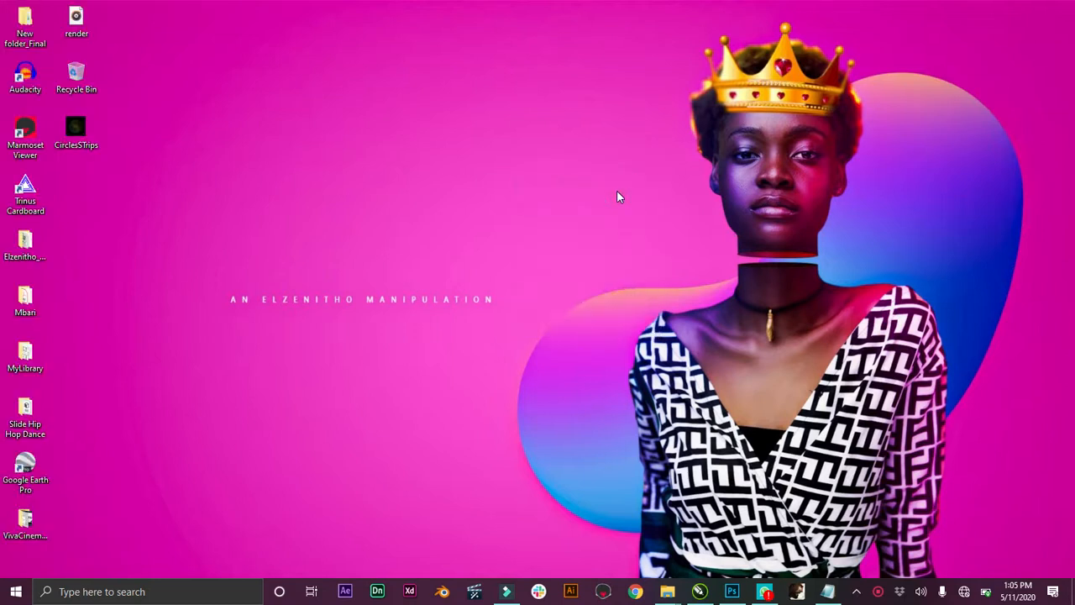
right_click(620, 197)
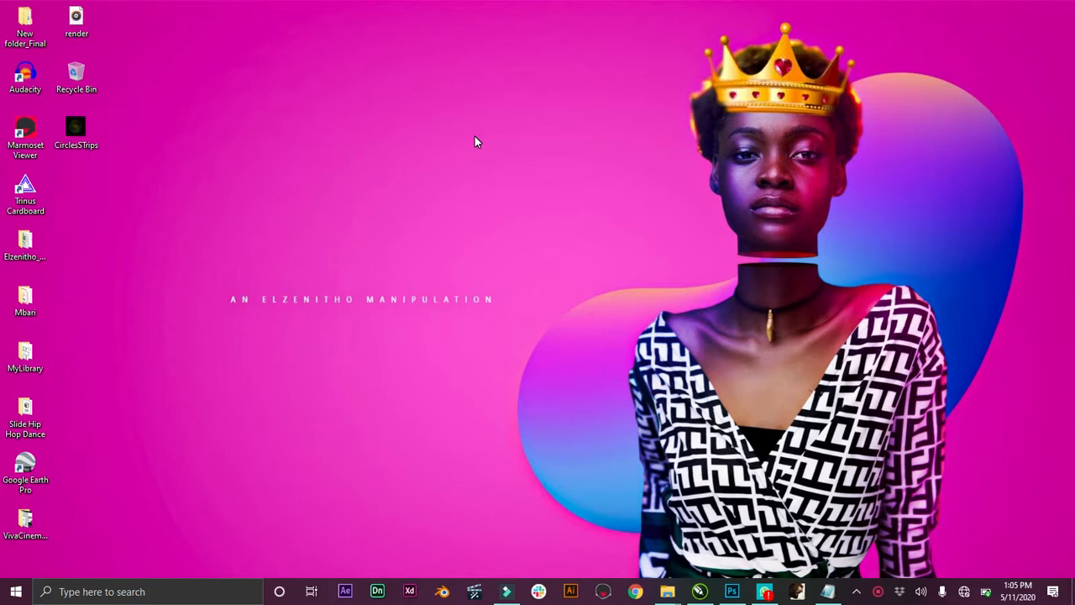
mouse_move(731, 343)
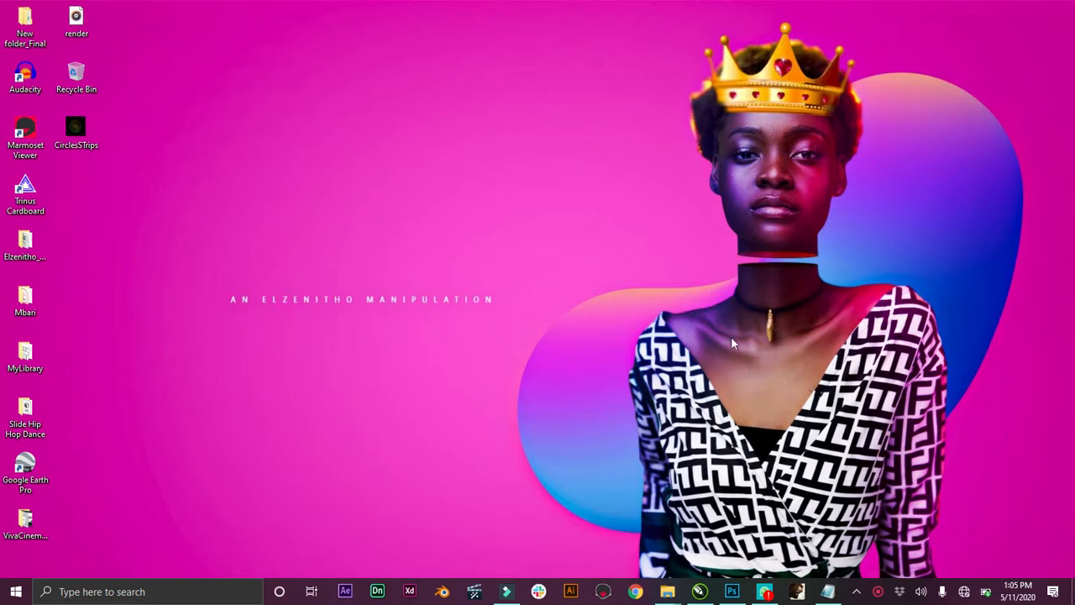
click(700, 591)
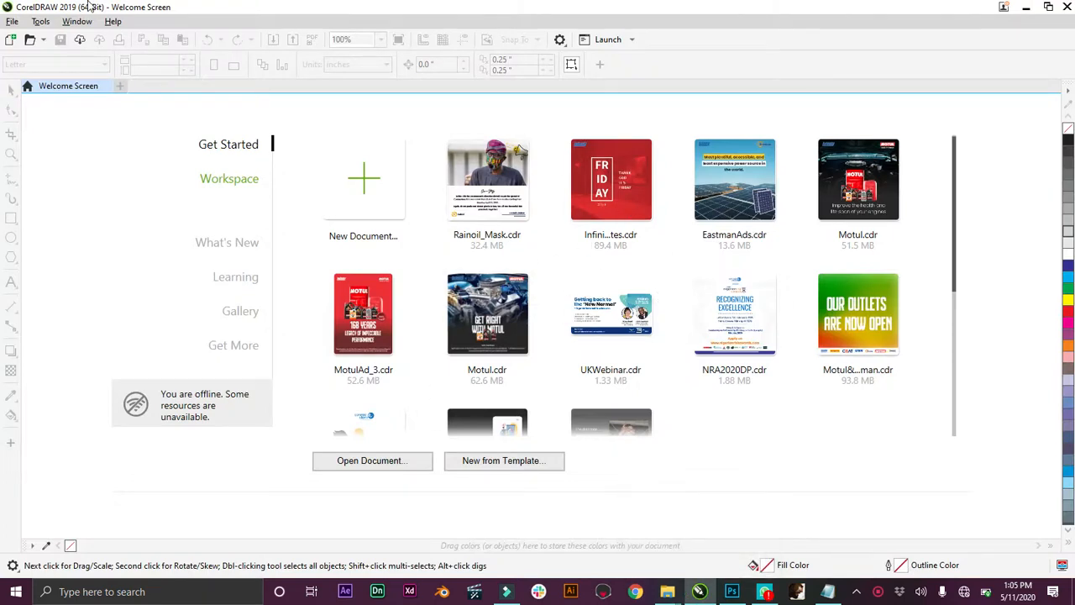
mouse_move(150, 93)
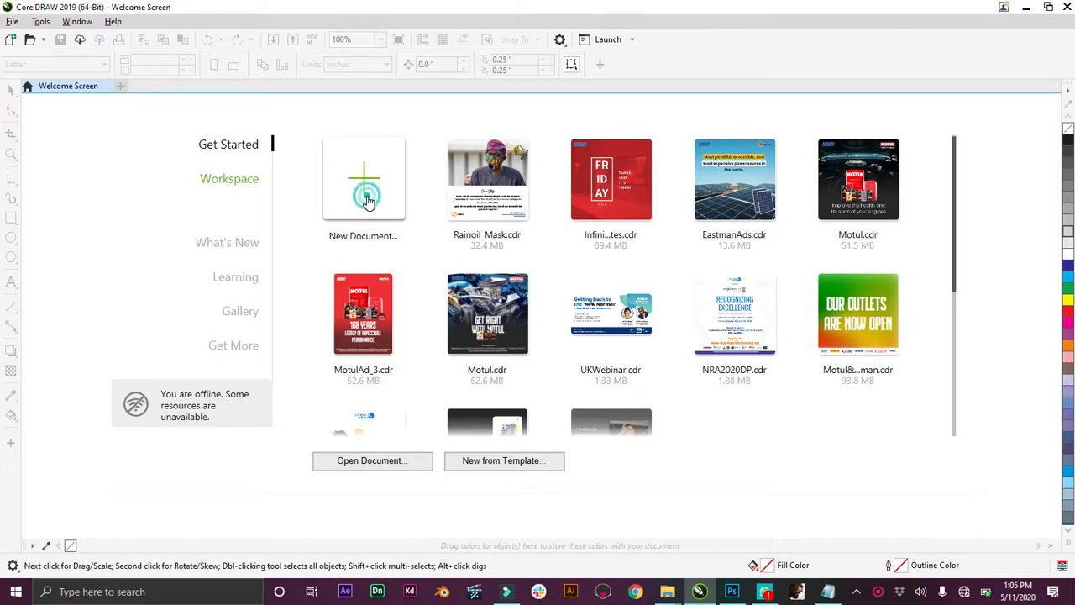
Create a new 300 × 300 mm document named 'Quote Design'.
click(364, 178)
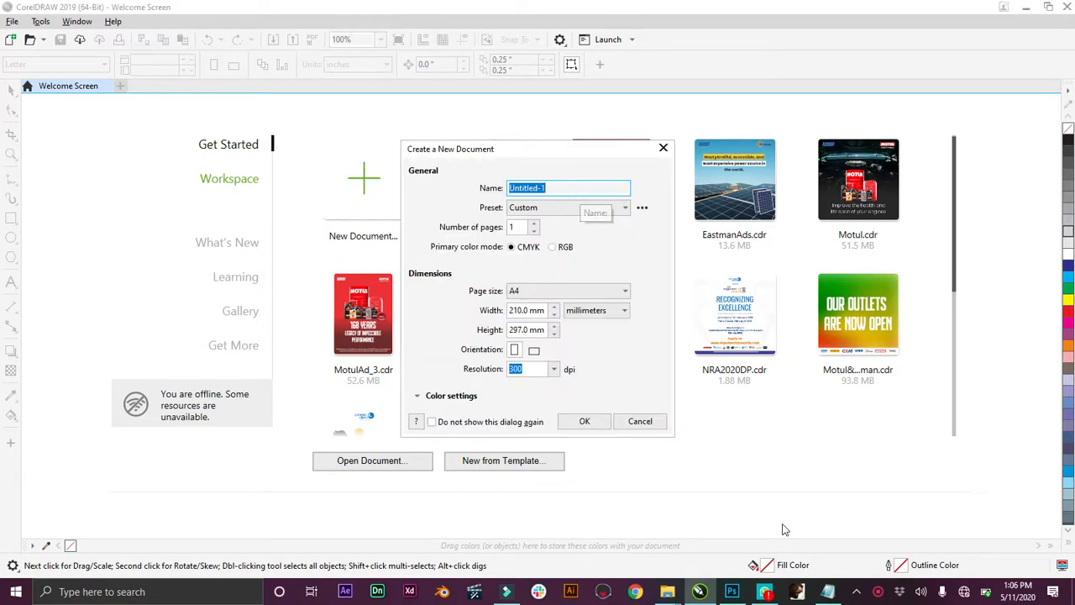
text(Quote Desig)
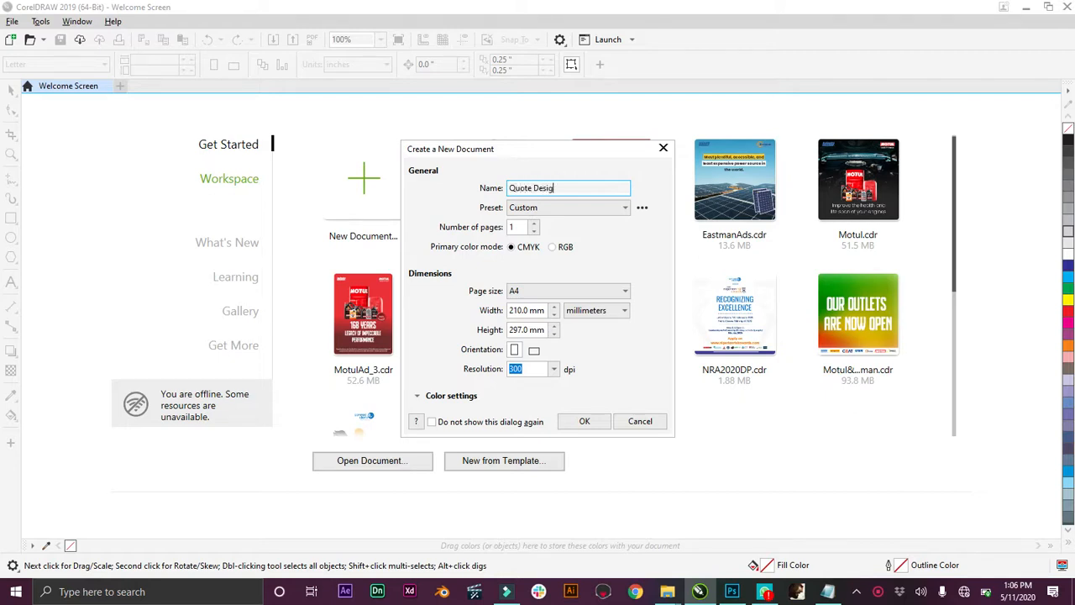
click(525, 310)
text(300)
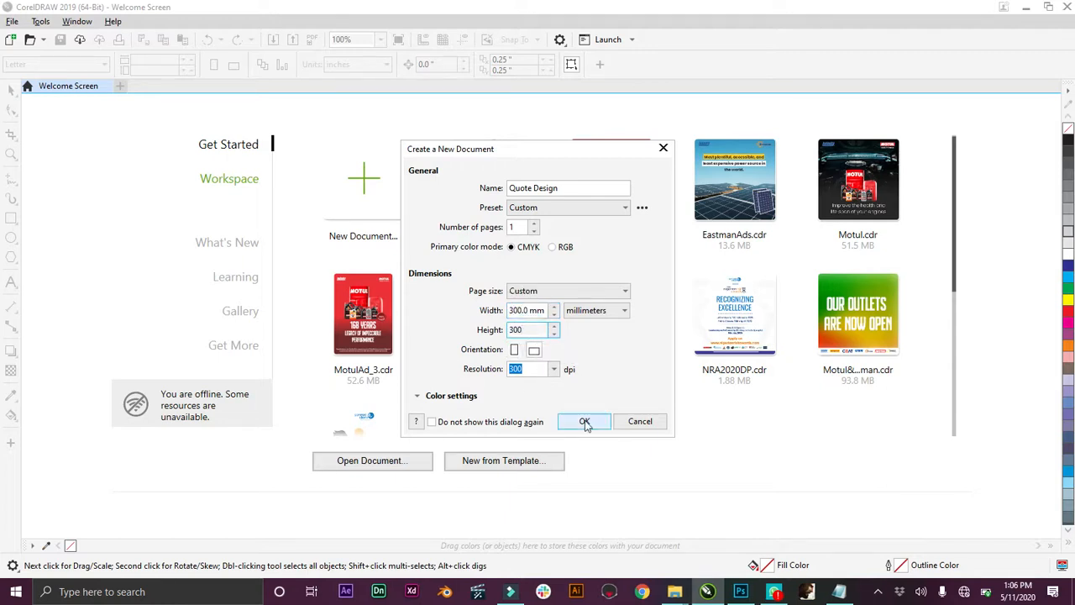
mouse_move(592, 427)
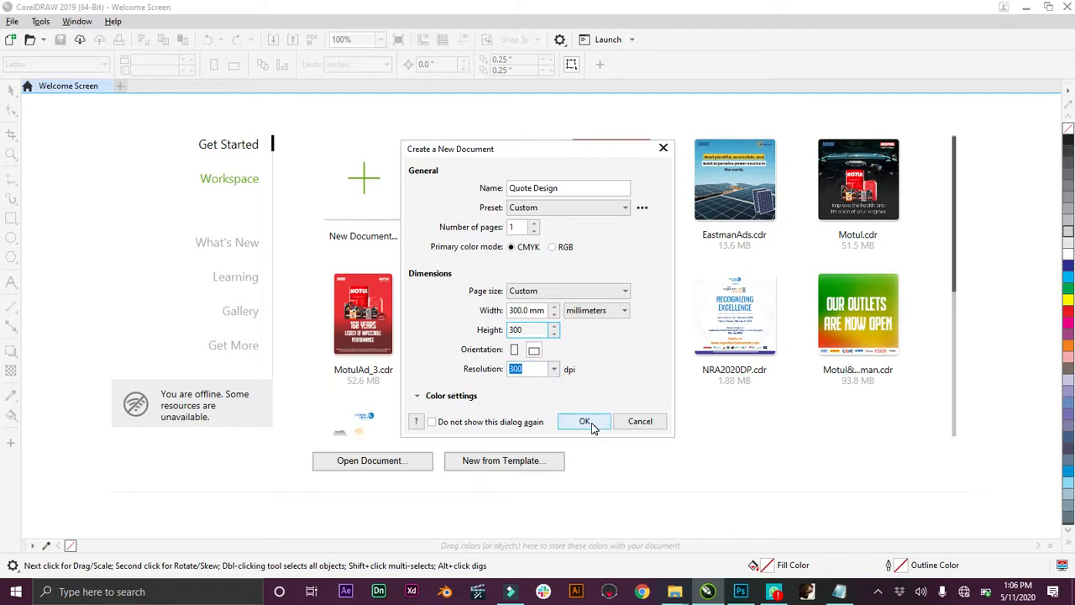
click(585, 421)
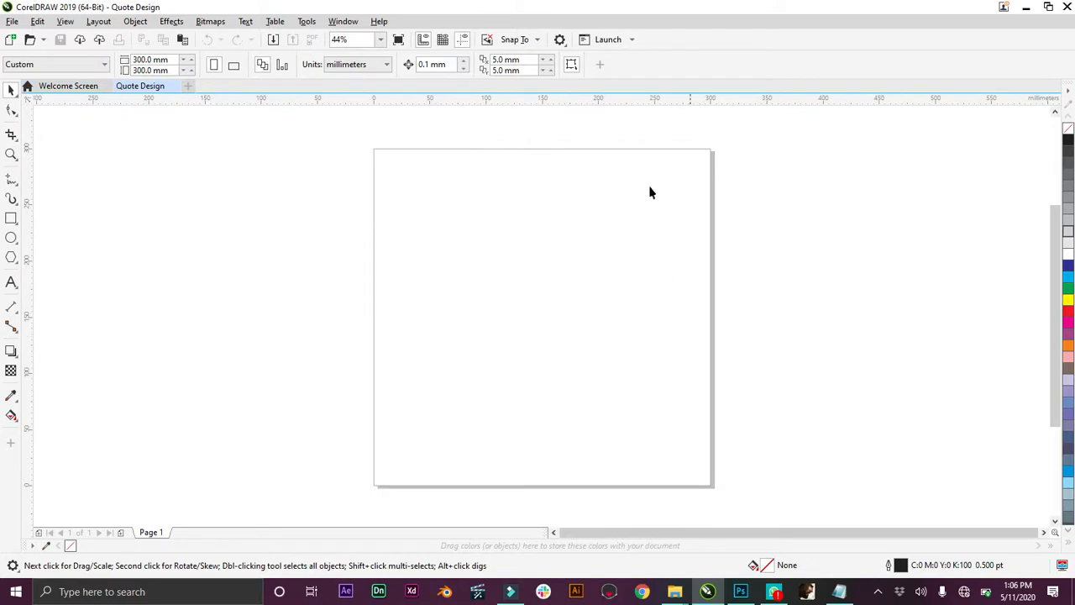
mouse_move(570, 266)
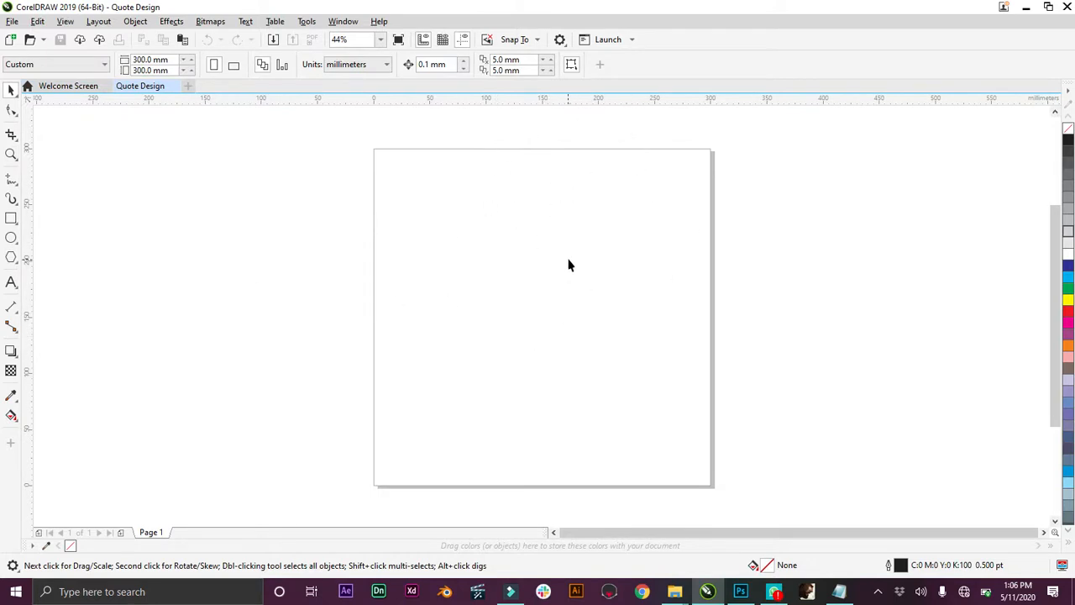
mouse_move(218, 395)
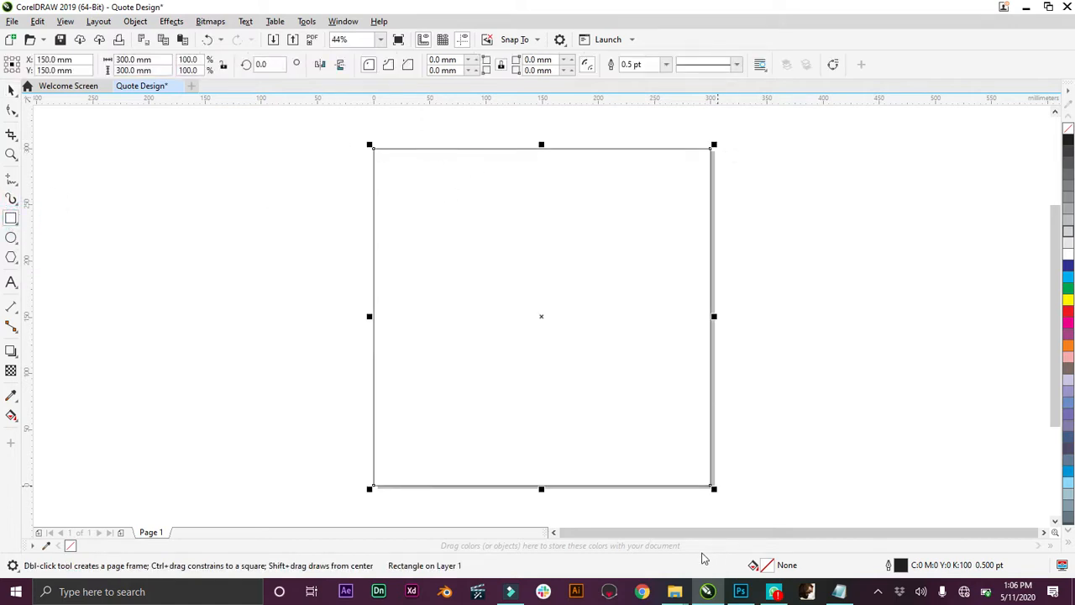
mouse_move(713, 148)
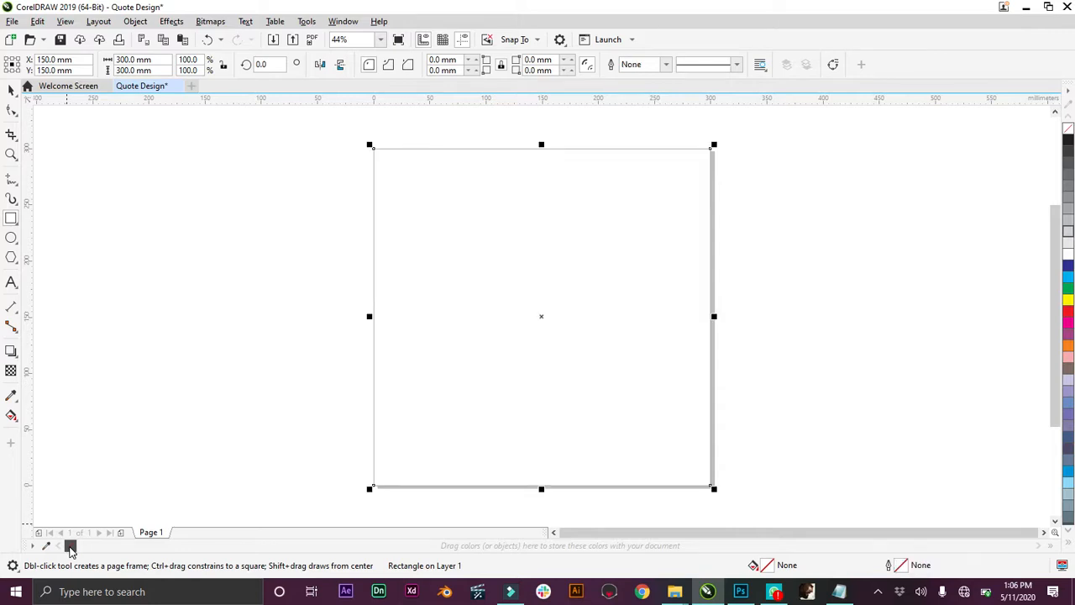
Remove the outline from the page-sized frame rectangle.
click(163, 144)
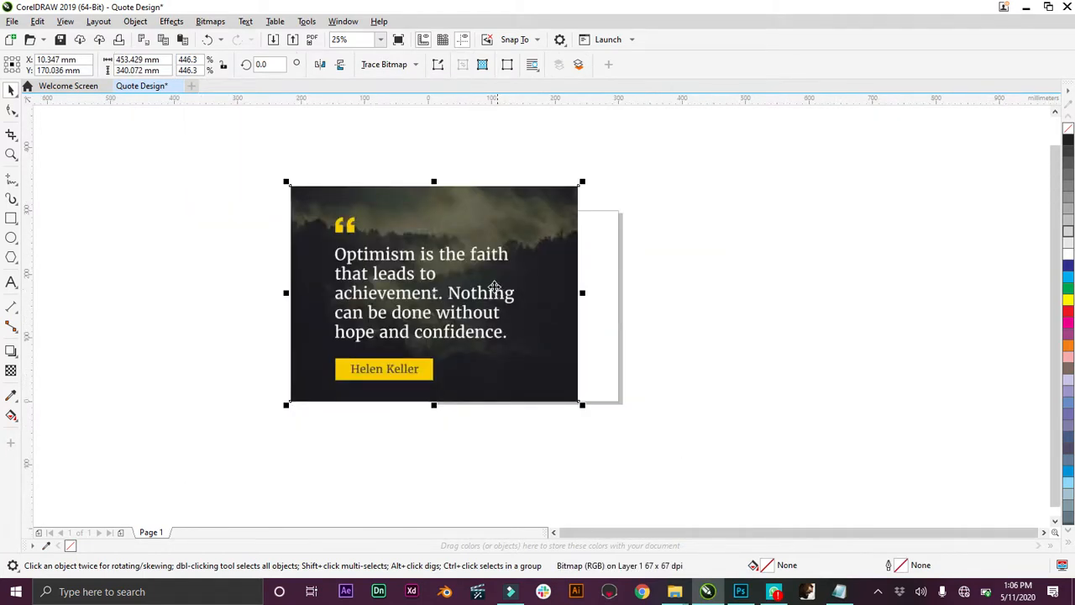
Move the imported Helen Keller reference image to the right of the page.
drag(435, 293, 785, 304)
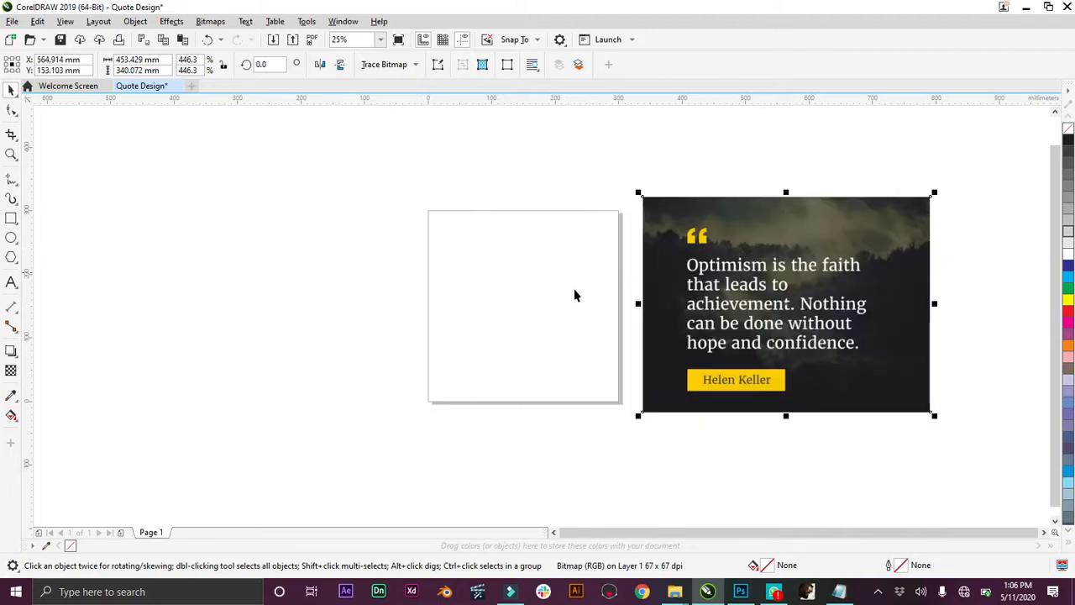
mouse_move(496, 324)
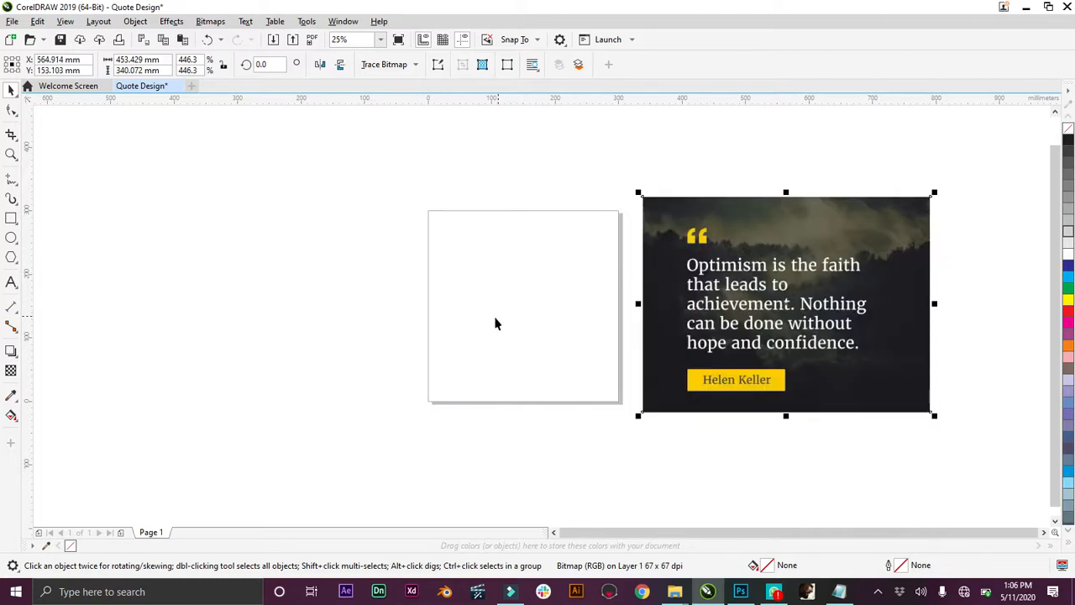
mouse_move(880, 233)
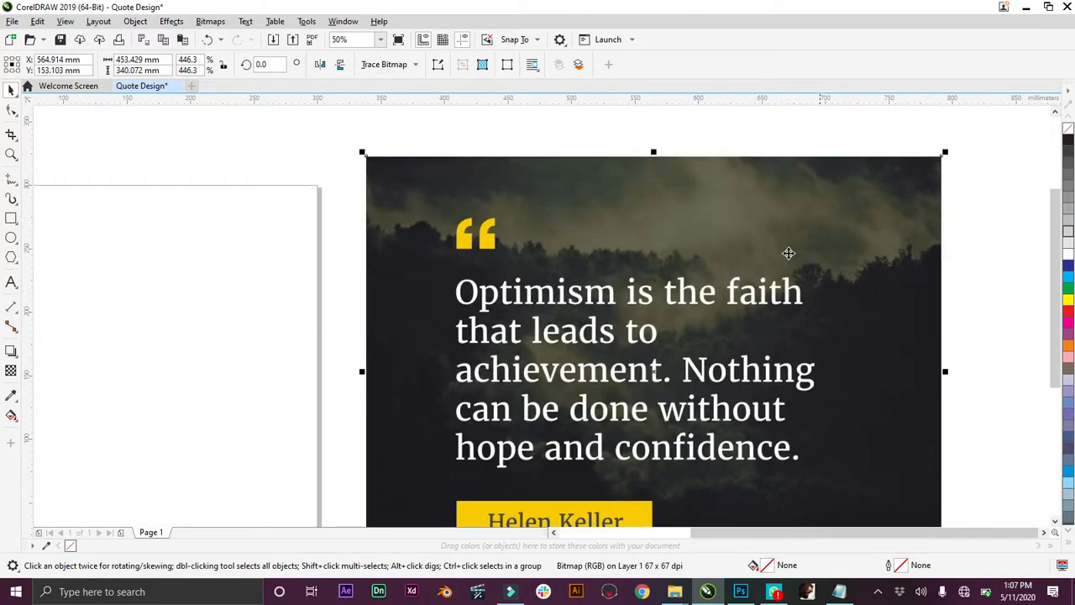
mouse_move(739, 243)
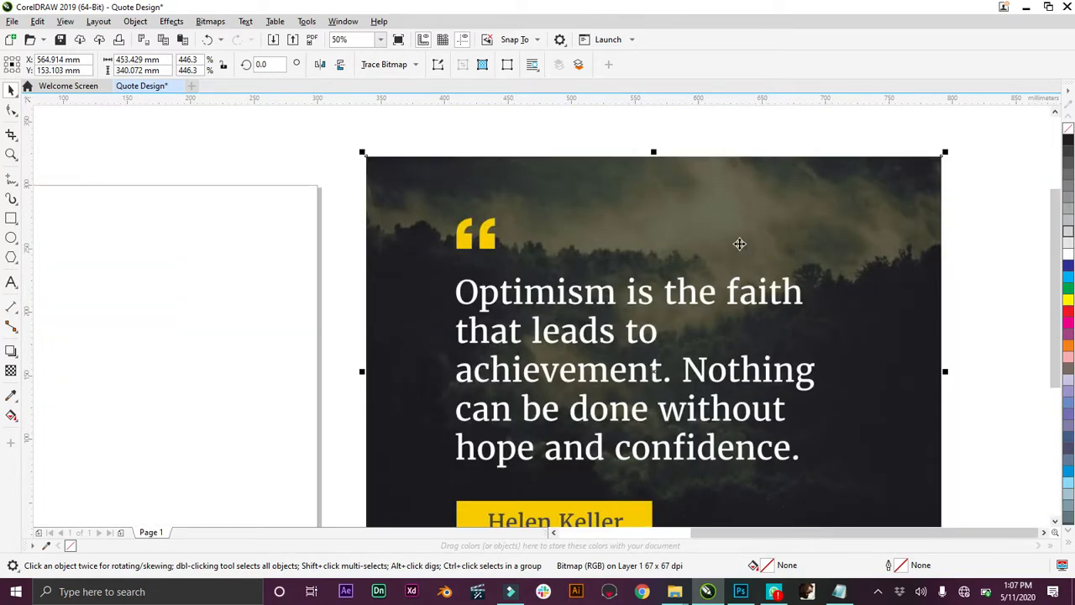
mouse_move(915, 227)
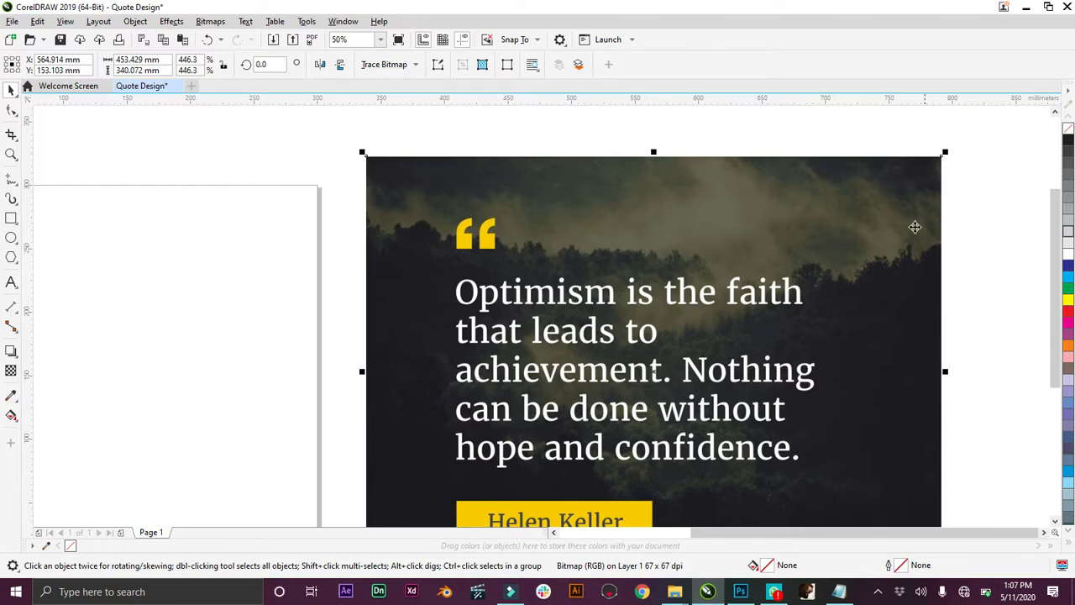
mouse_move(853, 343)
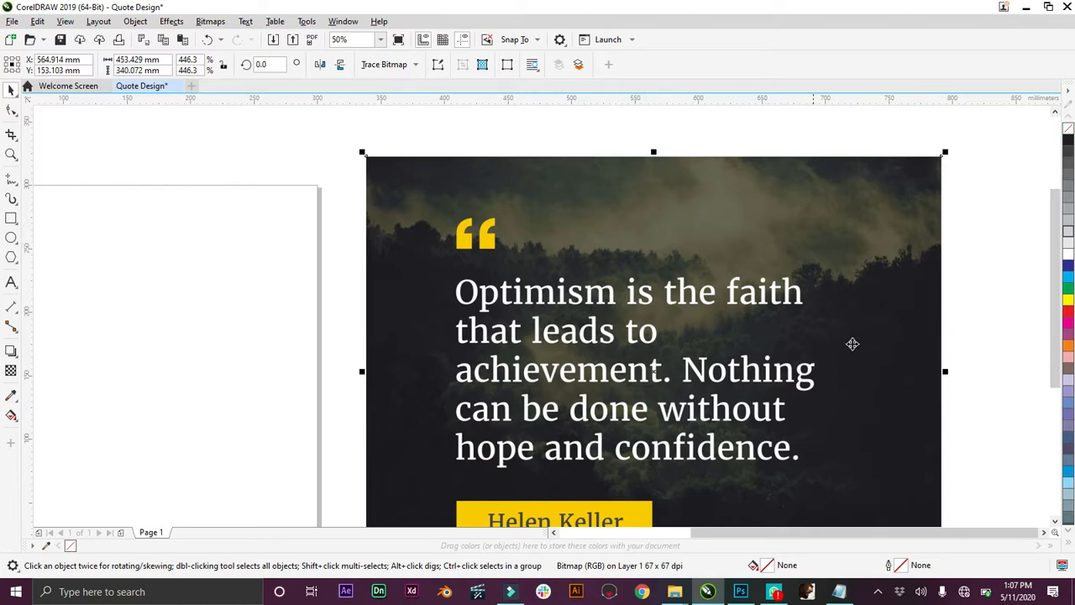
mouse_move(518, 333)
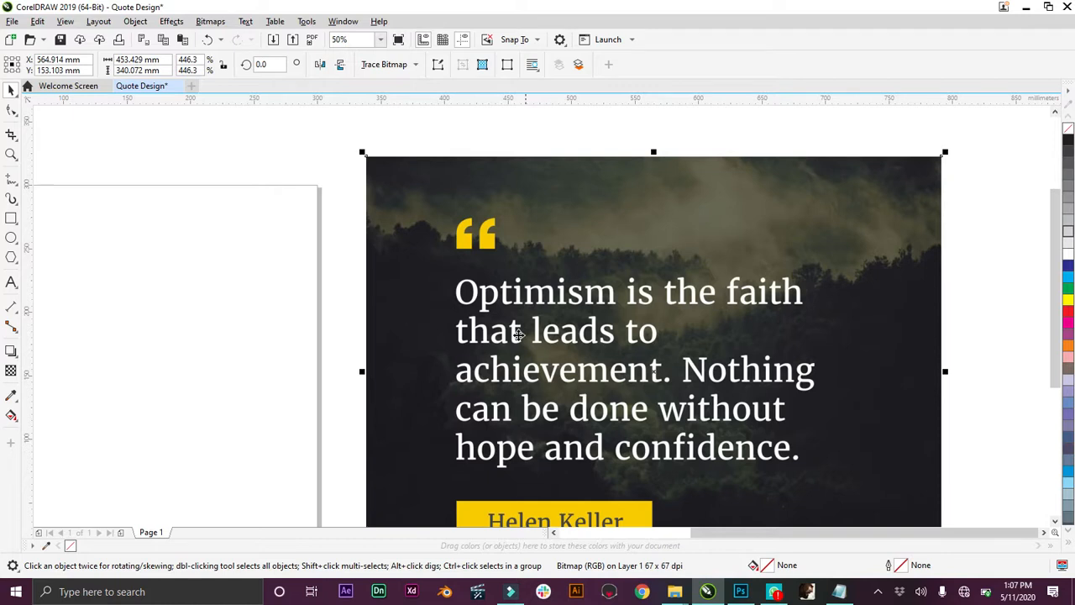
mouse_move(477, 242)
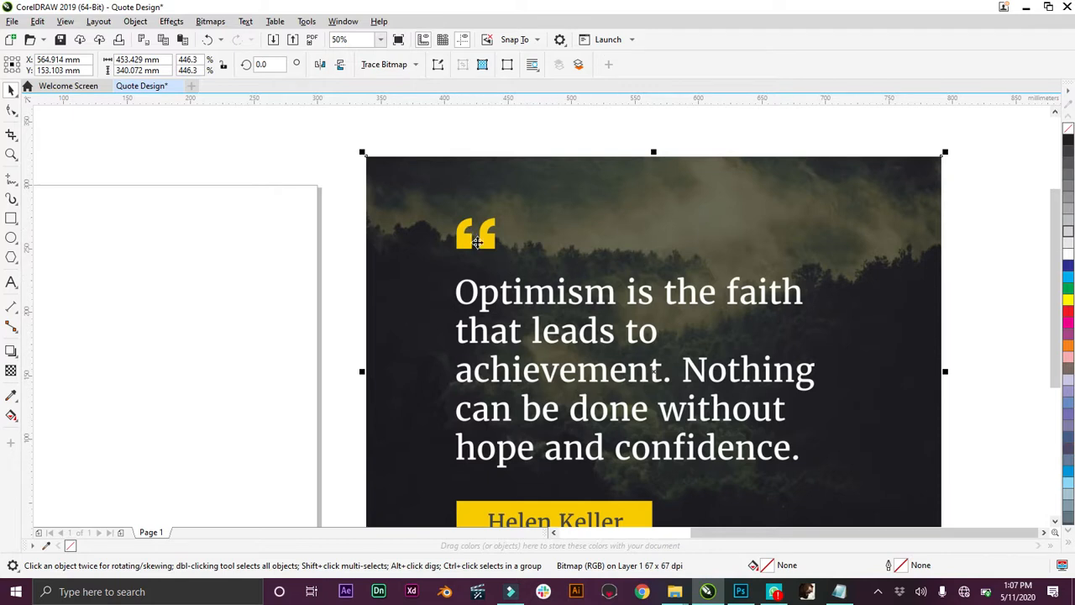
mouse_move(378, 53)
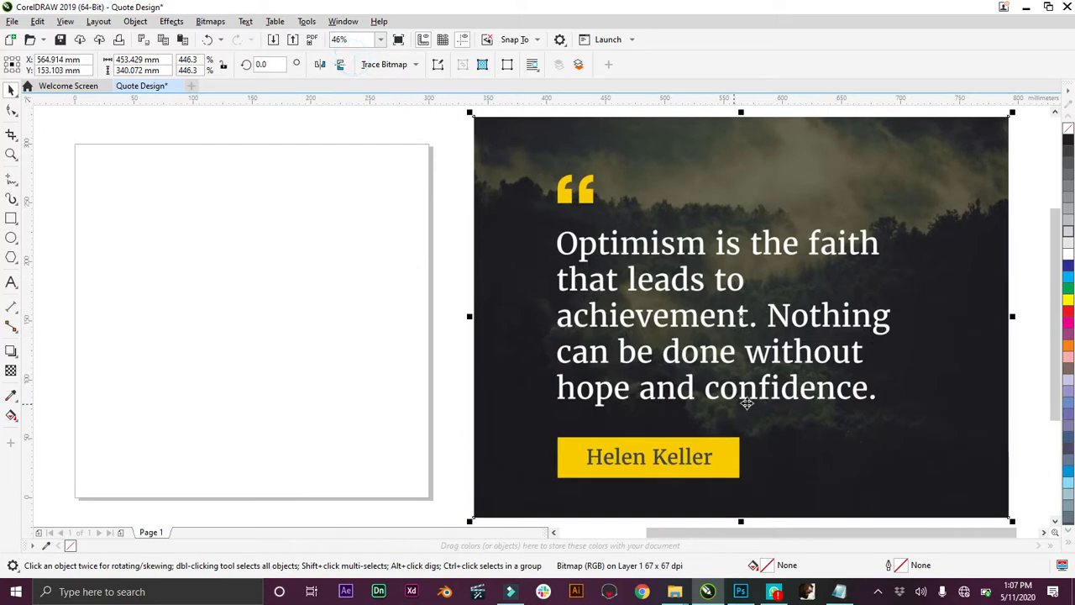
mouse_move(1024, 476)
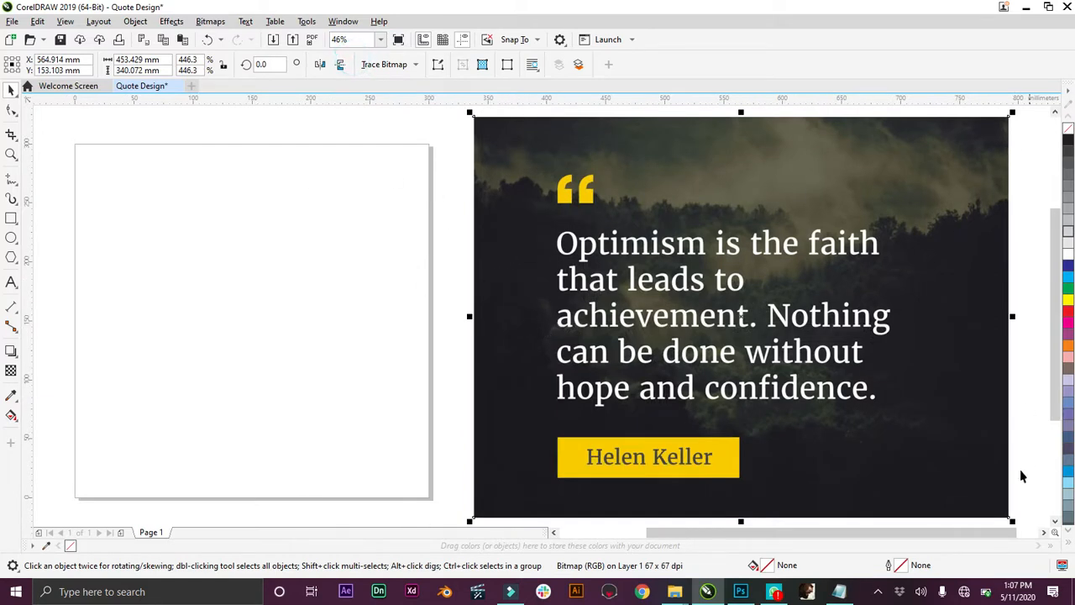
mouse_move(1013, 177)
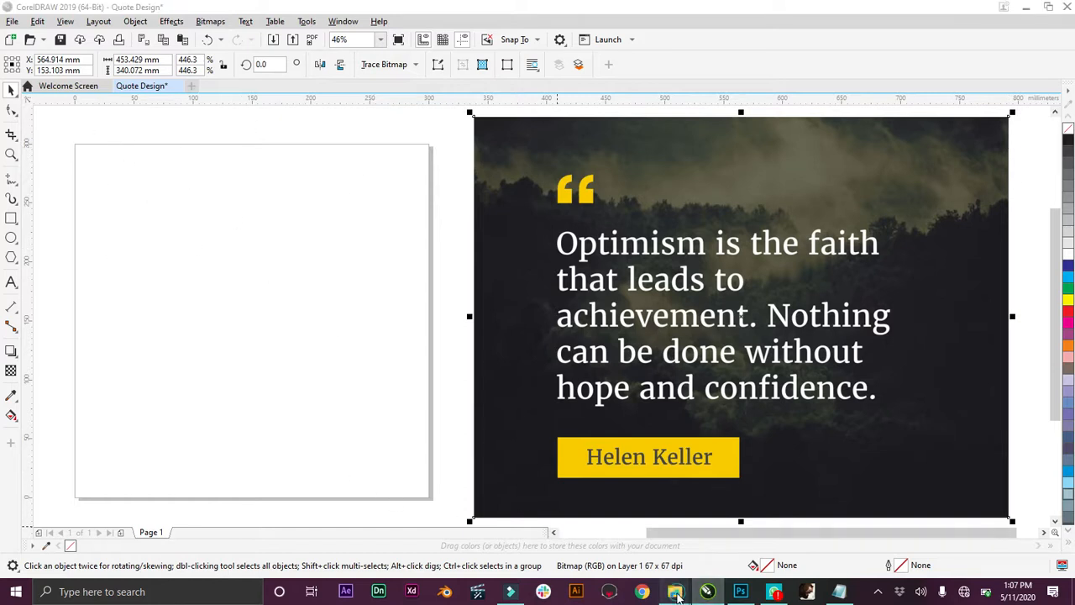
Begin the artistic text 'Optimism is the faith that leads to…', fixing a typo.
click(741, 316)
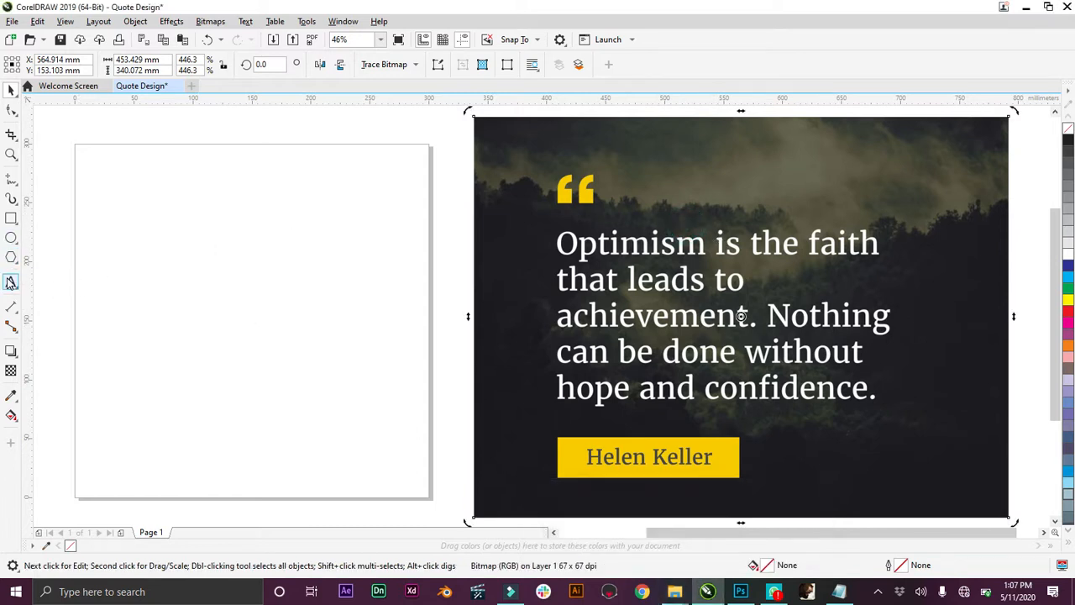
click(12, 281)
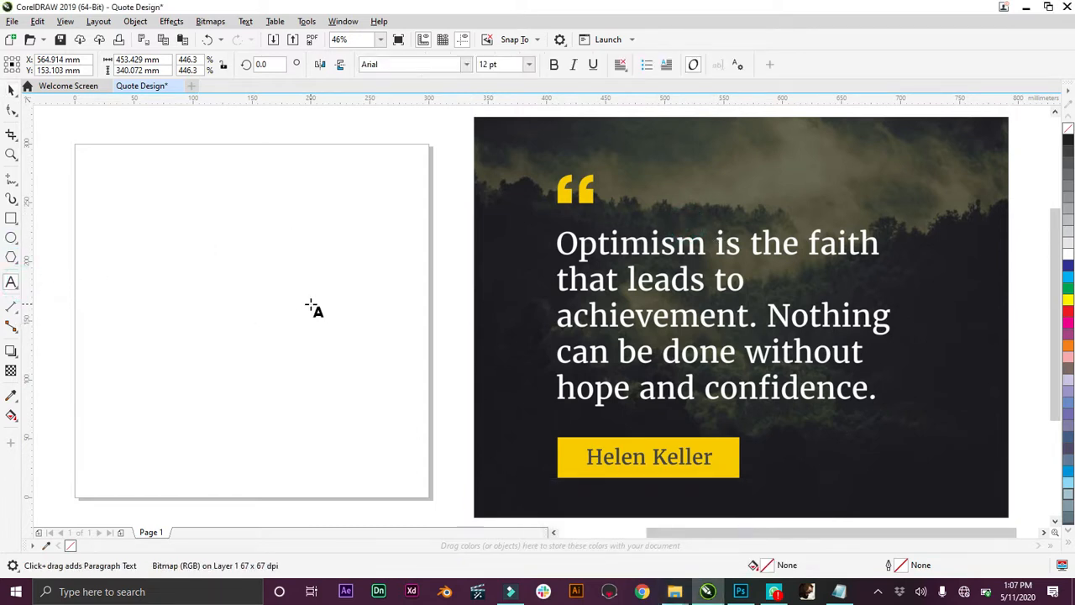
text(Op)
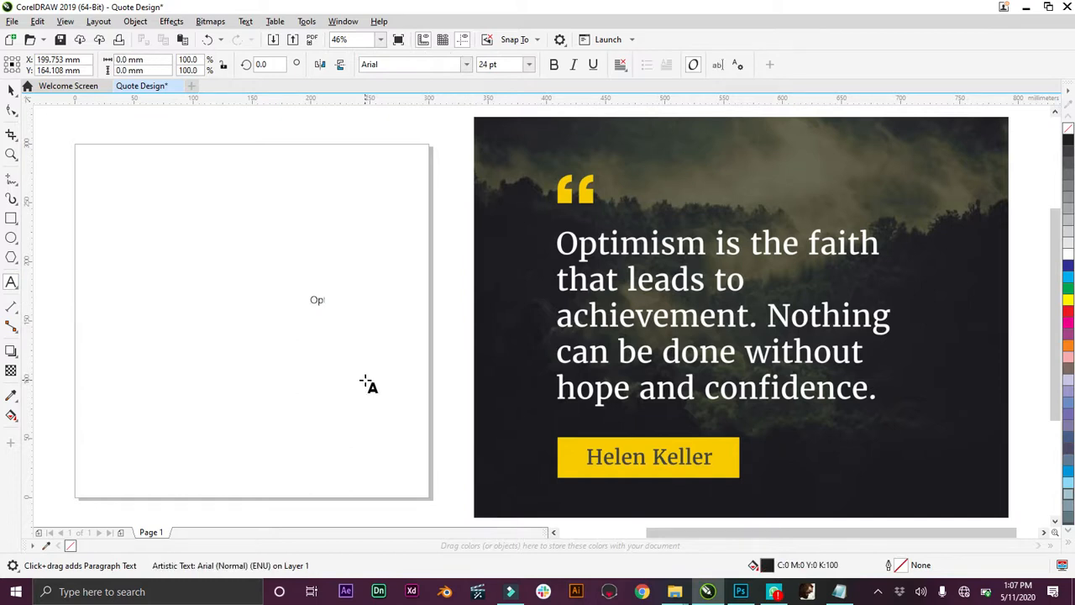
text(imism is t)
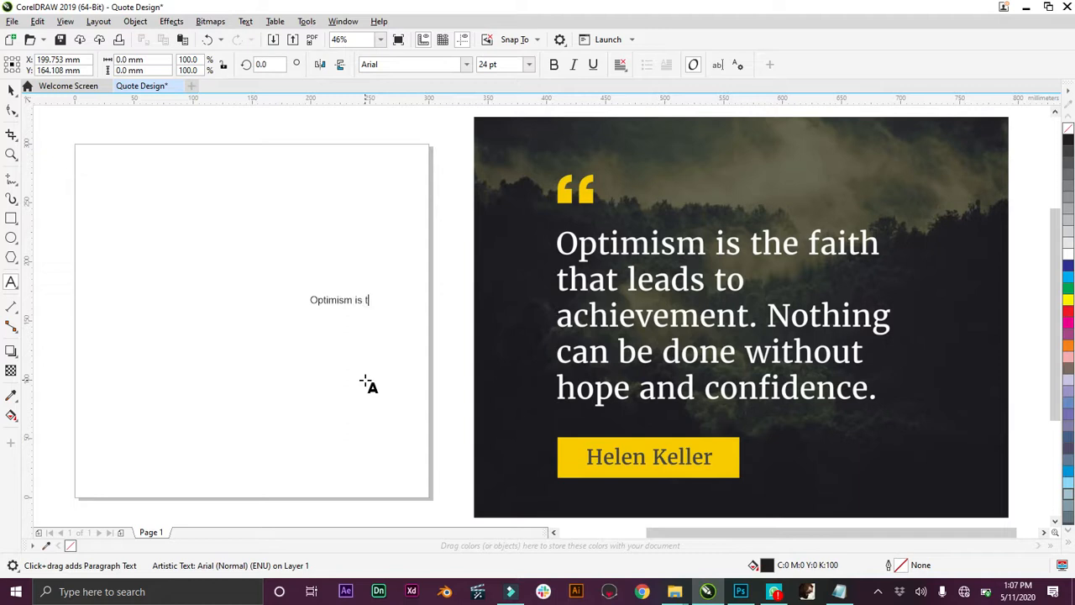
text(he faith)
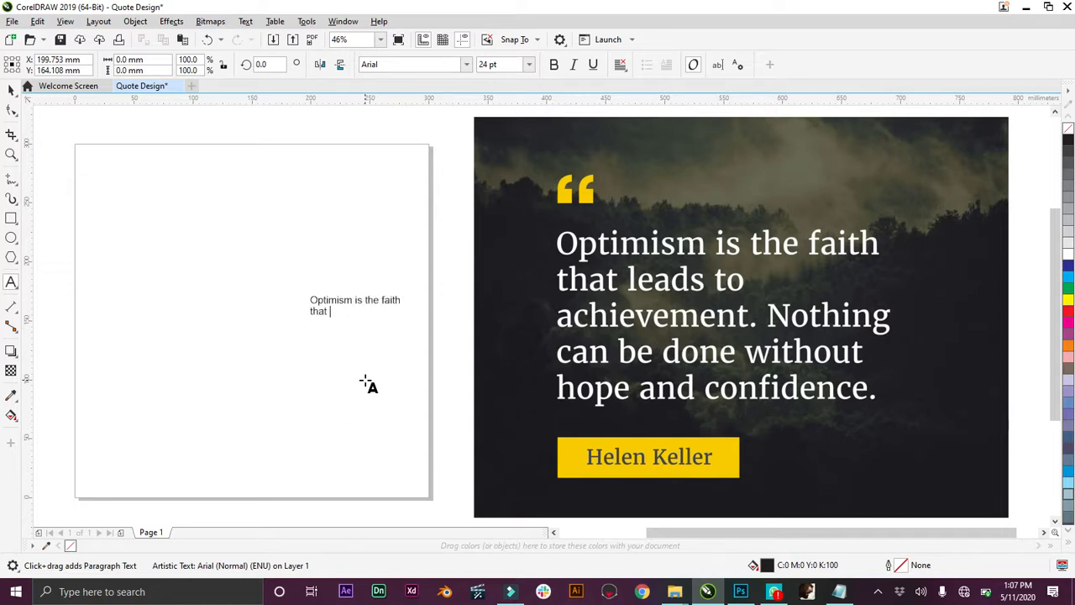
text(leads ro)
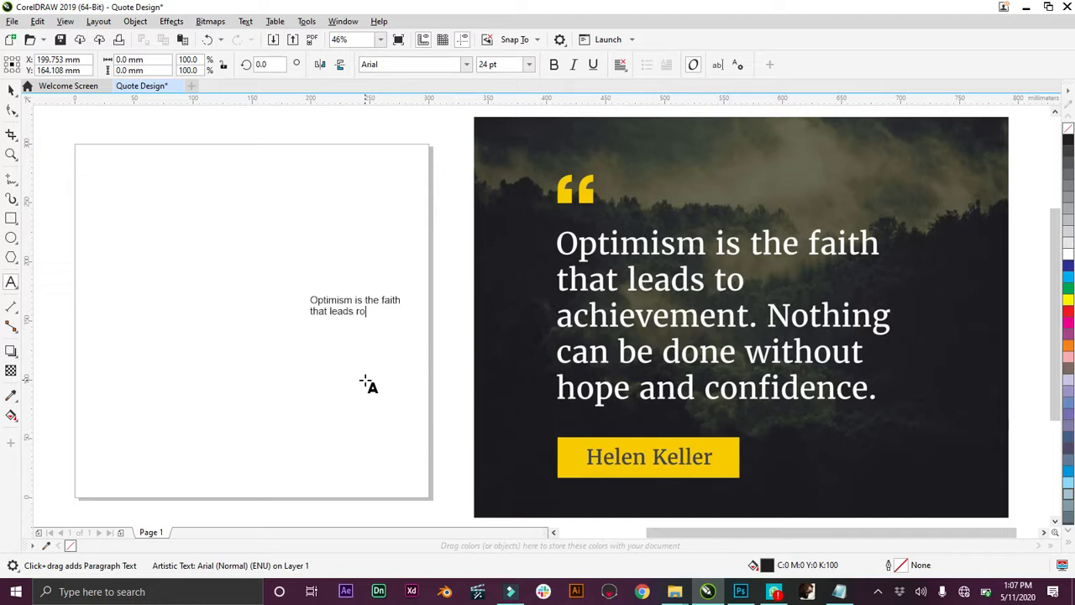
key(Backspace)
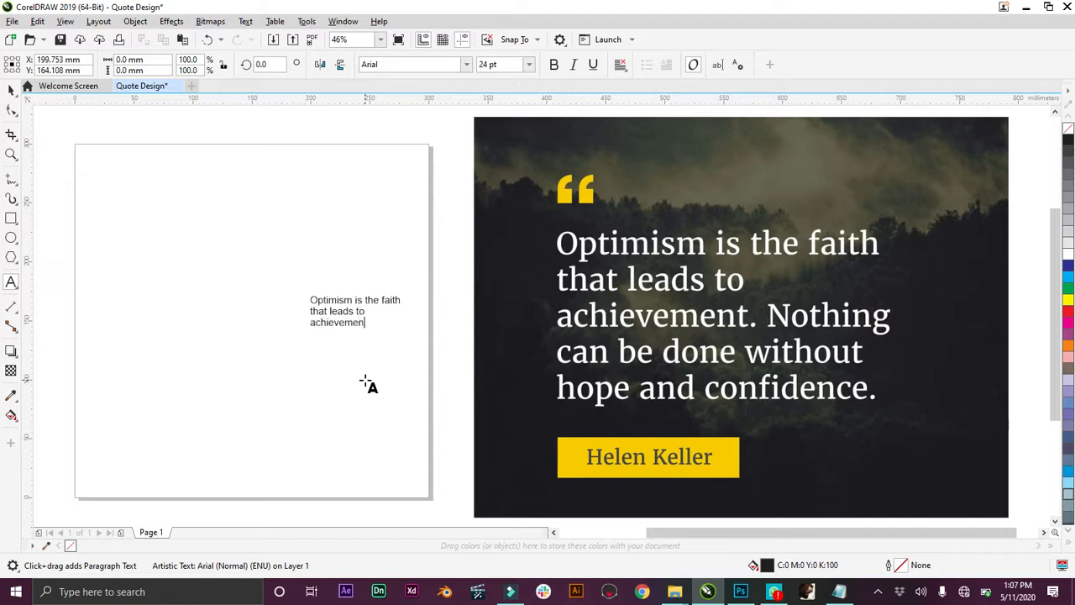
Finish the quote with 'Nothing can be done without hope and confidence.'.
text(t.)
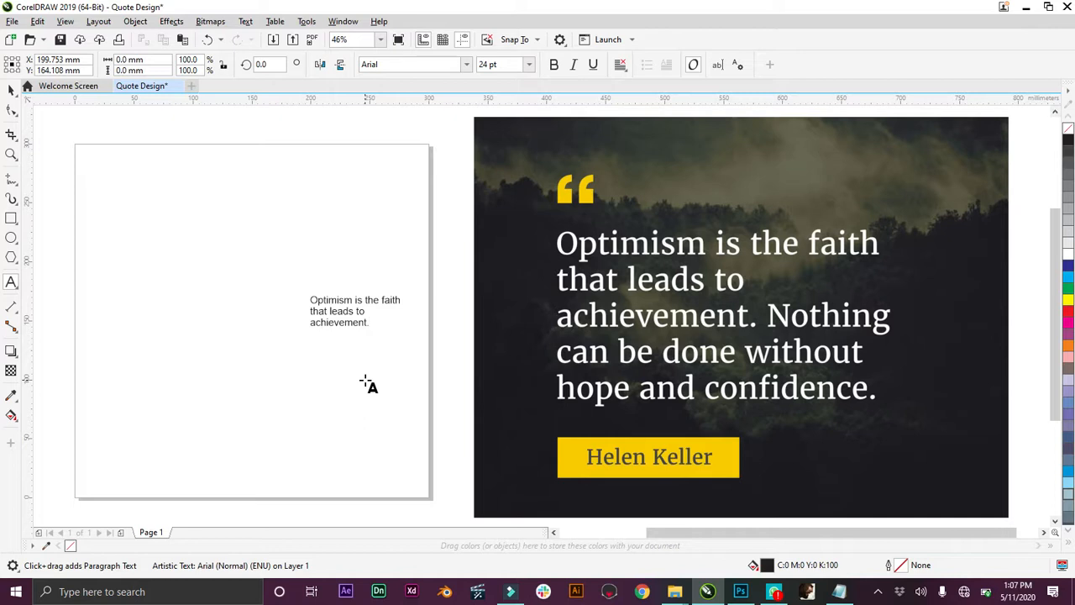
text(Nothing)
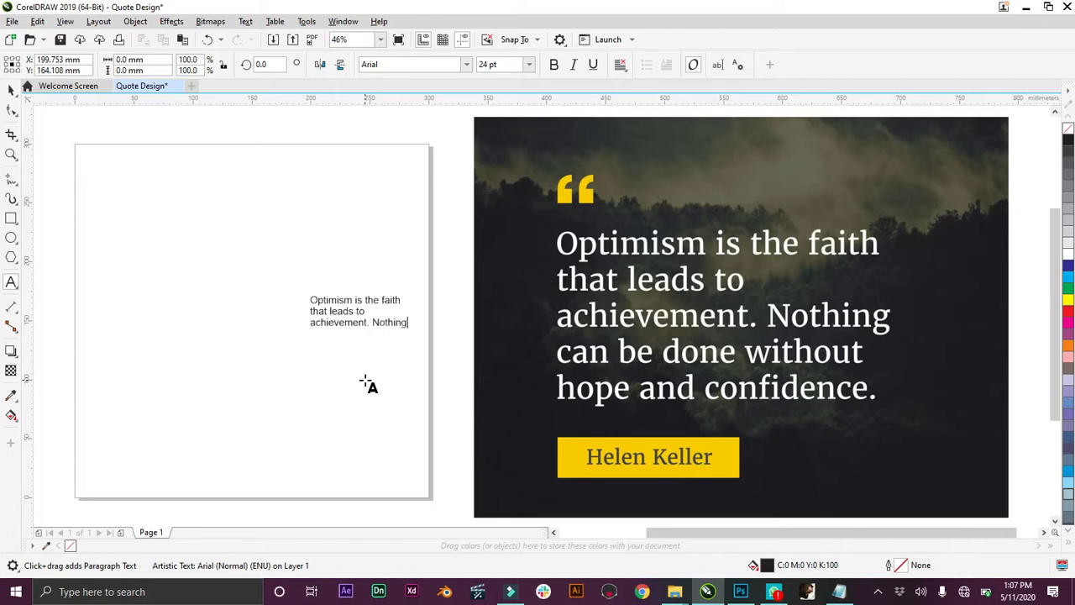
text(can)
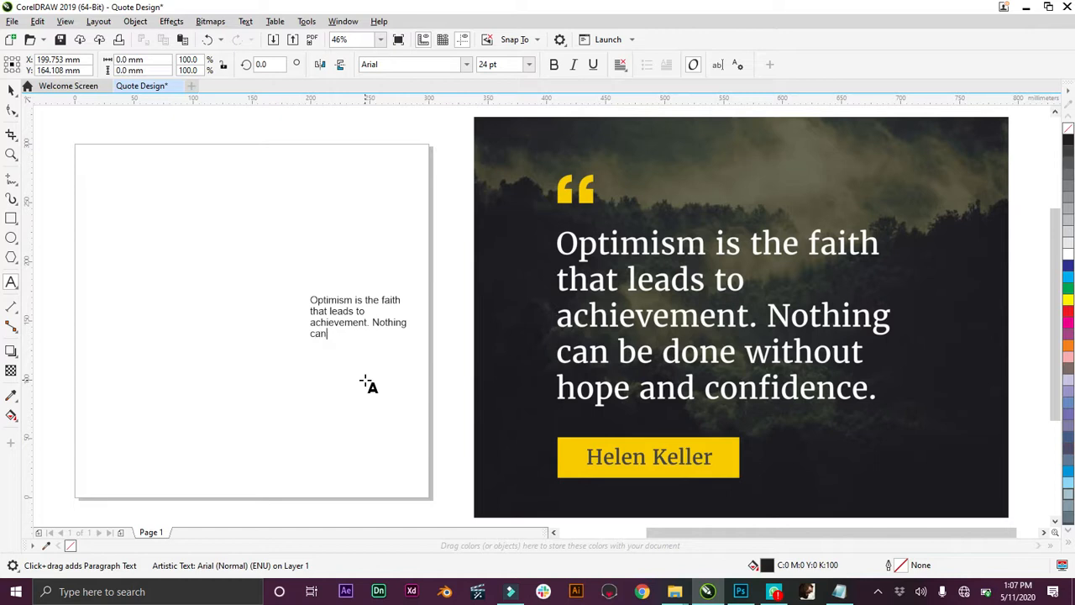
text(be done)
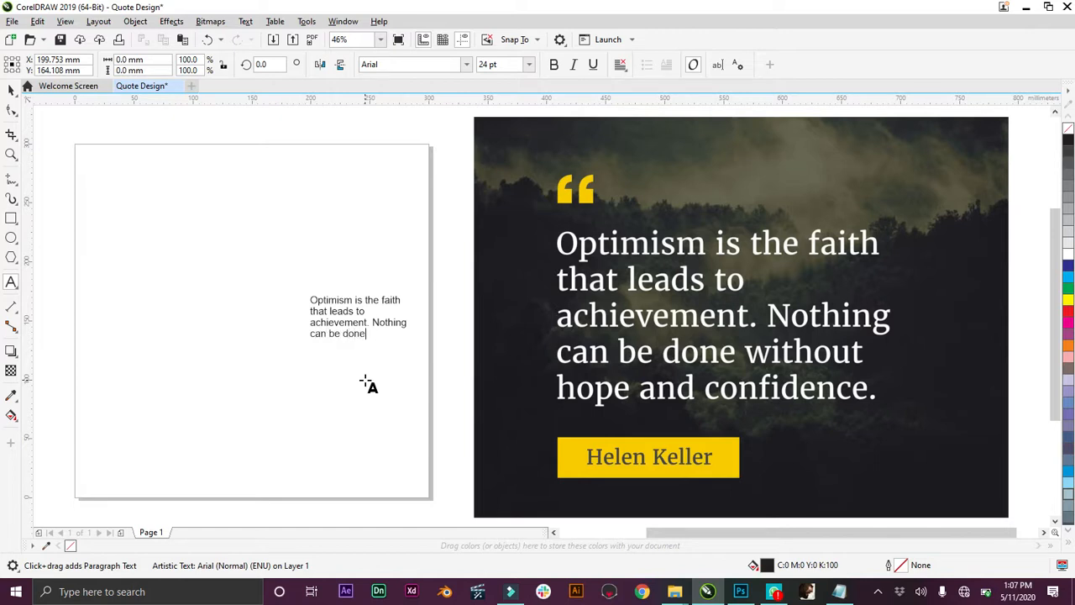
text(without)
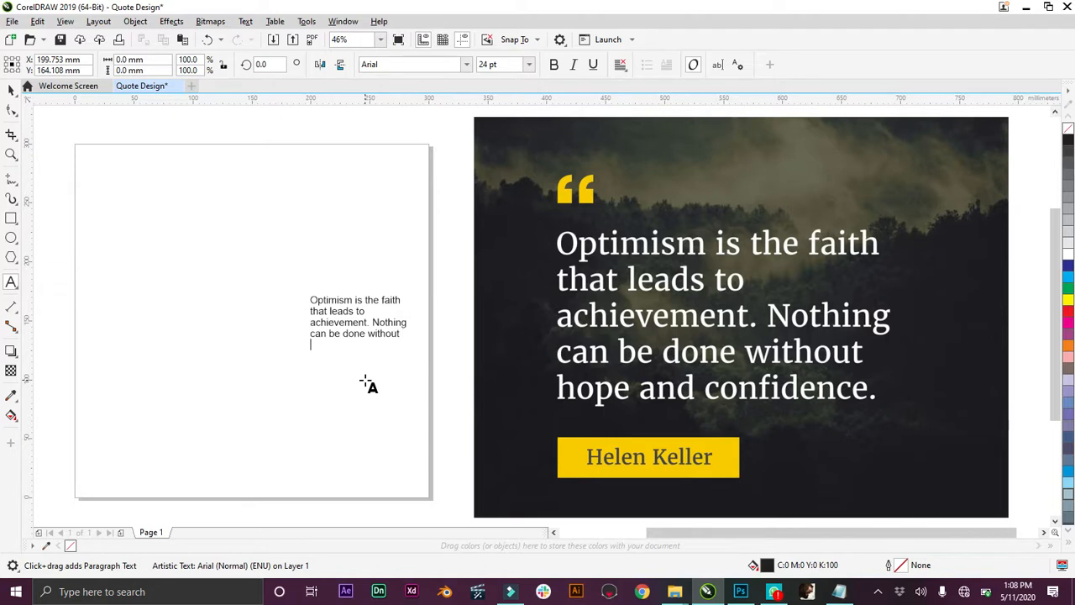
text(hope and c)
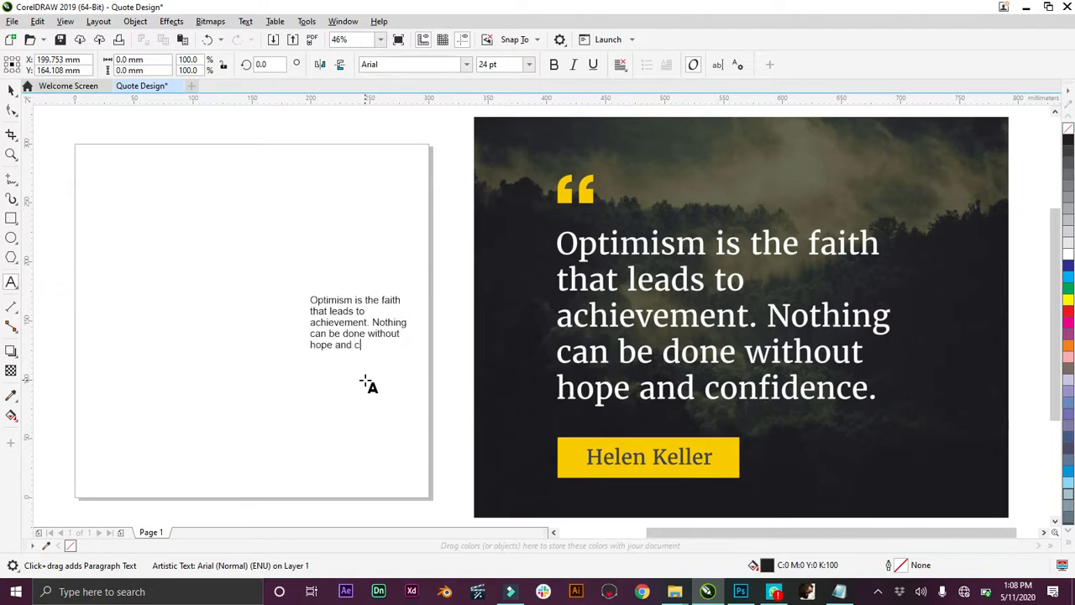
text(onfide)
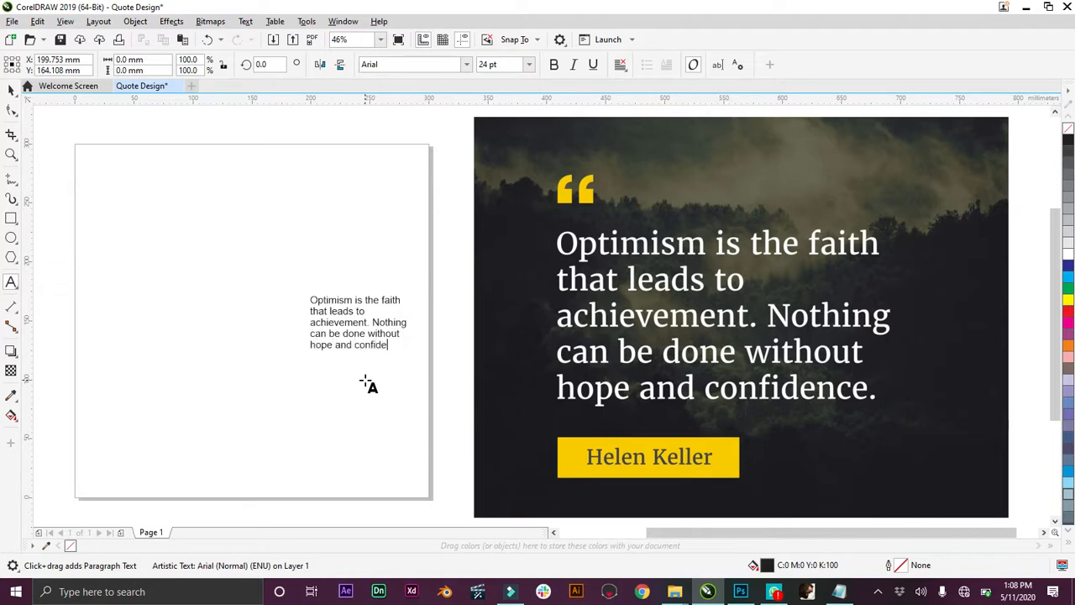
click(359, 323)
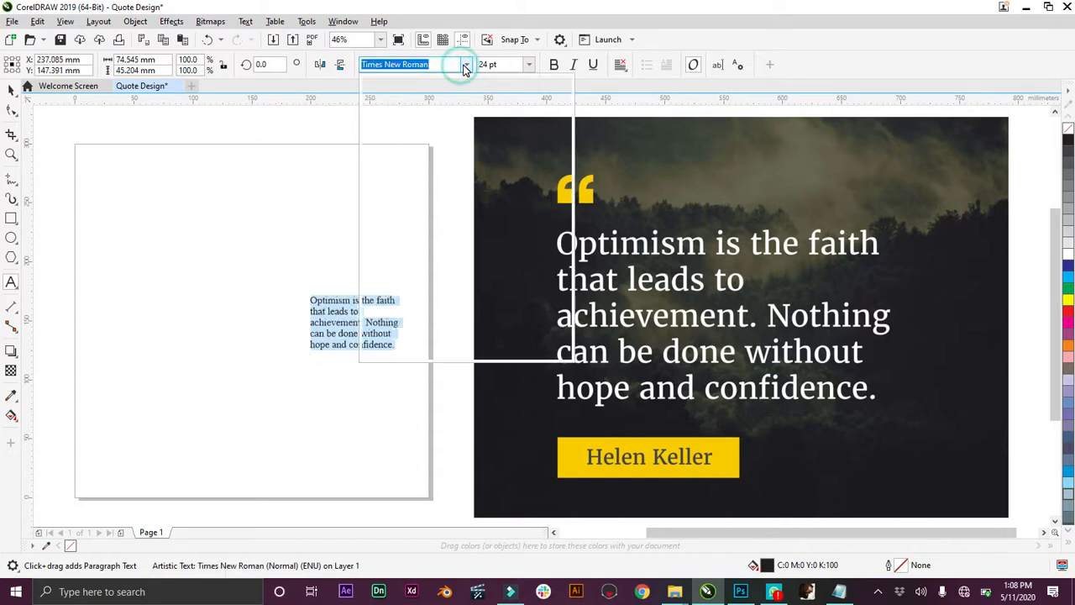
Pick a new sans-serif font for the quote from the property bar.
click(466, 64)
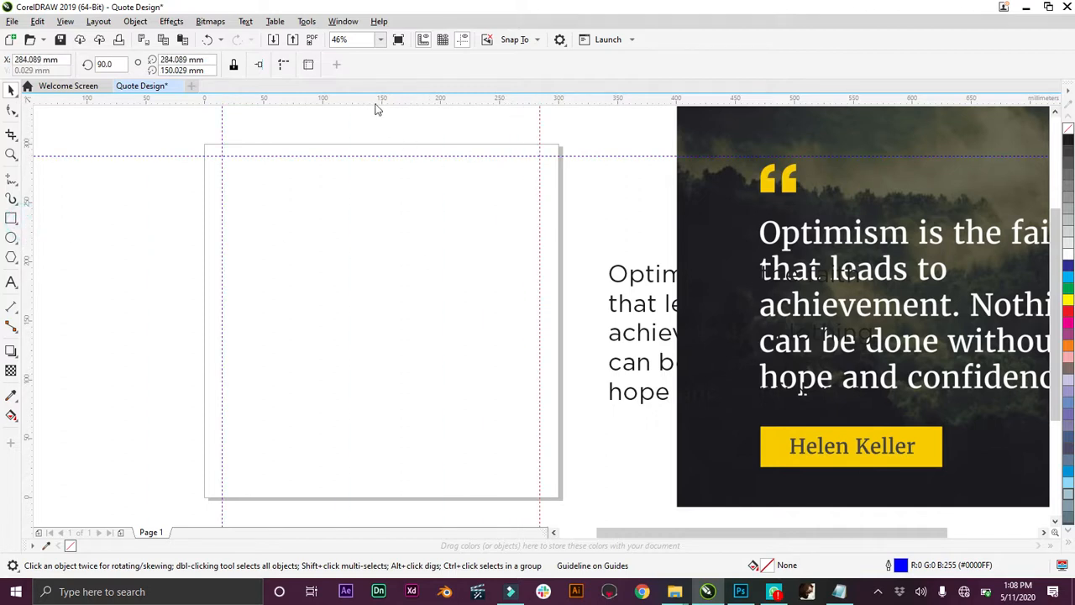
mouse_move(350, 146)
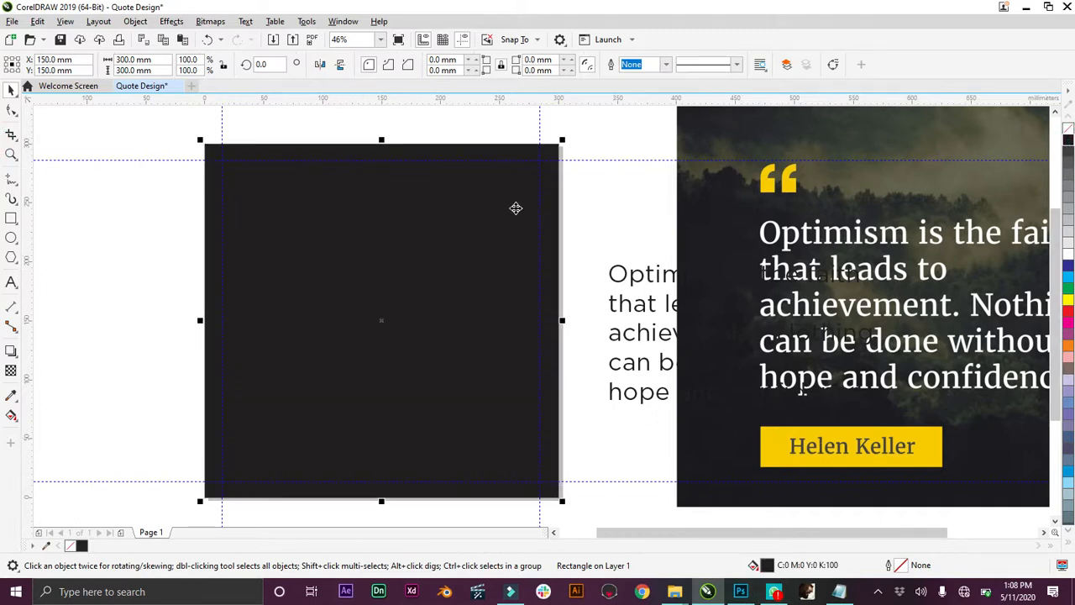
mouse_move(370, 267)
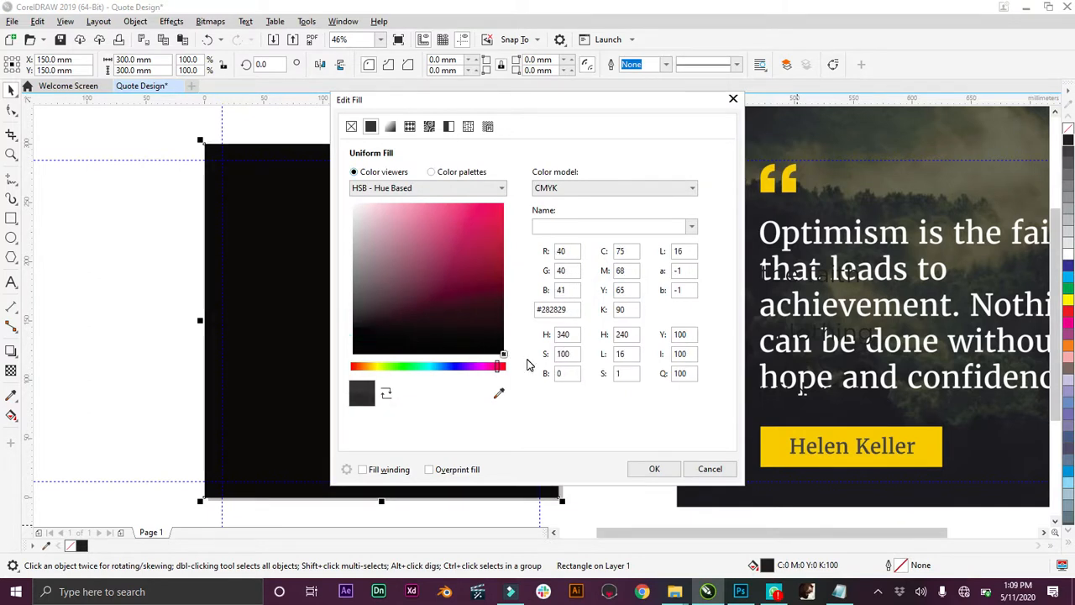
Apply the near-black fill to the page-sized square and deselect it.
click(655, 468)
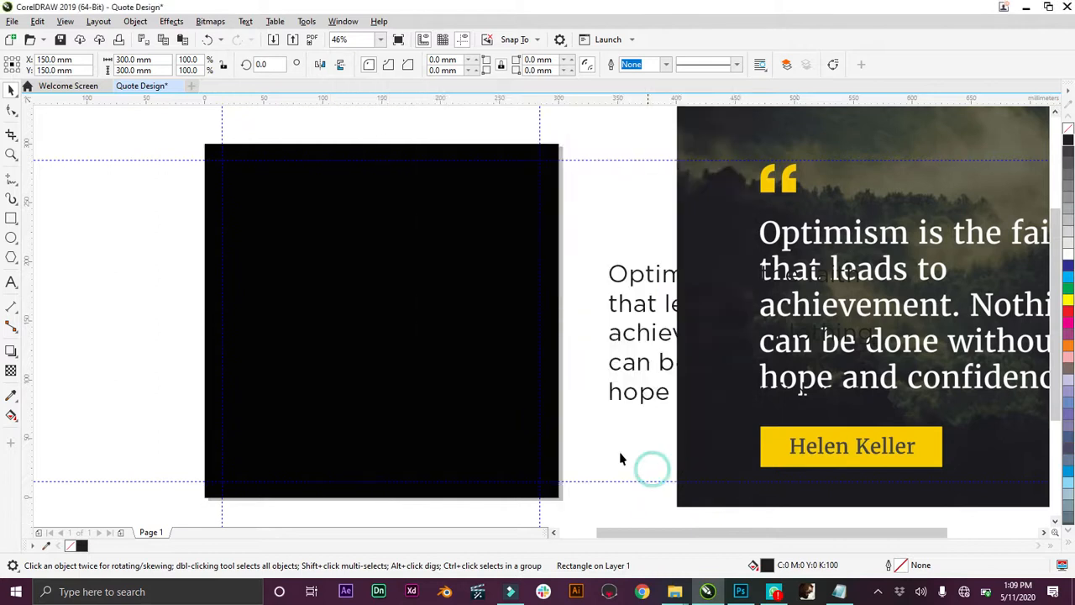
click(651, 286)
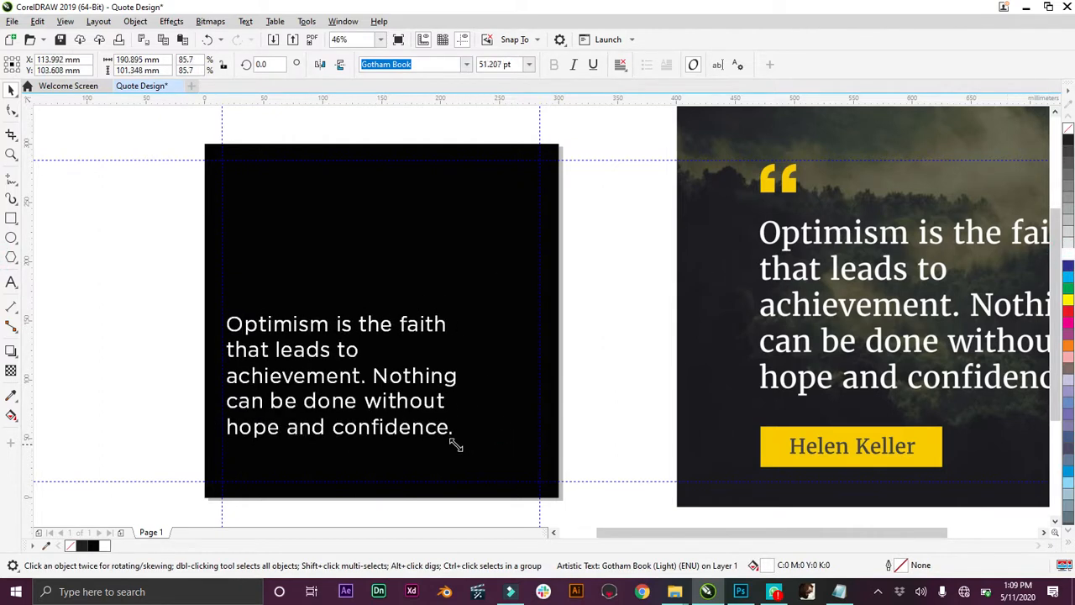
Place the white quote text on the dark square and add a large quotation-mark character.
click(336, 375)
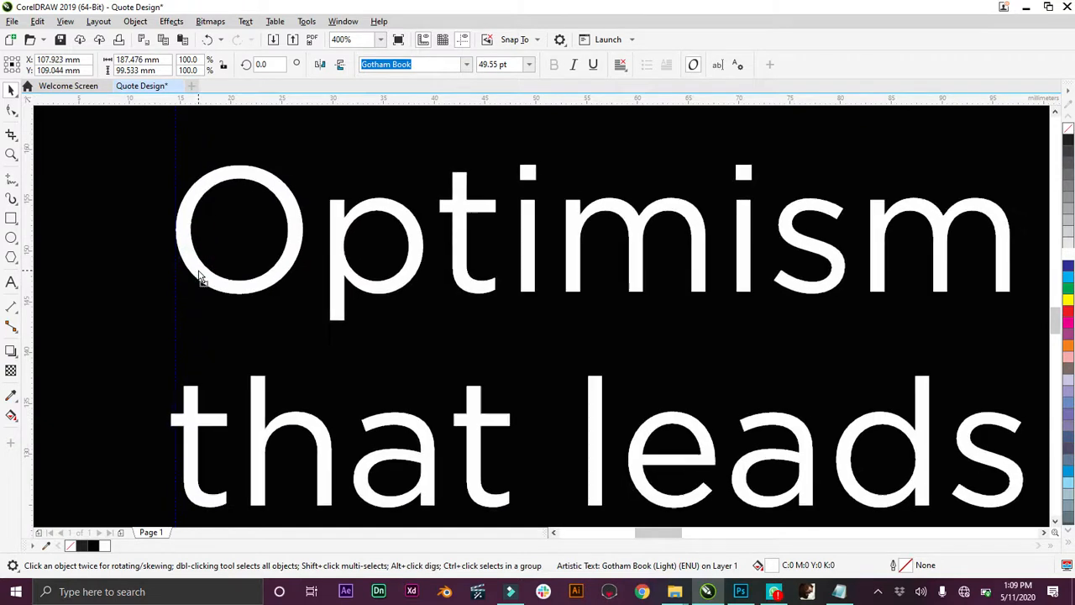
click(380, 39)
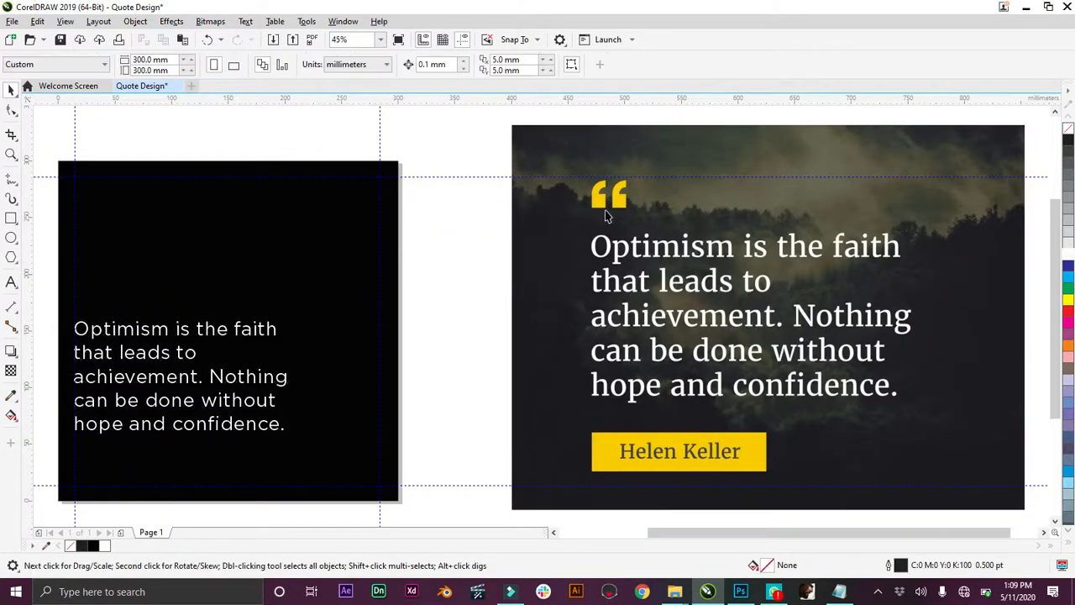
click(11, 283)
text(“)
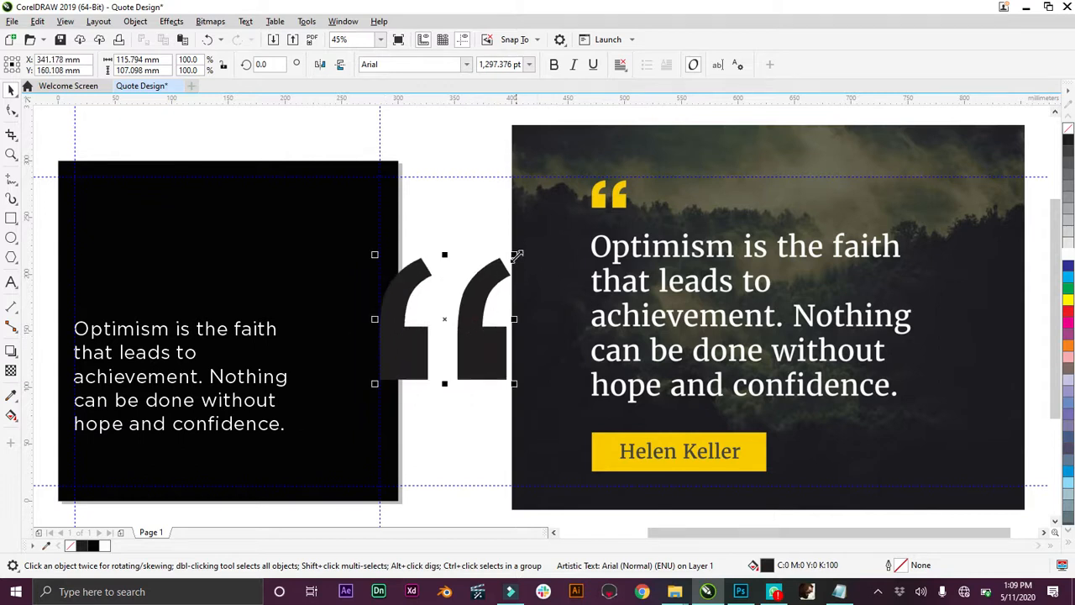
Shrink the quote mark, move it above the text on the dark square, and make it yellow.
drag(513, 255, 479, 287)
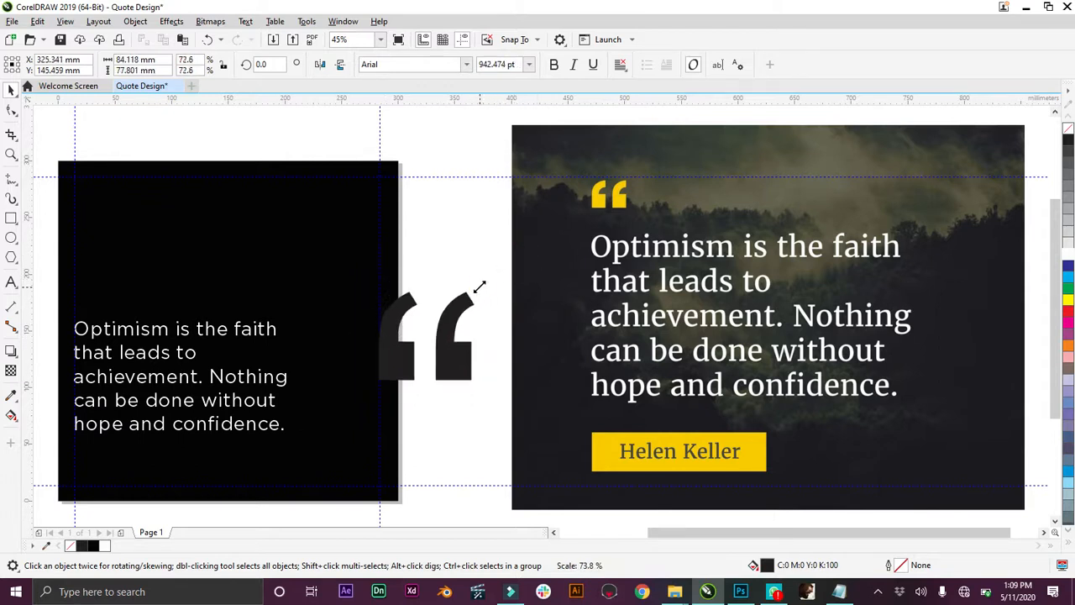
click(453, 336)
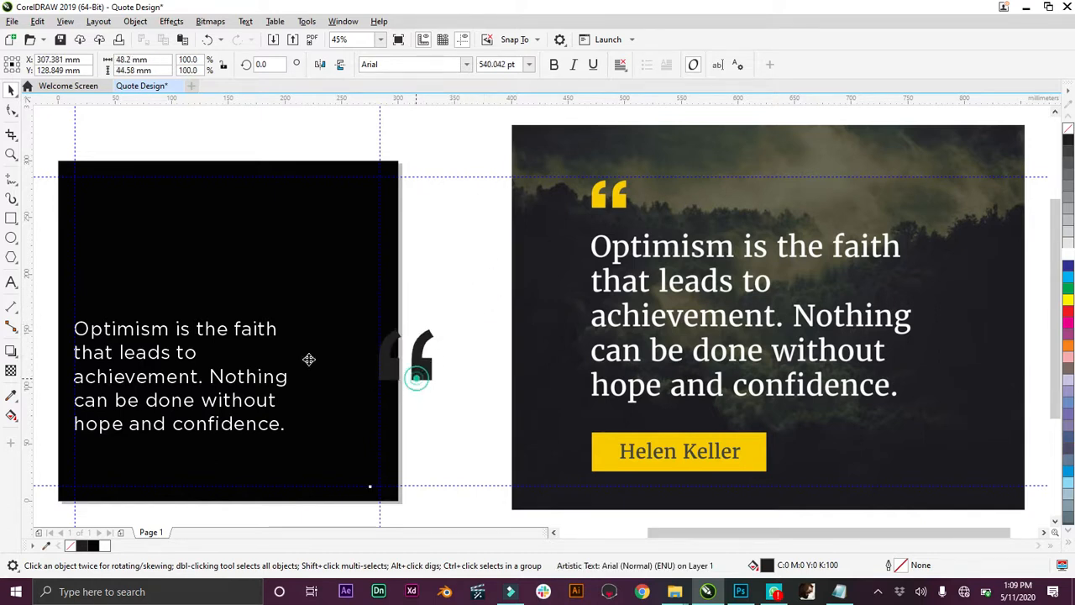
drag(411, 361, 101, 281)
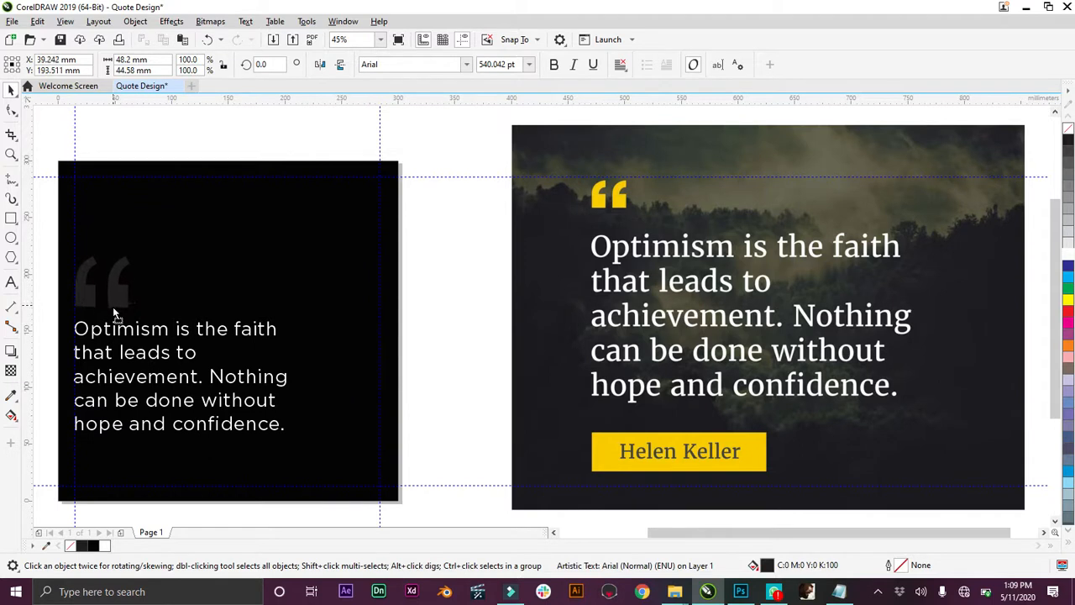
click(102, 284)
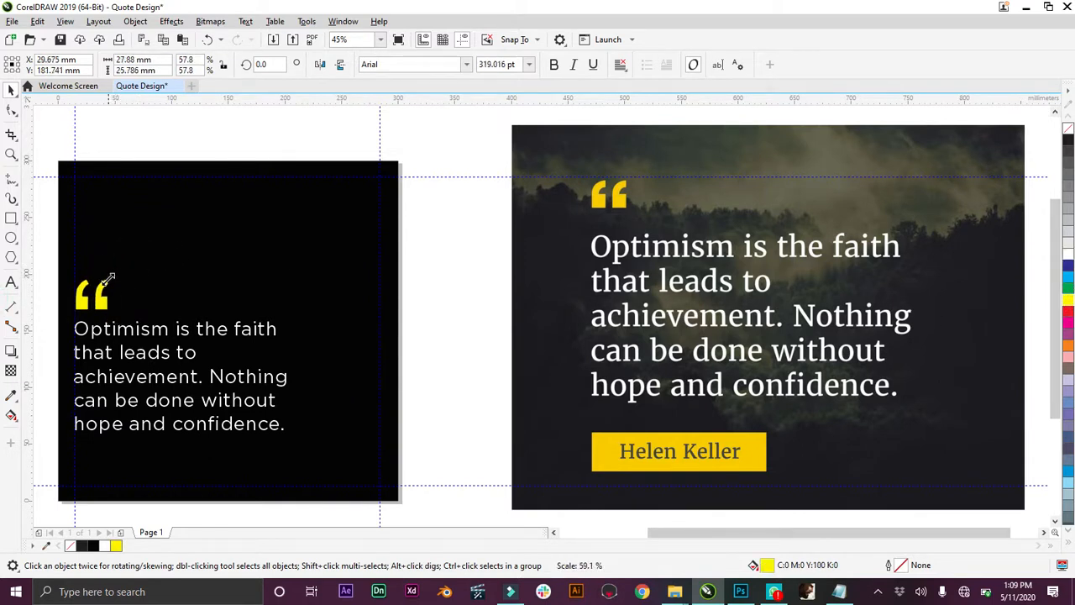
Nudge the yellow quote mark slightly higher above the paragraph text.
click(91, 296)
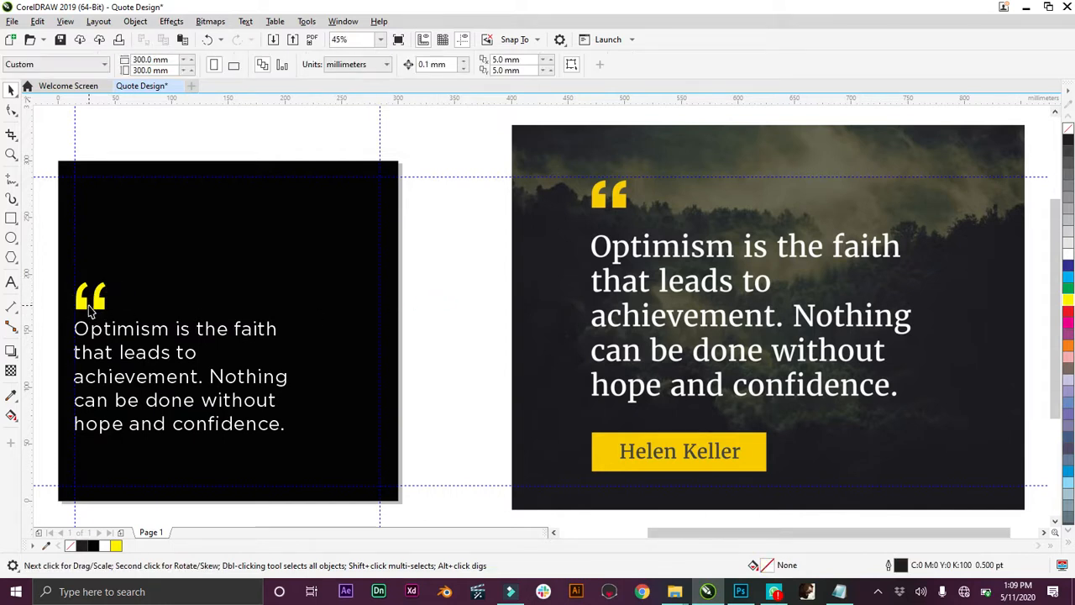
mouse_move(620, 206)
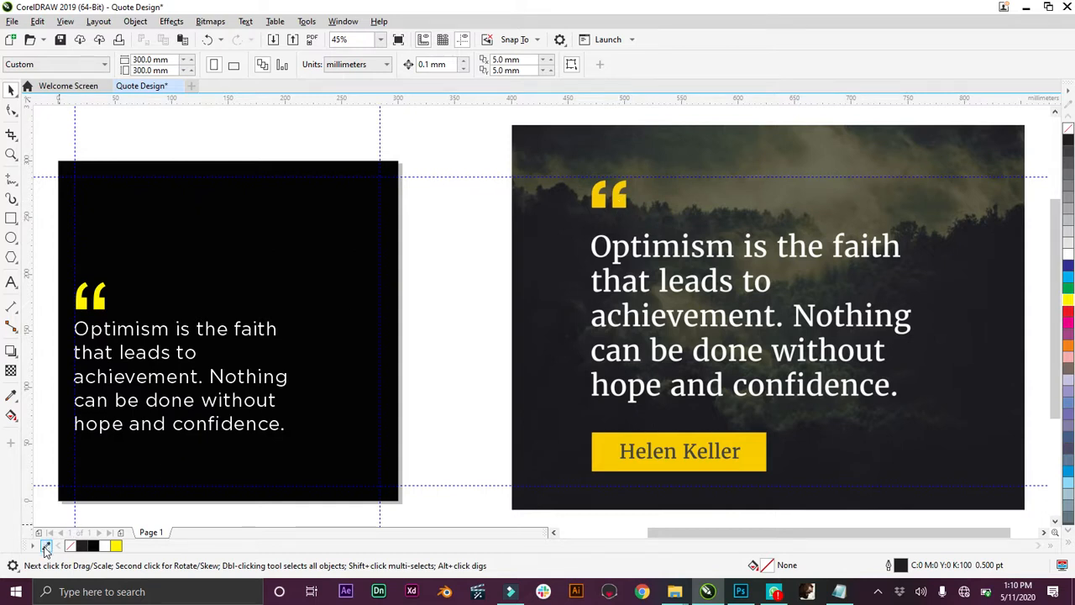
mouse_move(45, 546)
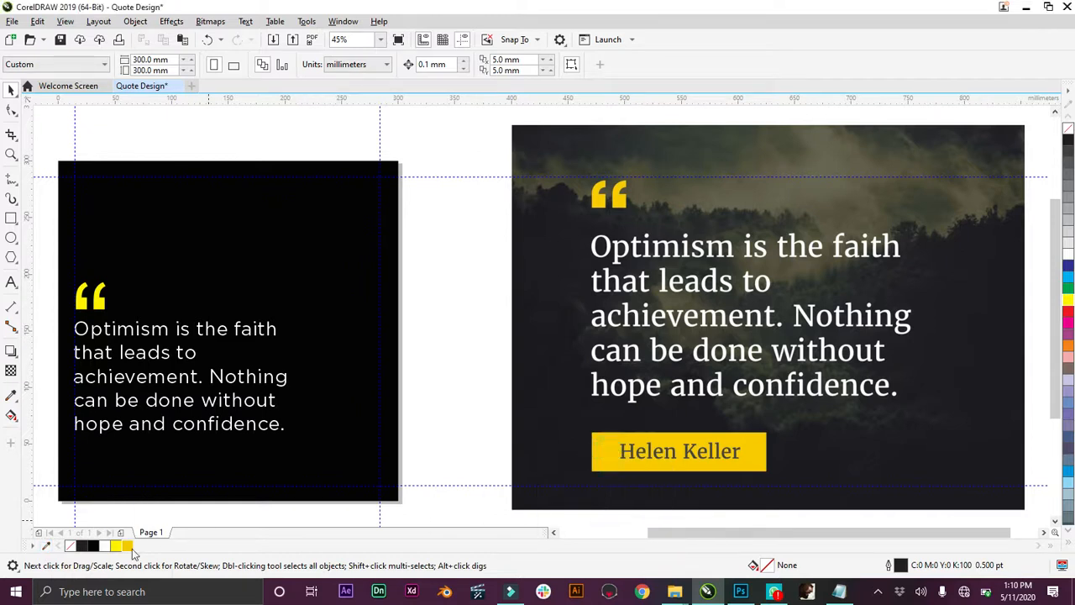
mouse_move(126, 546)
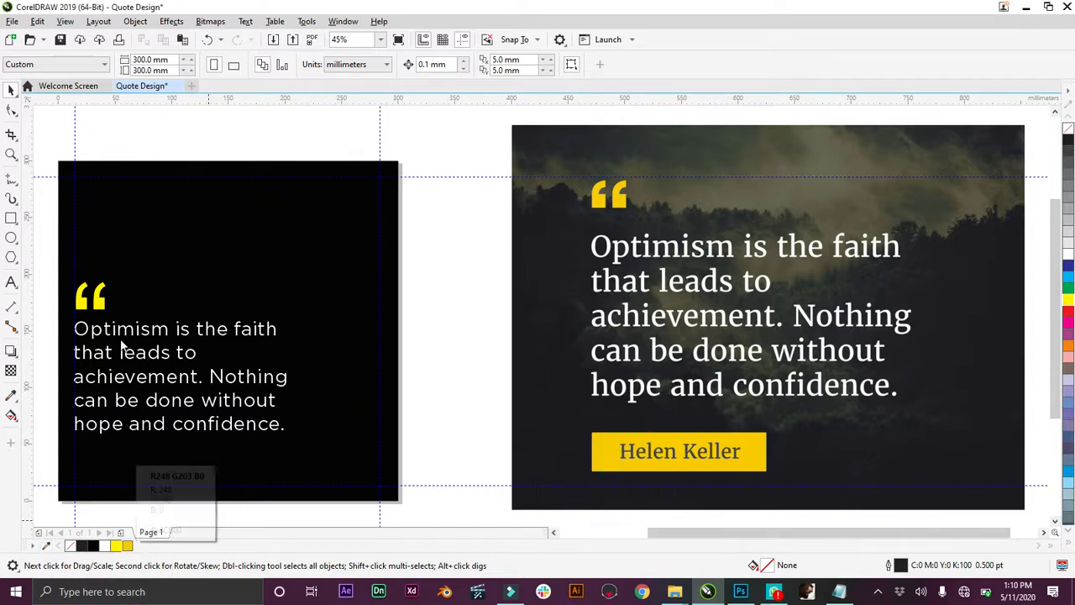
click(89, 295)
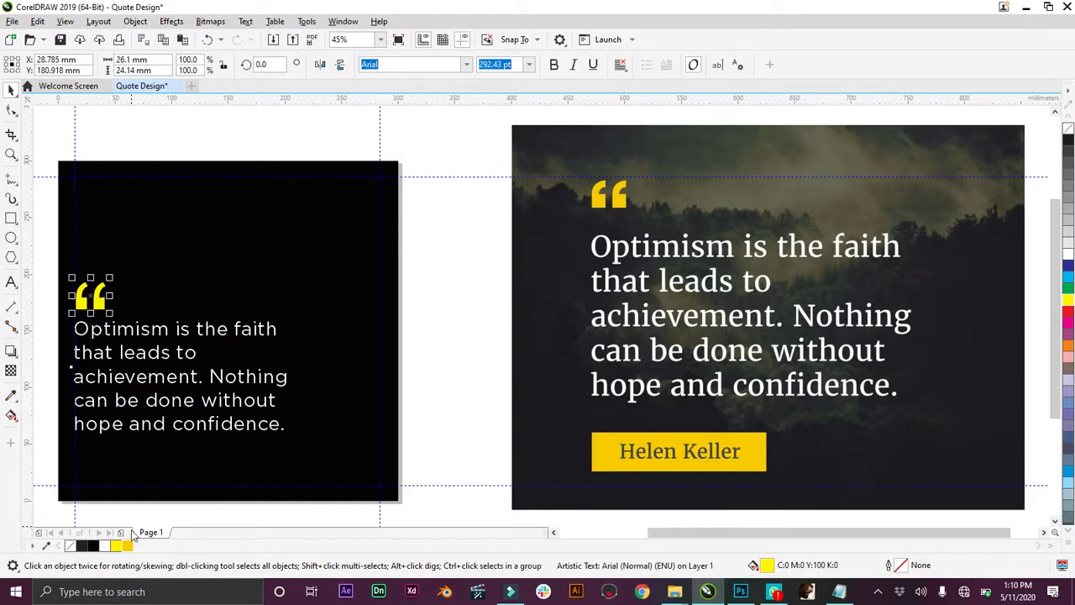
click(469, 351)
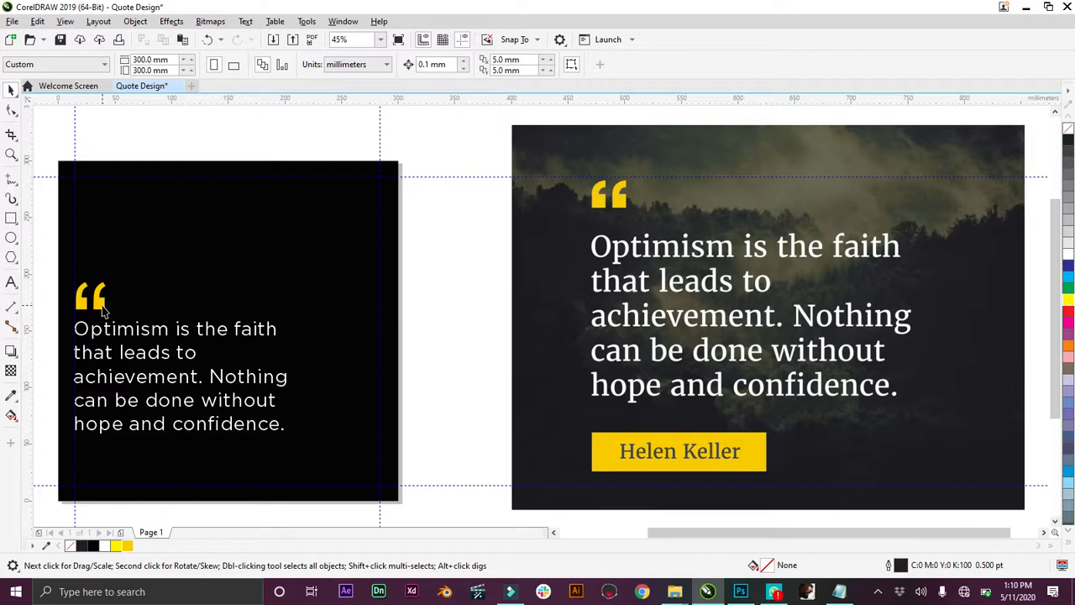
click(91, 295)
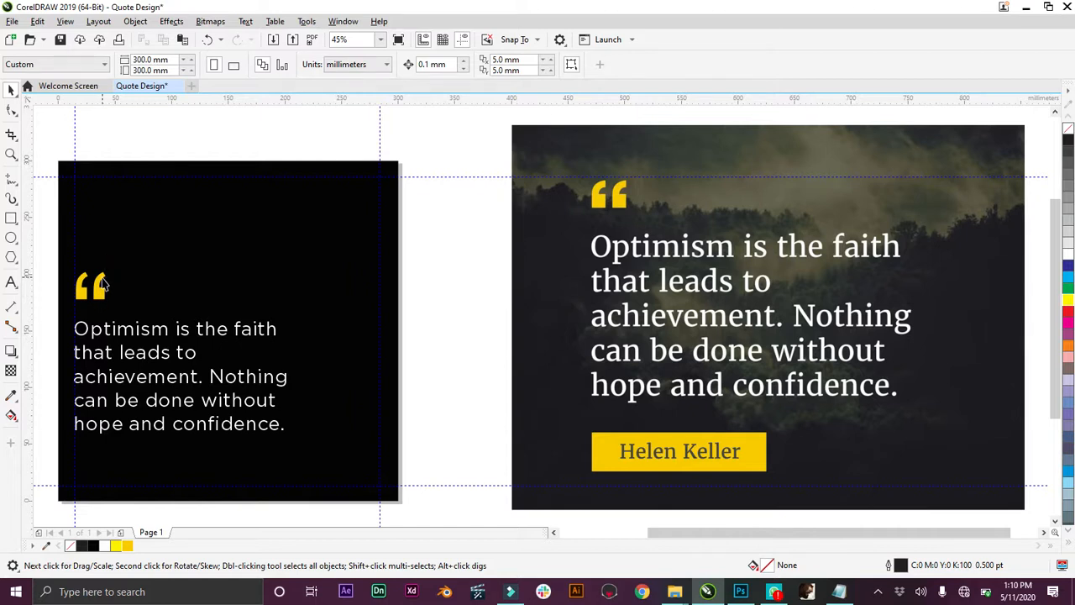
mouse_move(101, 296)
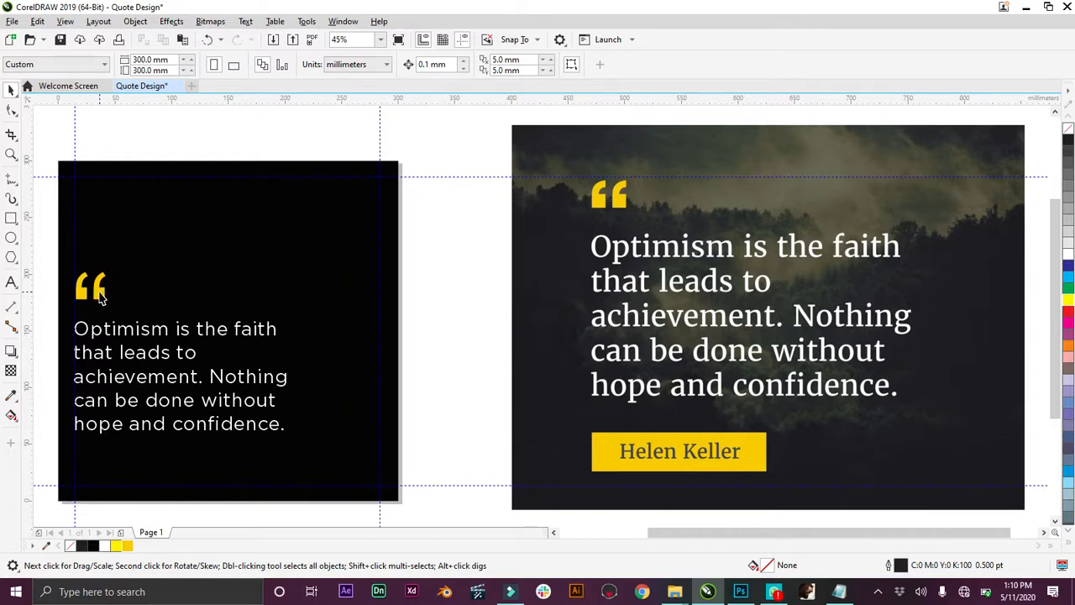
click(90, 286)
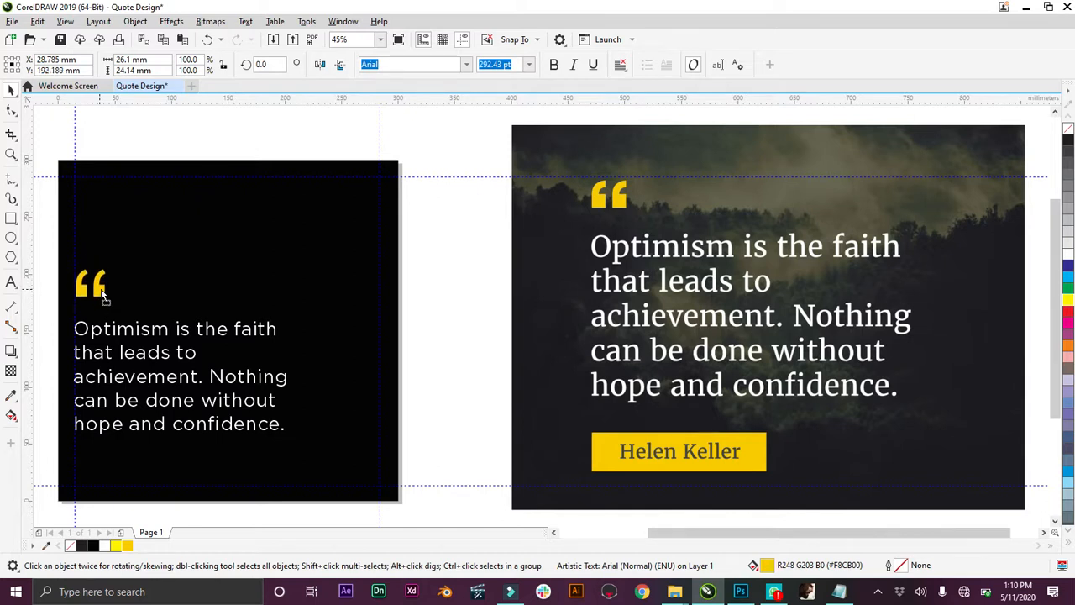
click(91, 283)
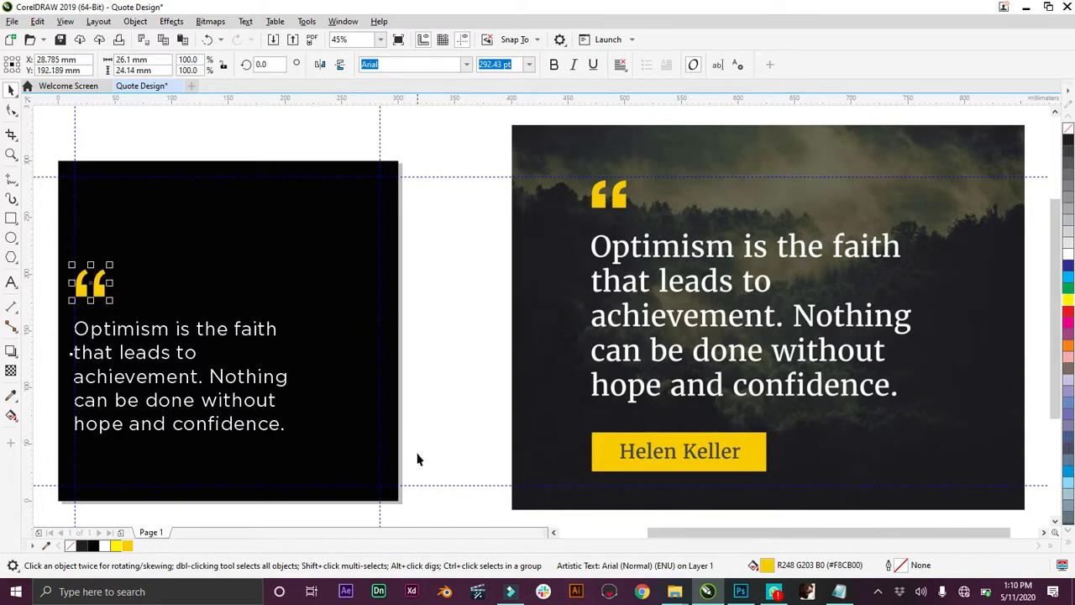
mouse_move(697, 465)
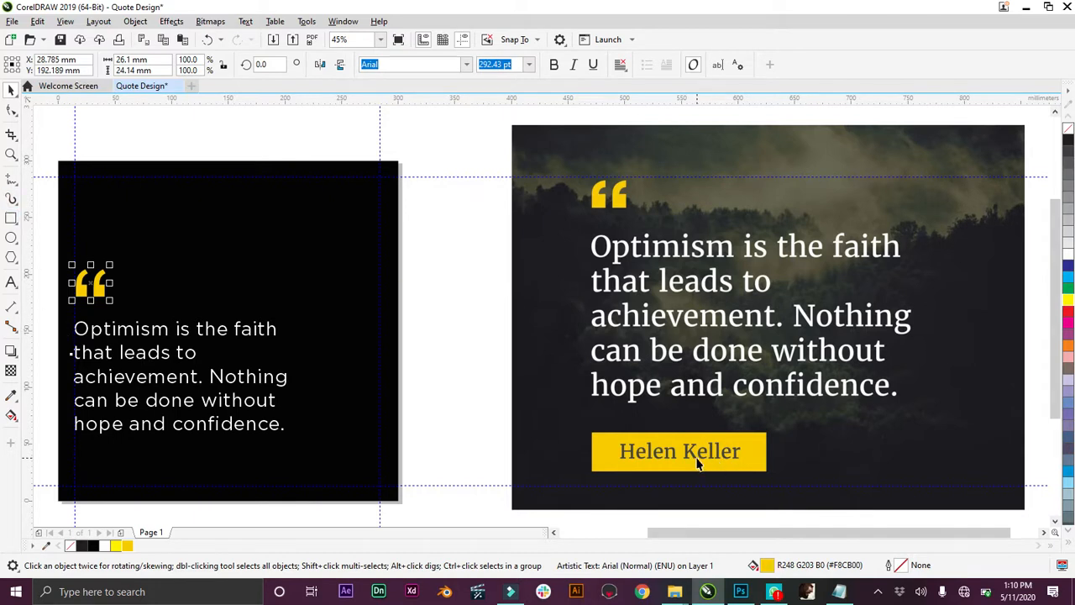
mouse_move(42, 259)
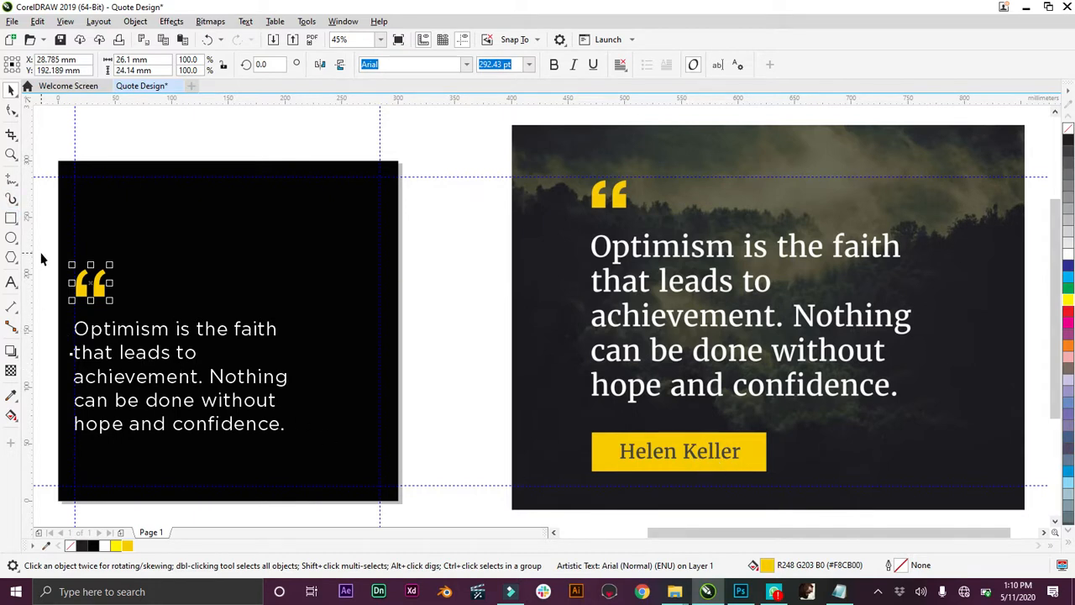
mouse_move(655, 447)
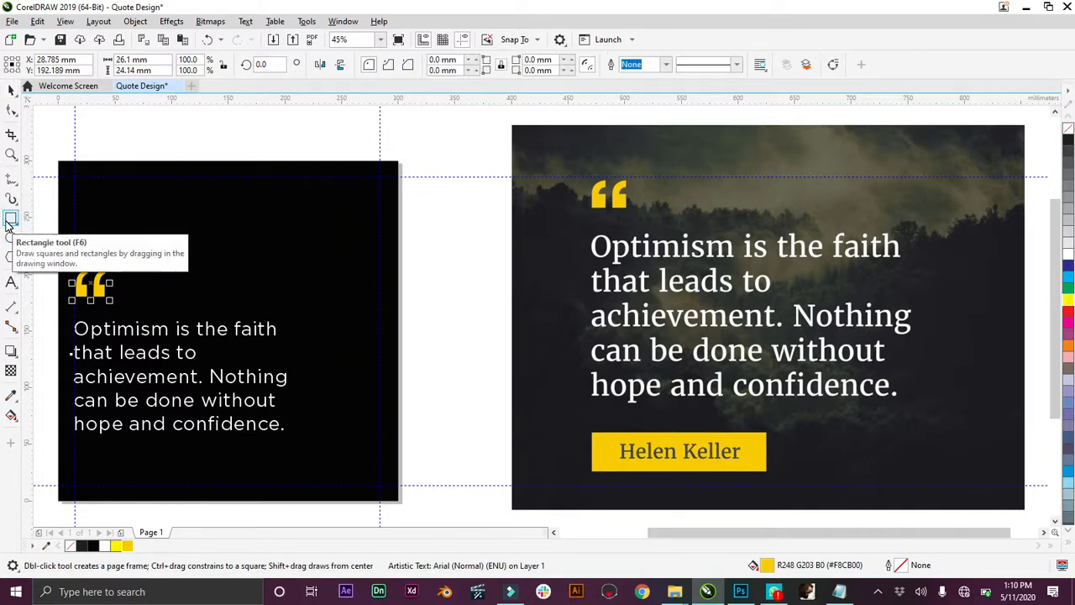
mouse_move(77, 454)
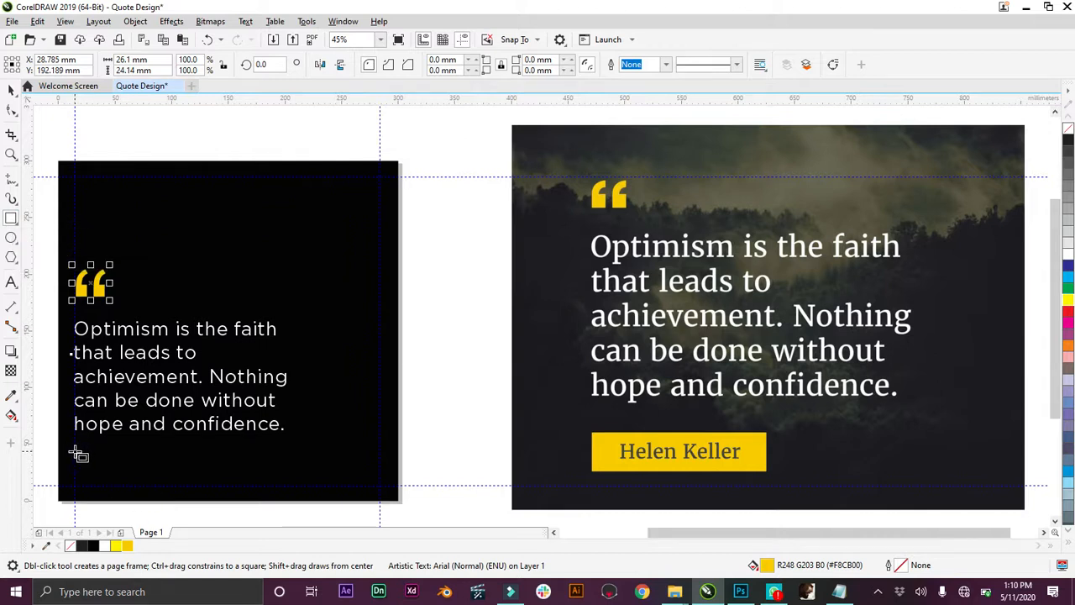
Draw a yellow bar below the quote text and shrink it narrower.
drag(74, 452, 224, 481)
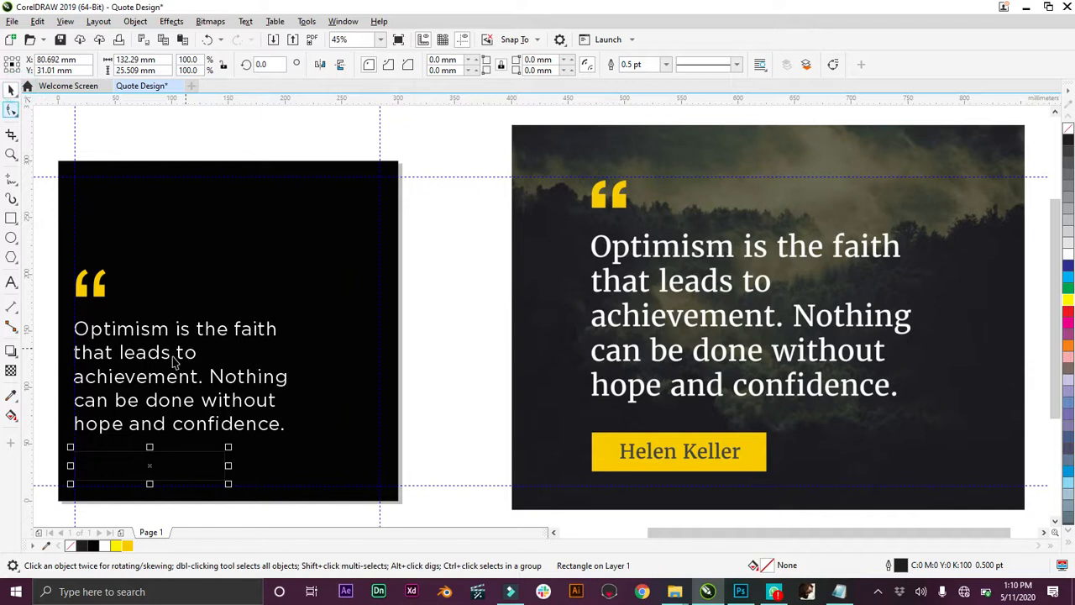
click(125, 545)
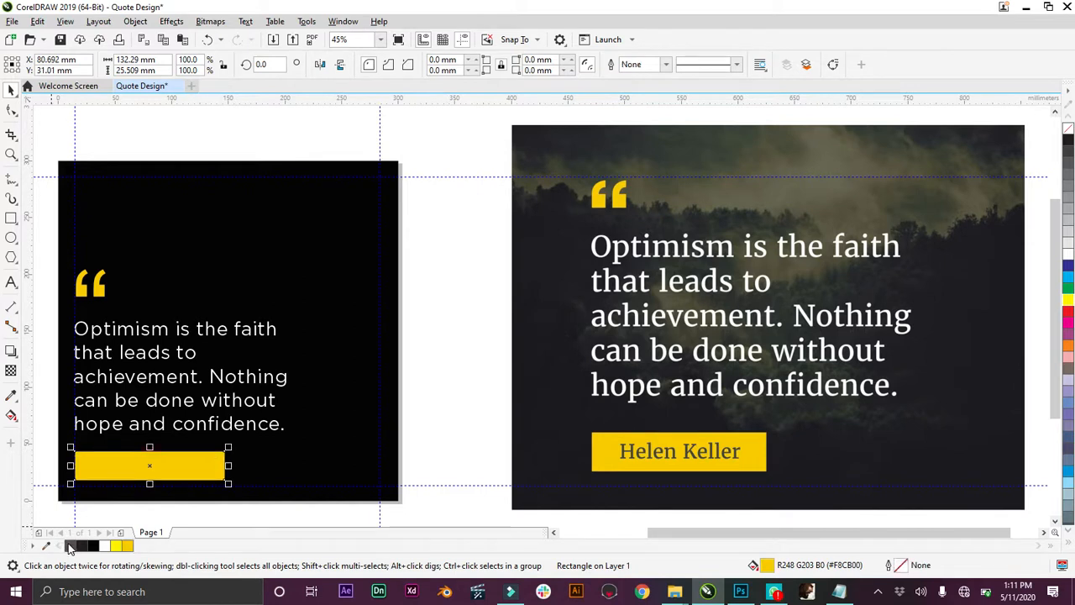
drag(227, 483, 194, 475)
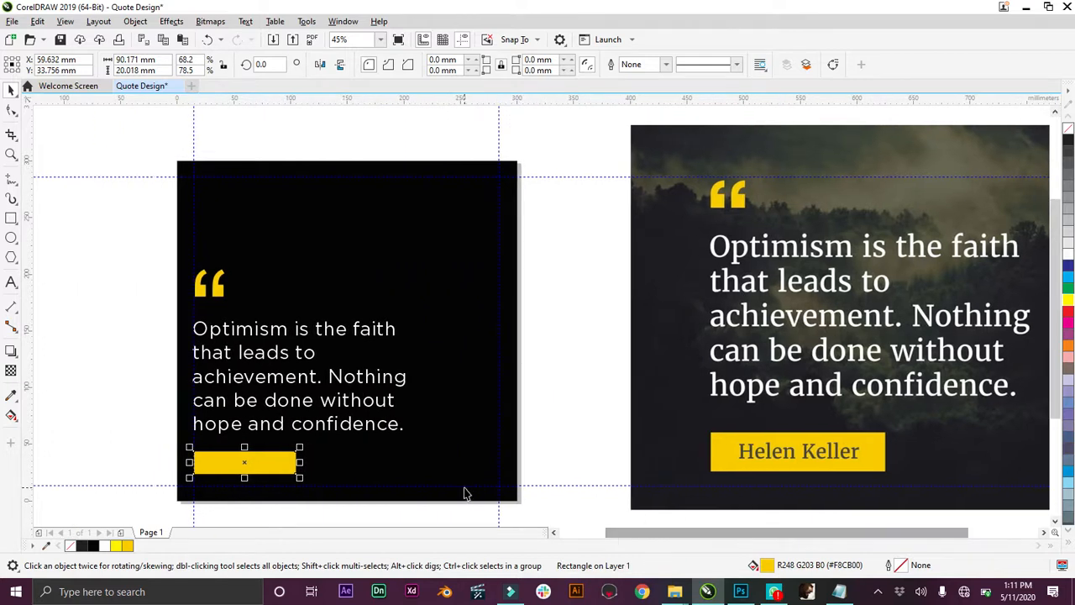
mouse_move(352, 395)
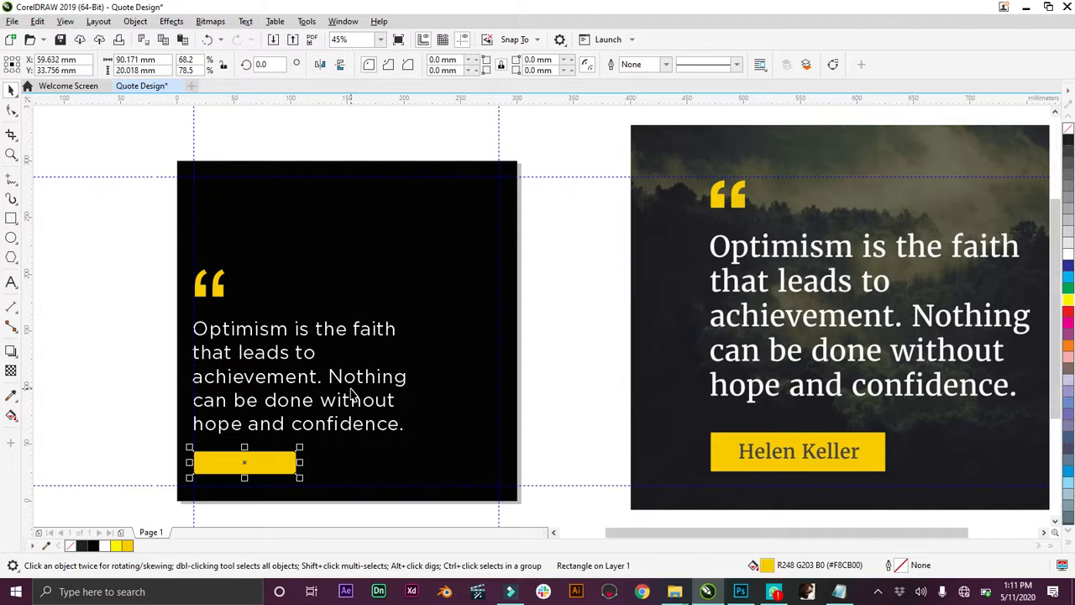
mouse_move(12, 283)
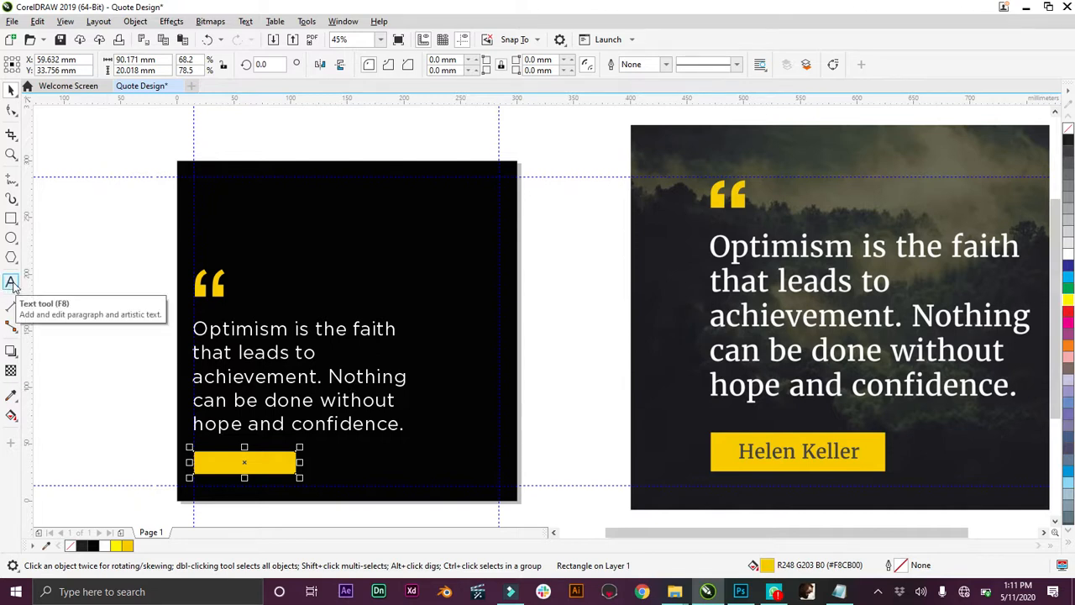
Type 'Helen Keller' in Gotham, scale it onto the yellow bar, and make it bold.
click(12, 282)
text(Helen)
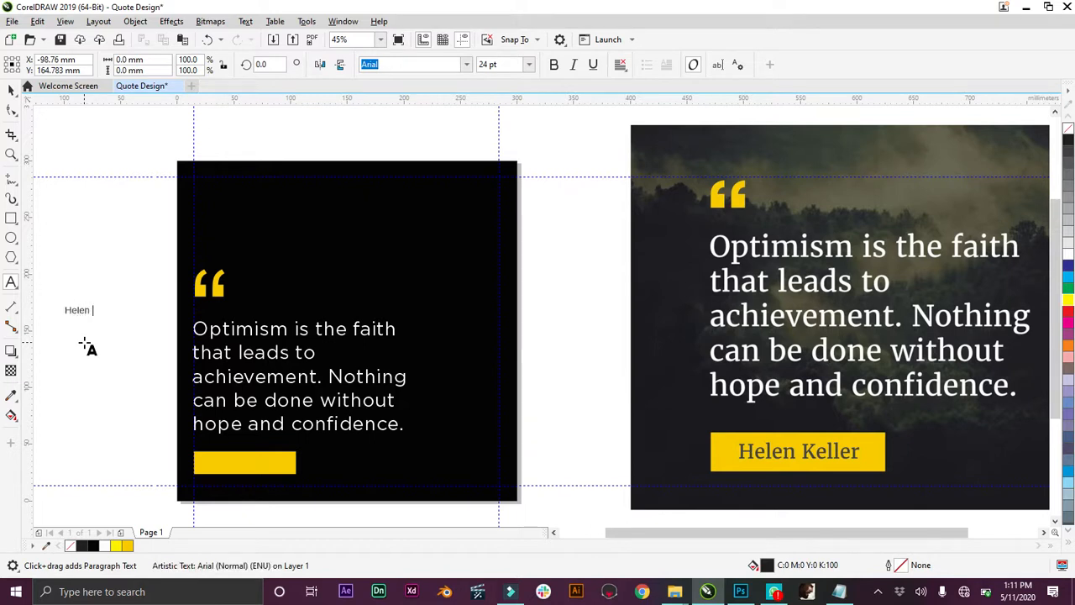
text(Keller)
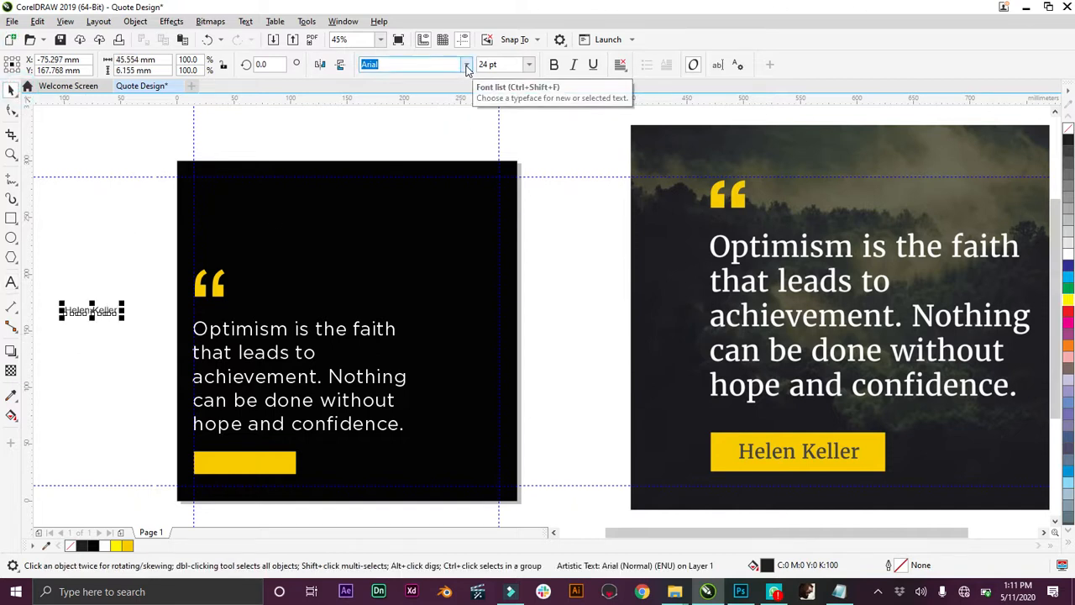
click(466, 65)
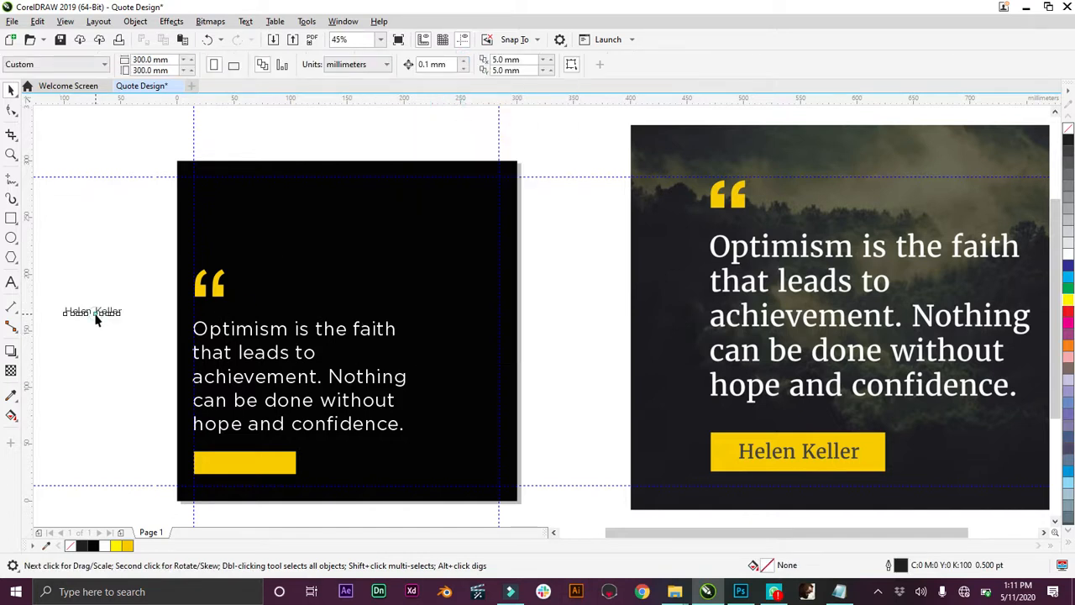
click(243, 461)
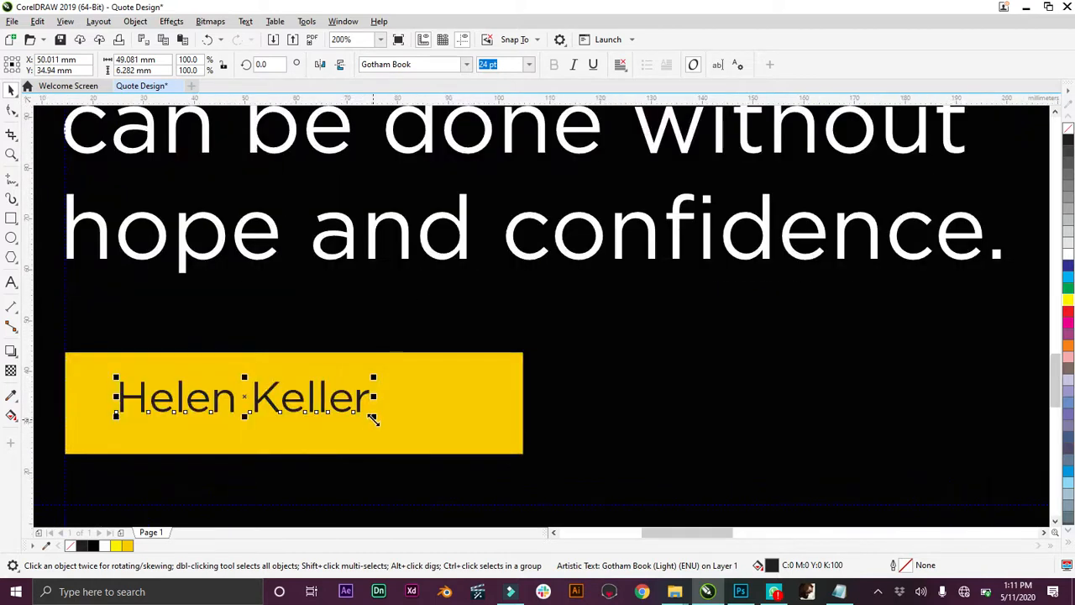
drag(374, 417, 483, 431)
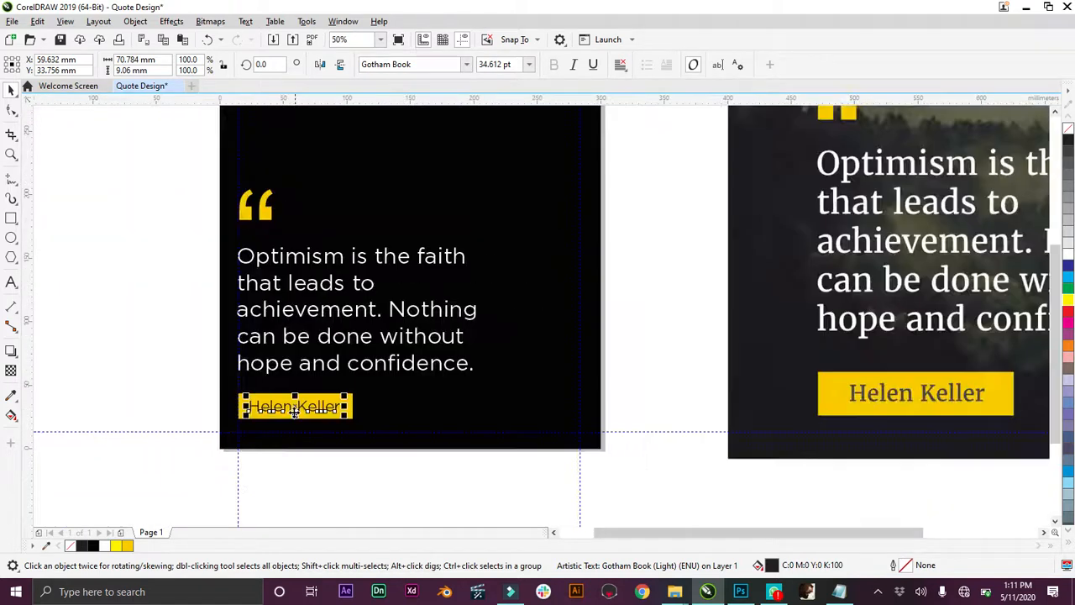
click(294, 406)
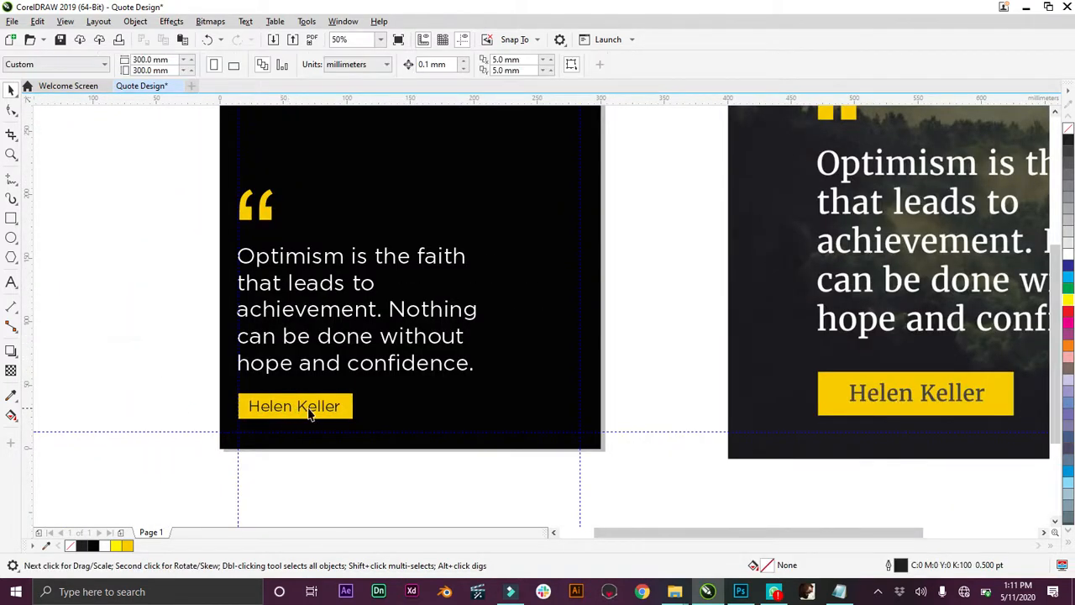
click(294, 406)
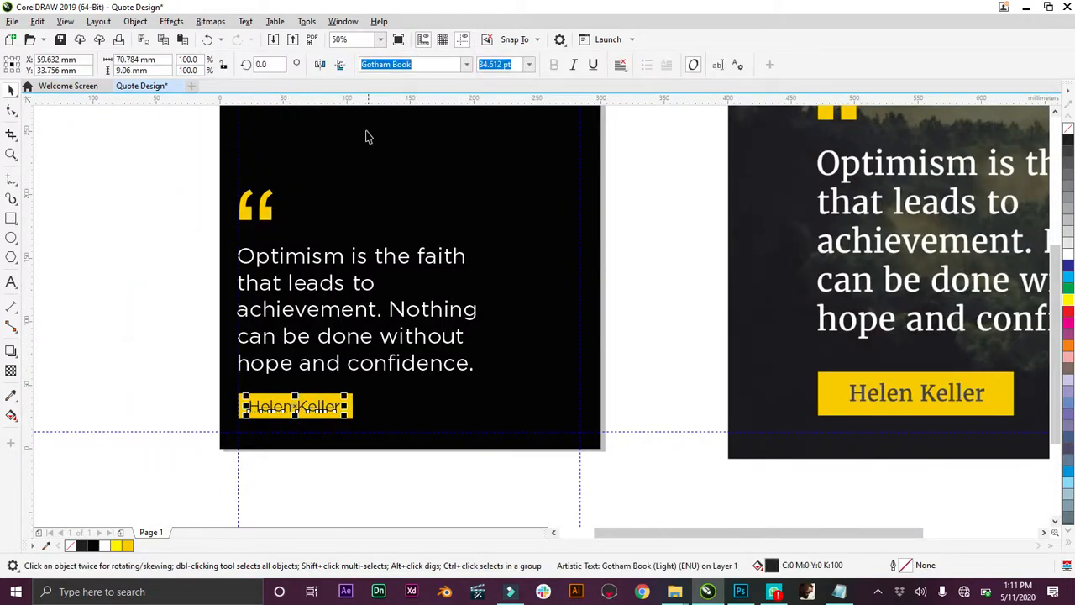
mouse_move(466, 65)
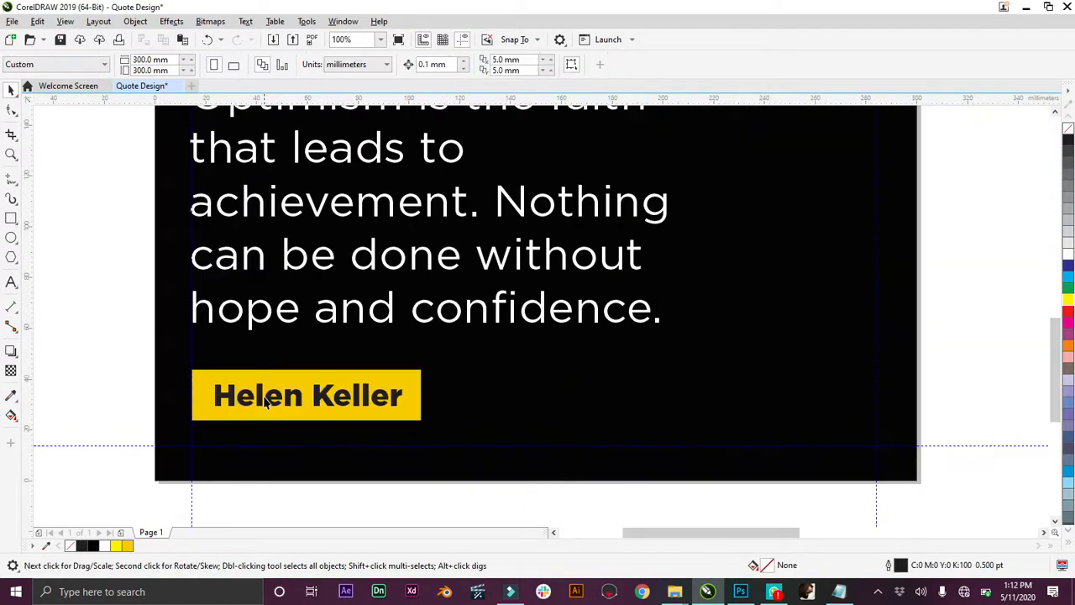
click(308, 395)
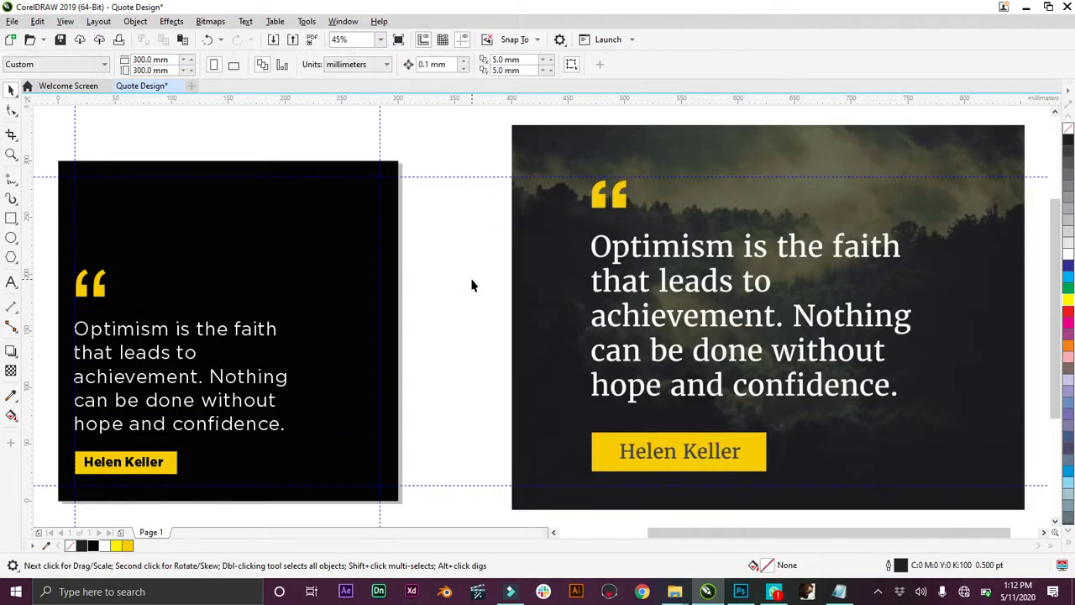
mouse_move(632, 236)
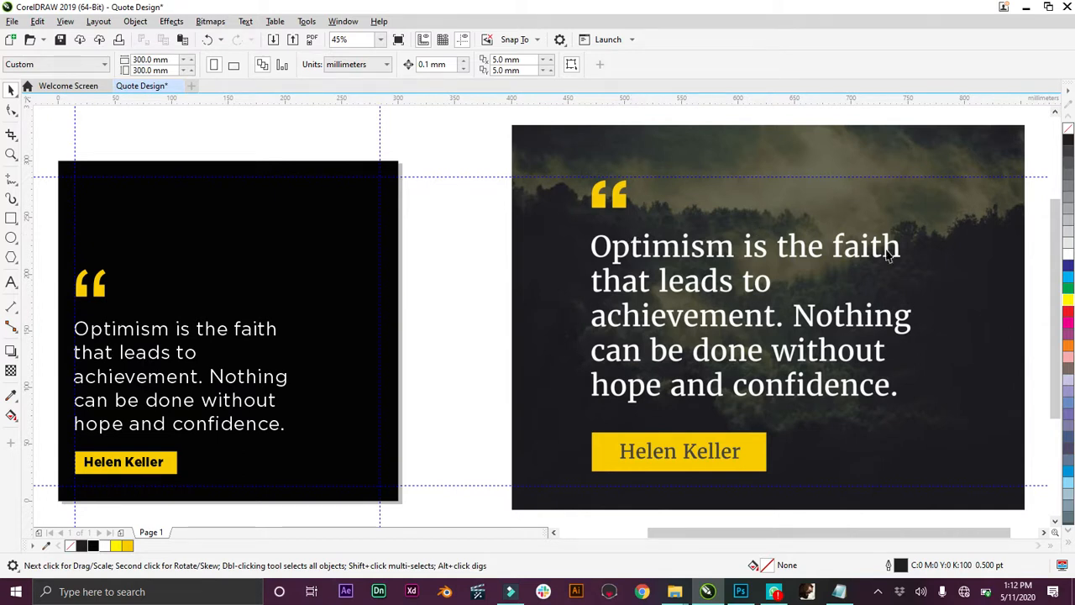
mouse_move(303, 305)
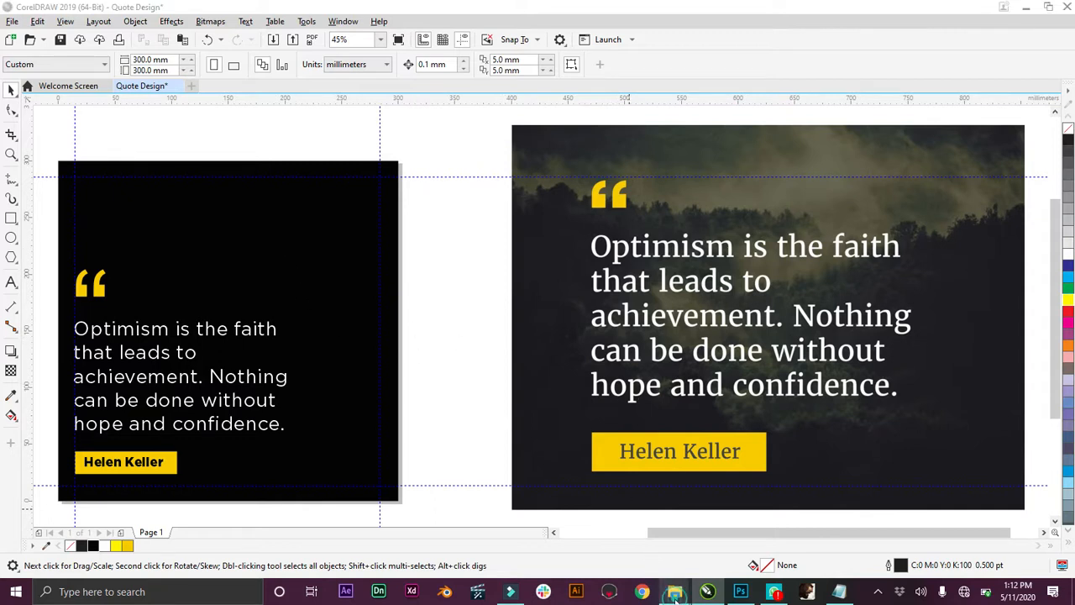
Open the File Explorer folder containing the misty forest photo.
click(675, 591)
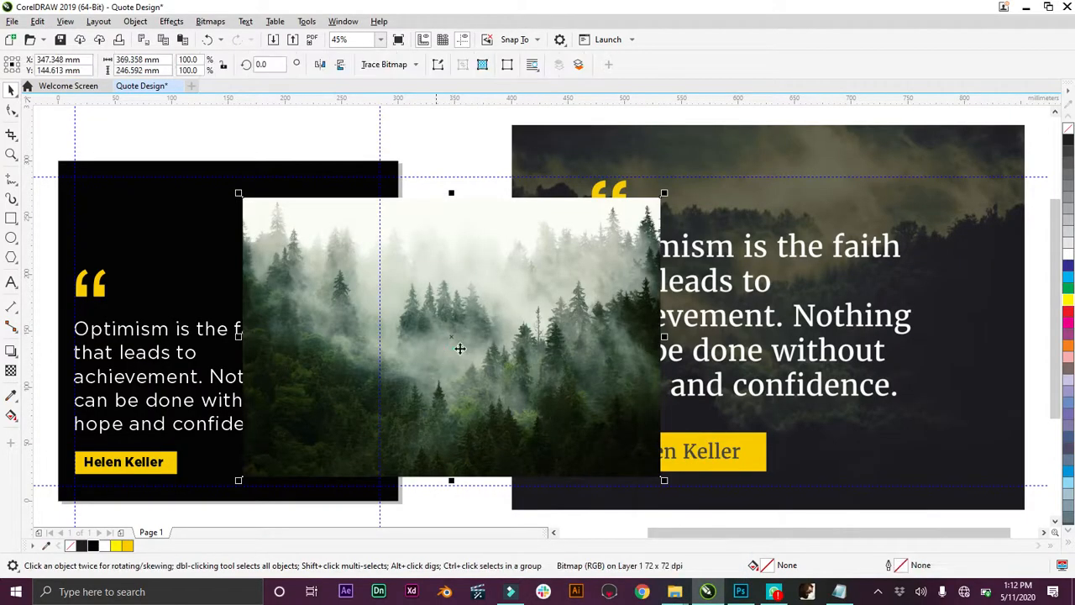
Drag the forest photo onto the black square and PowerClip it inside.
drag(460, 349, 612, 335)
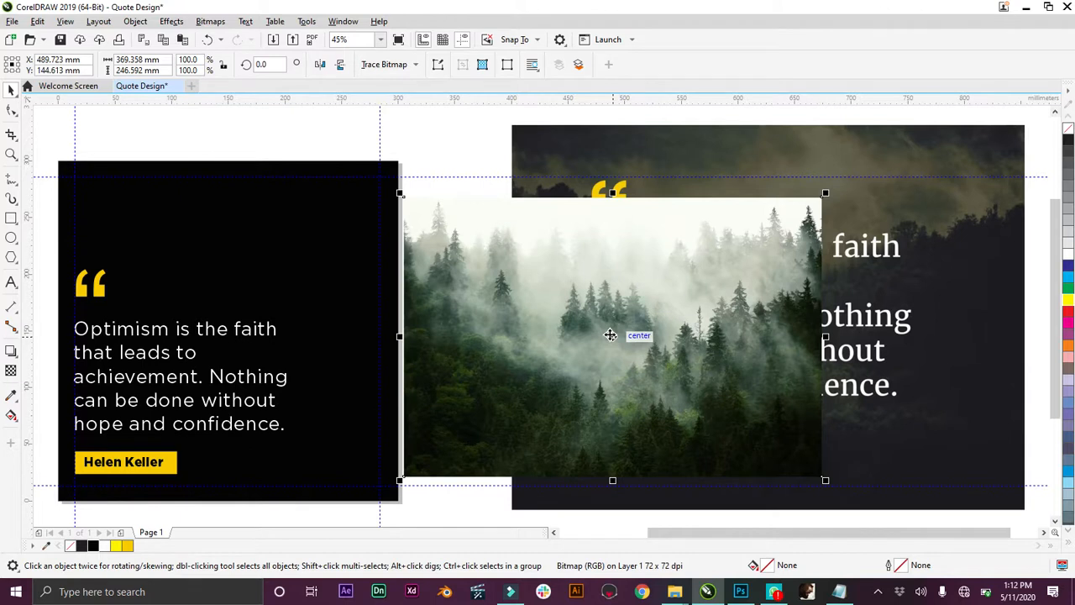
mouse_move(527, 291)
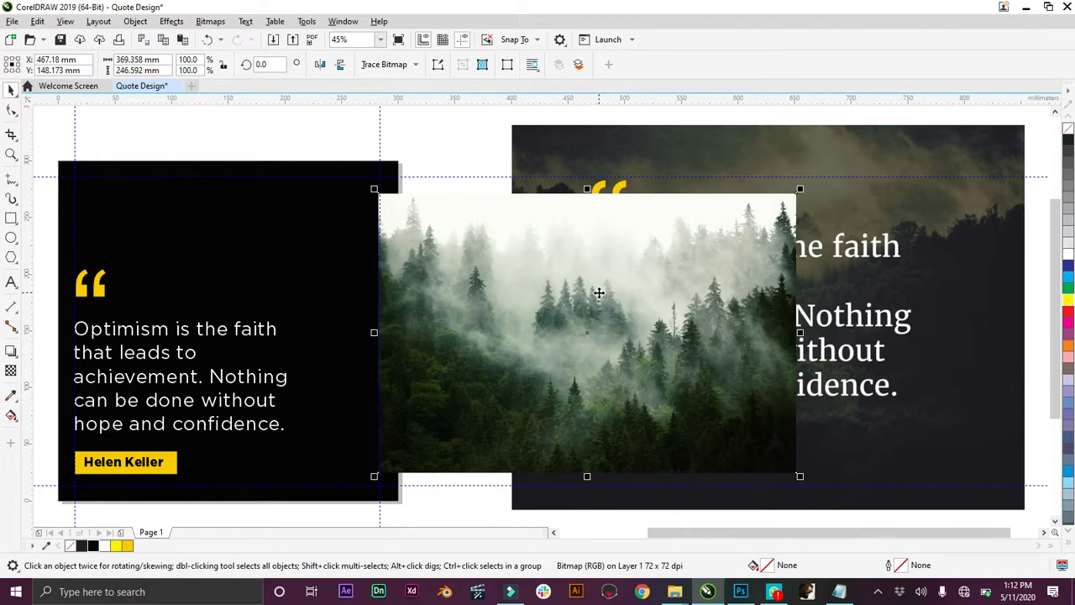
mouse_move(608, 298)
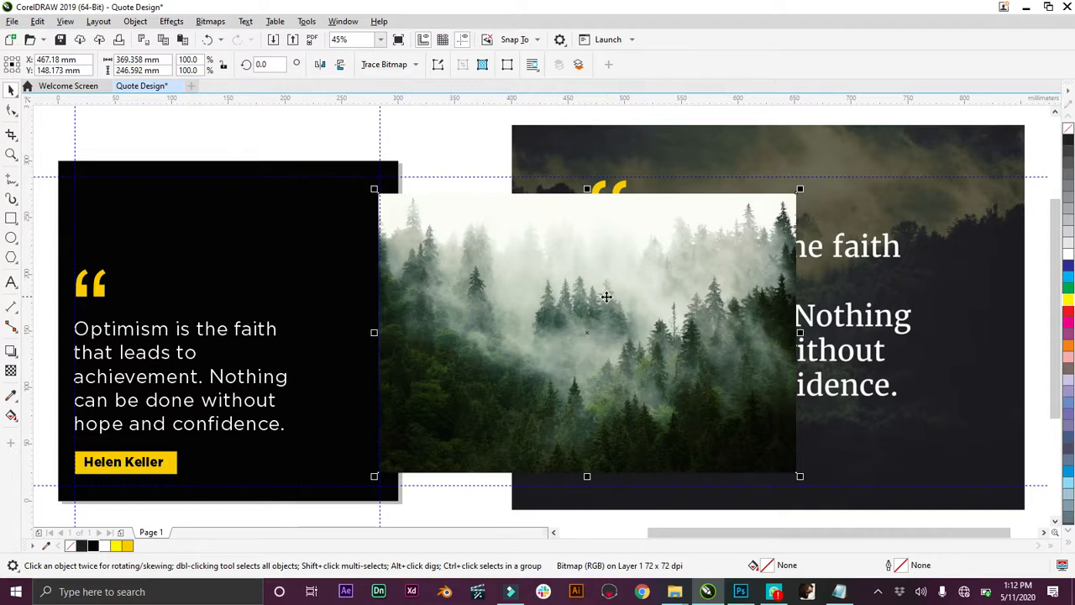
click(587, 333)
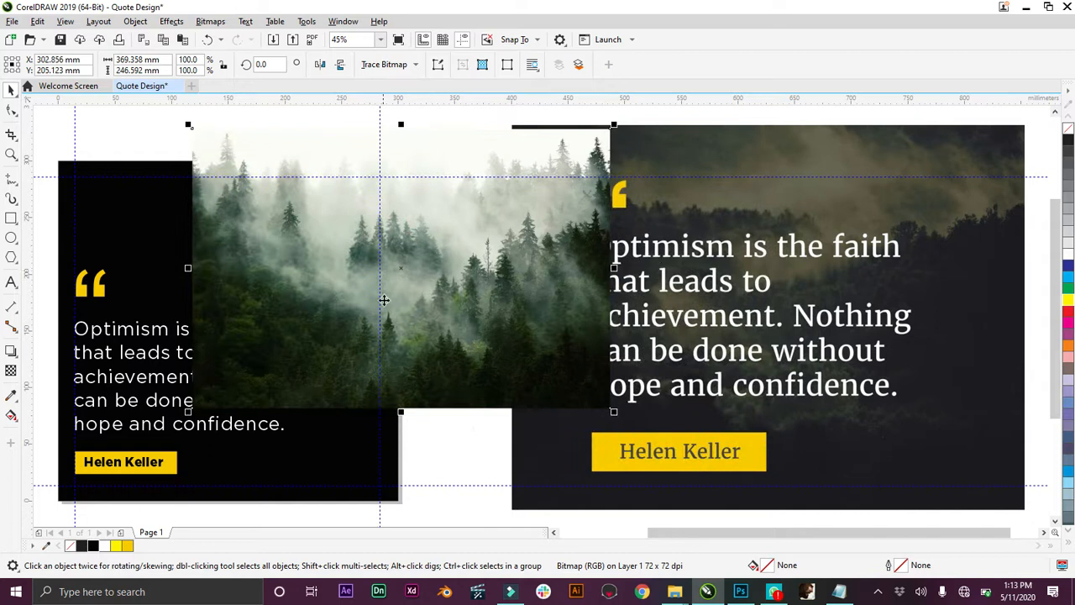
mouse_move(429, 204)
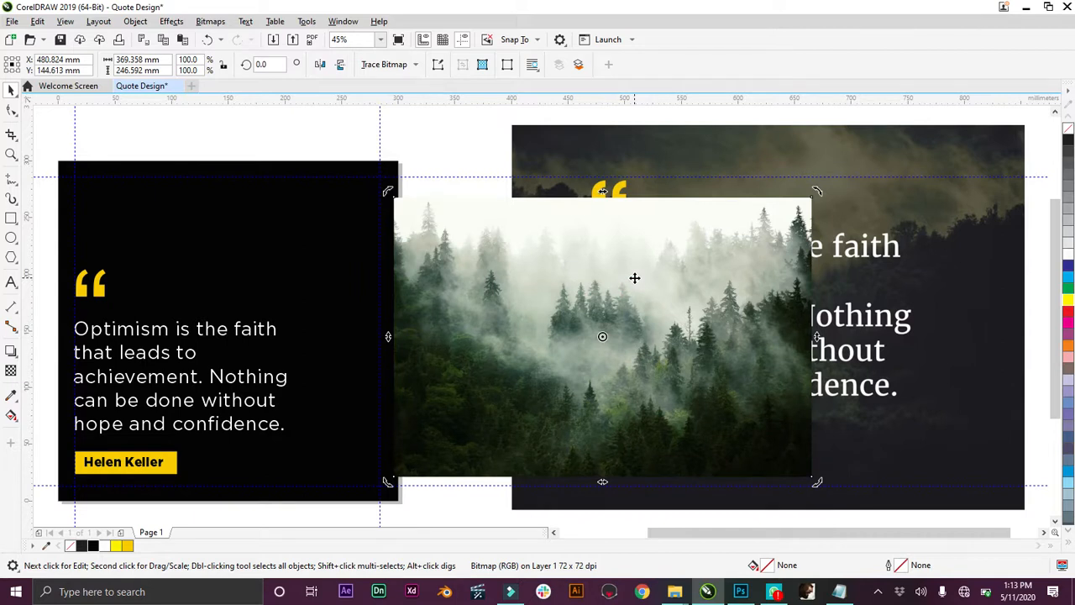
drag(635, 278, 611, 269)
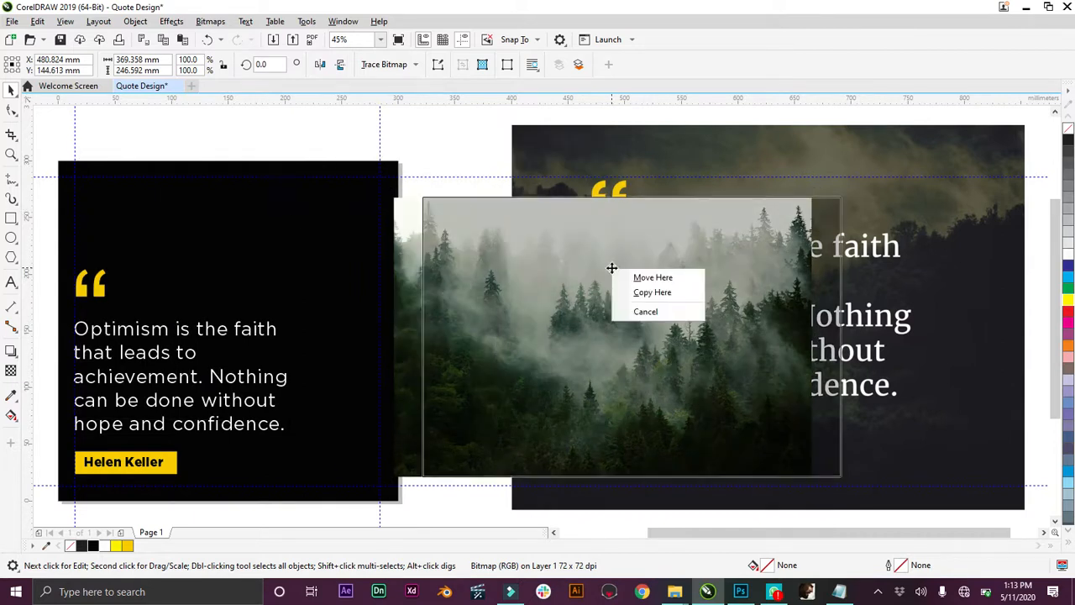
click(653, 277)
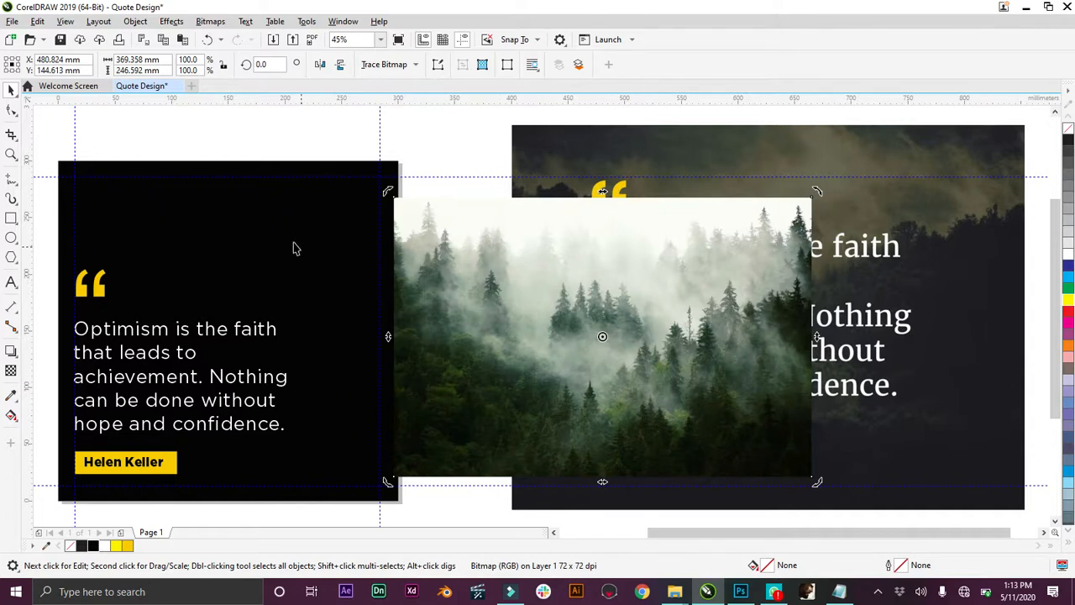
mouse_move(643, 308)
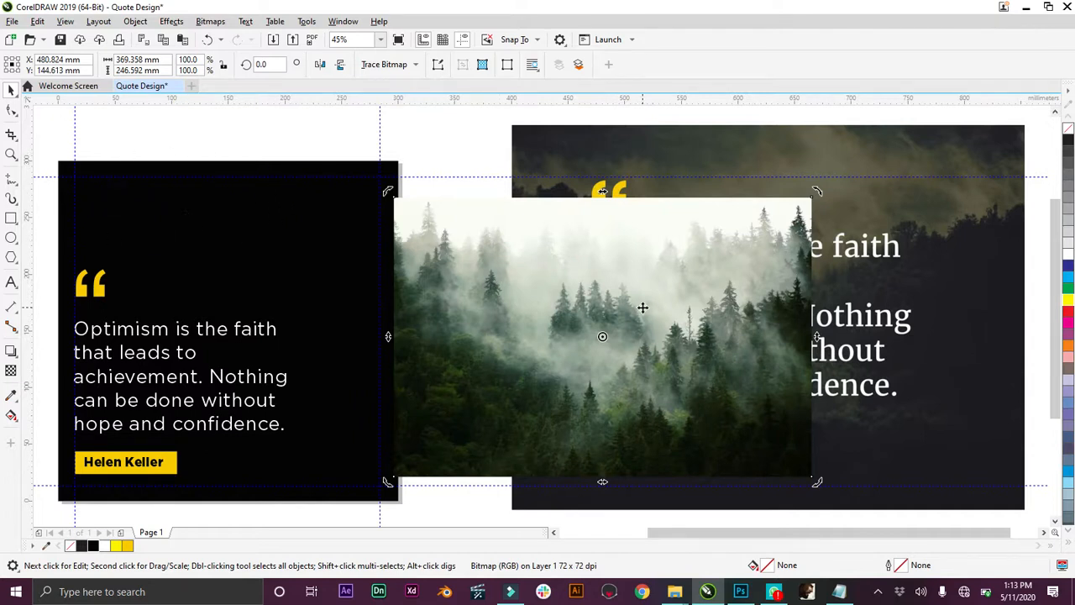
mouse_move(579, 259)
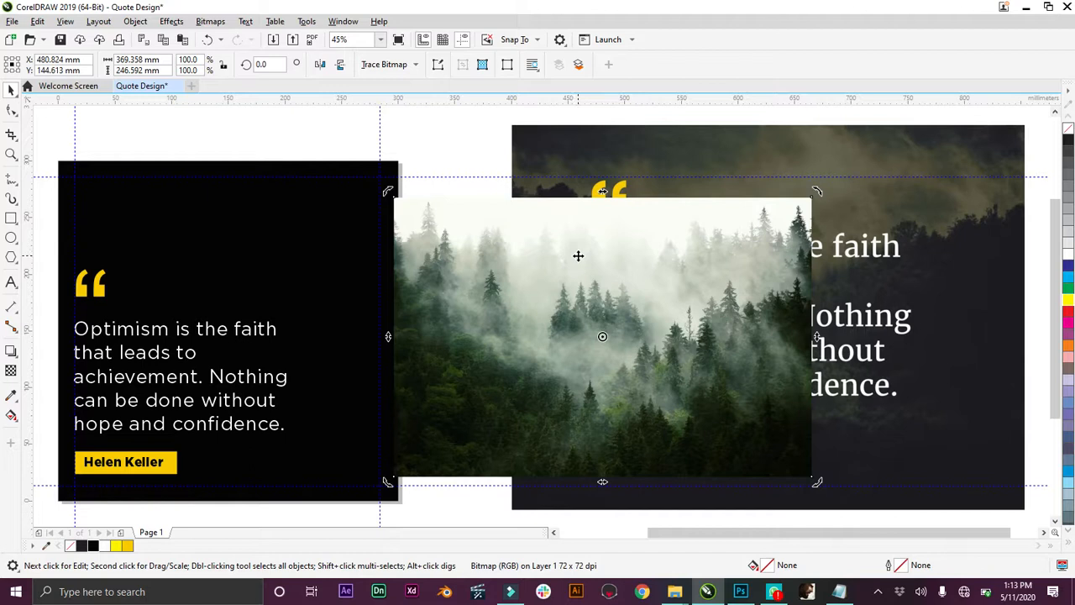
mouse_move(545, 258)
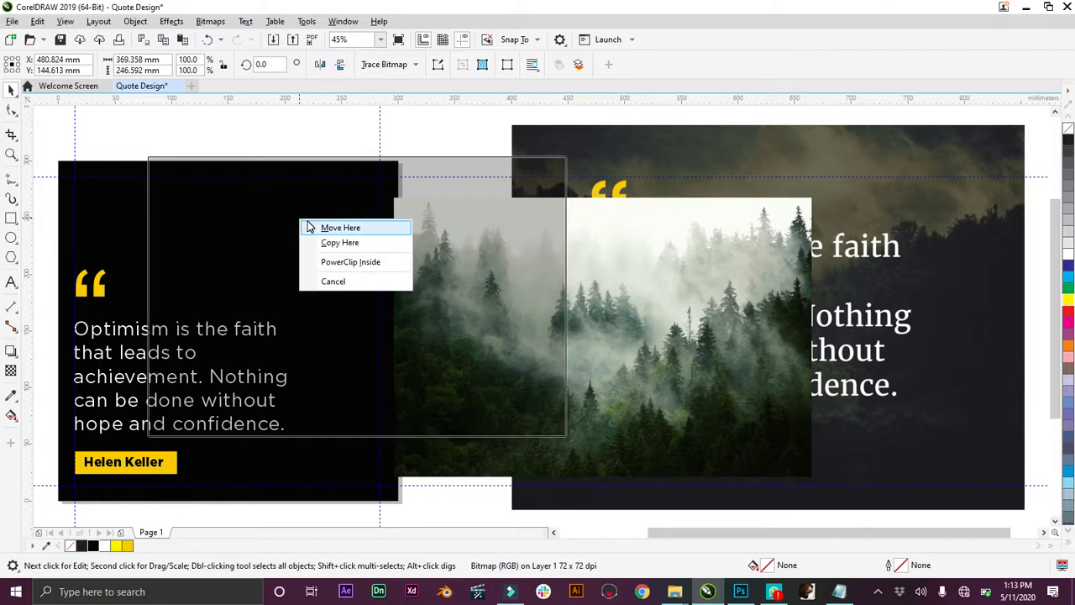
mouse_move(340, 228)
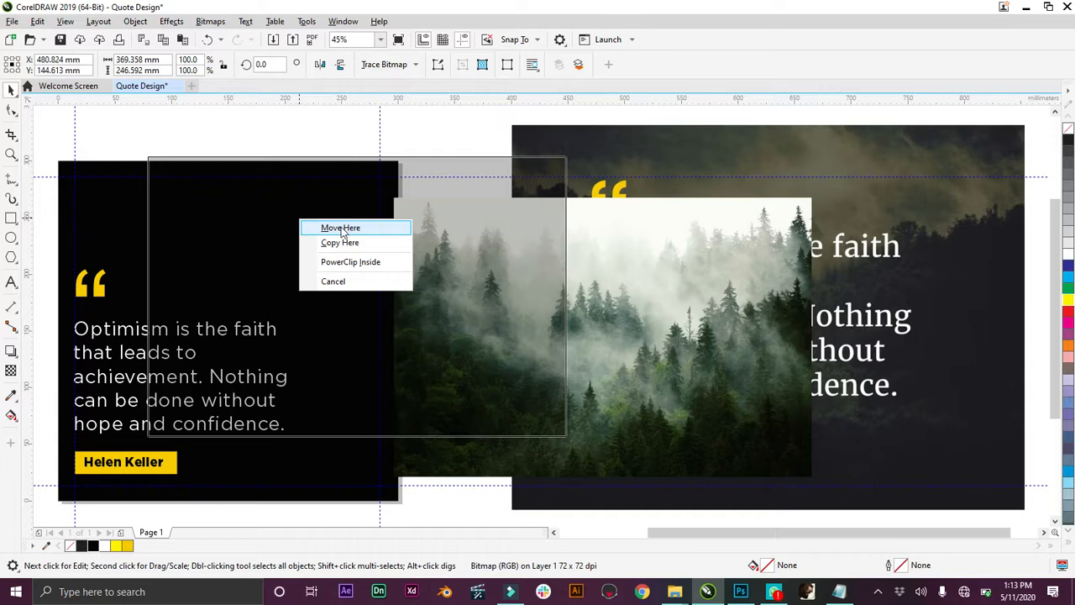
mouse_move(353, 261)
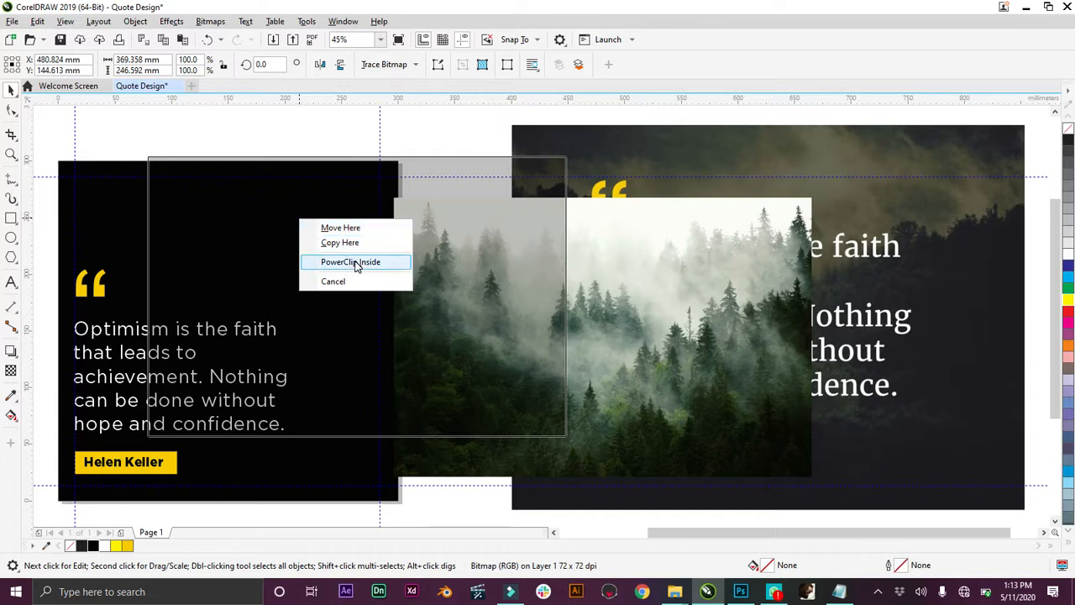
click(350, 262)
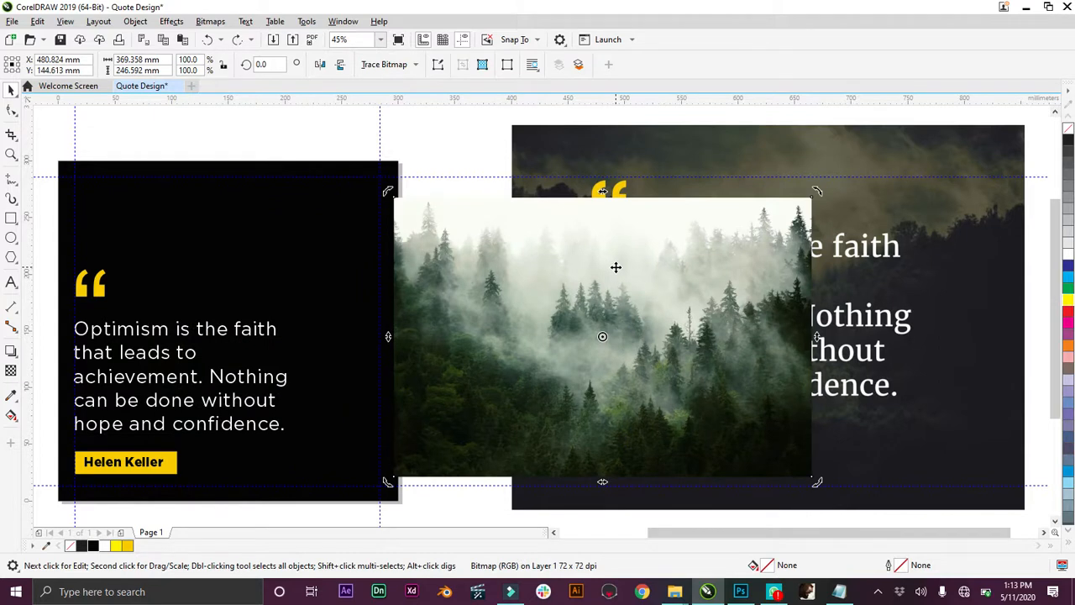
drag(616, 336, 304, 224)
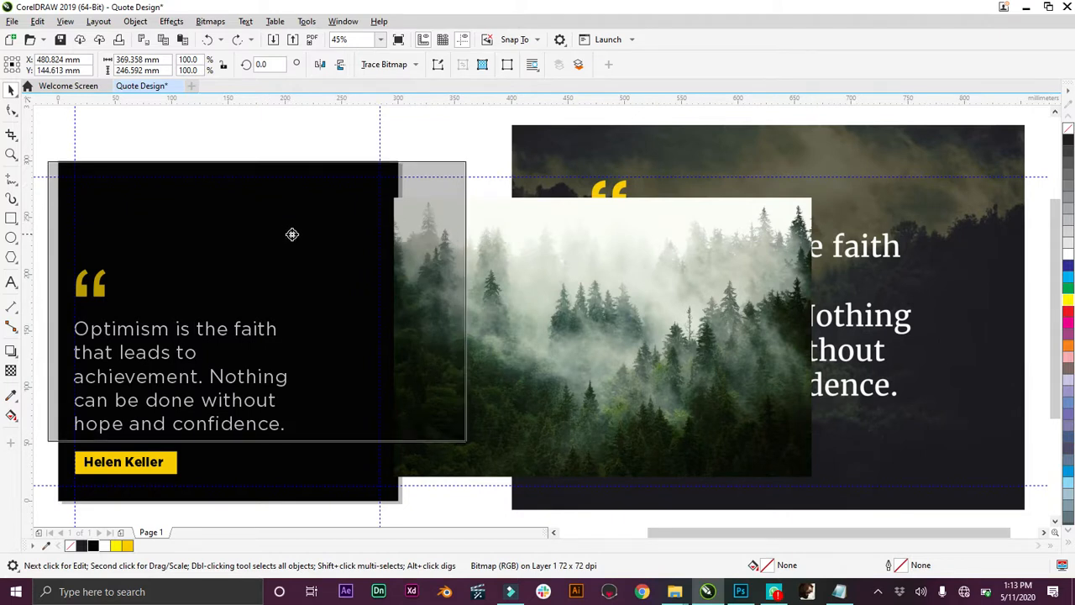
right_click(292, 234)
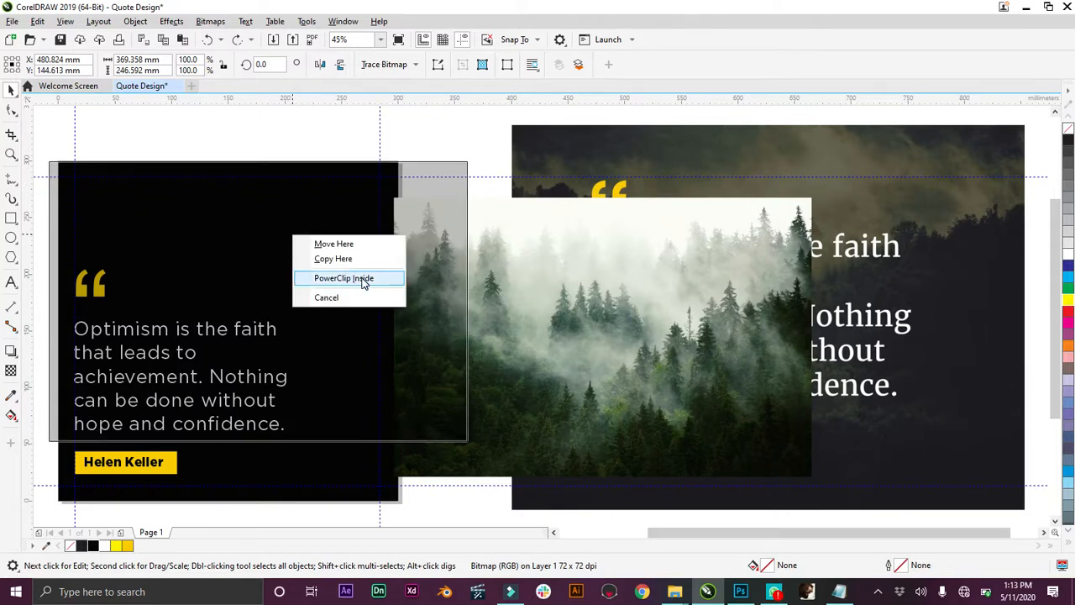
click(343, 278)
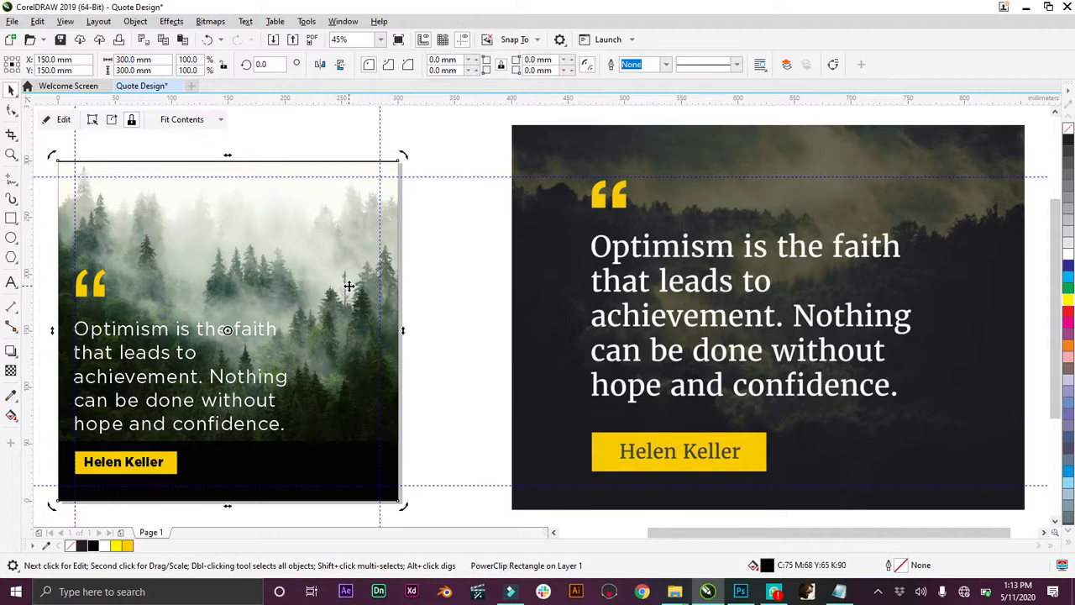
mouse_move(309, 265)
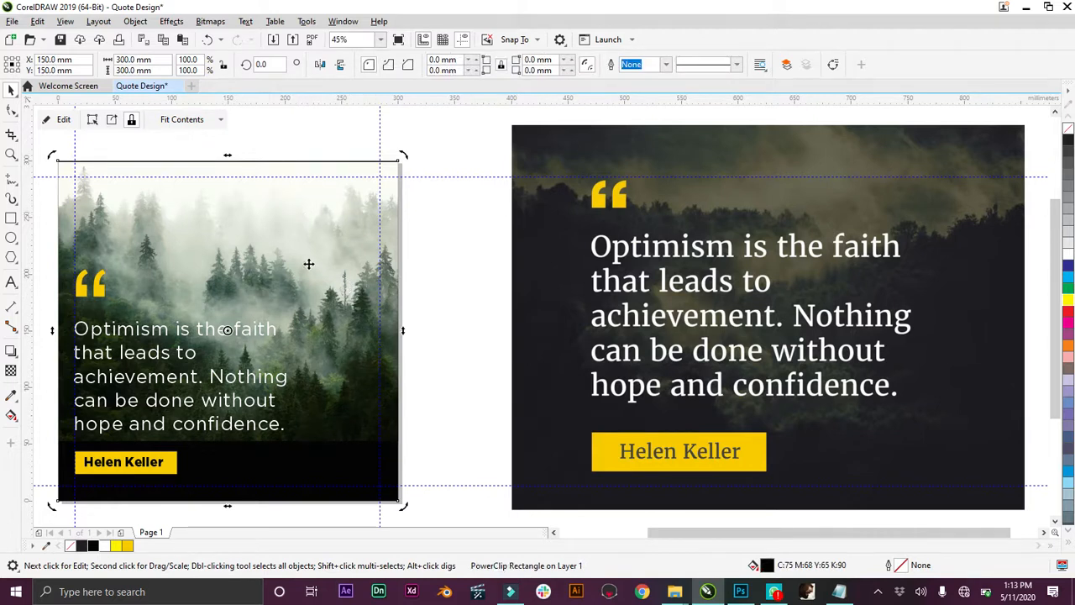
mouse_move(200, 256)
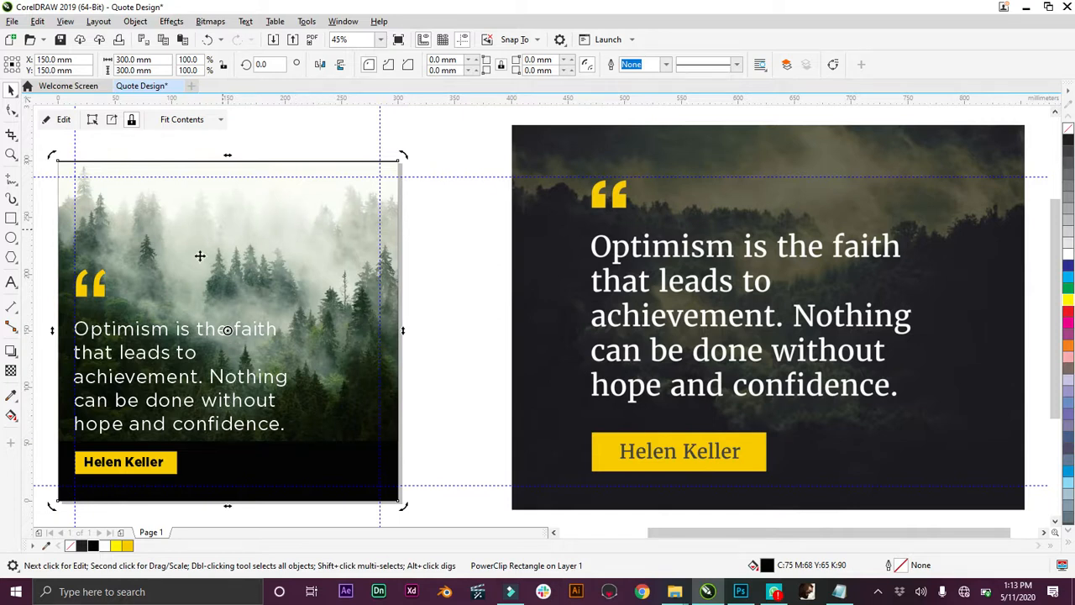
mouse_move(283, 256)
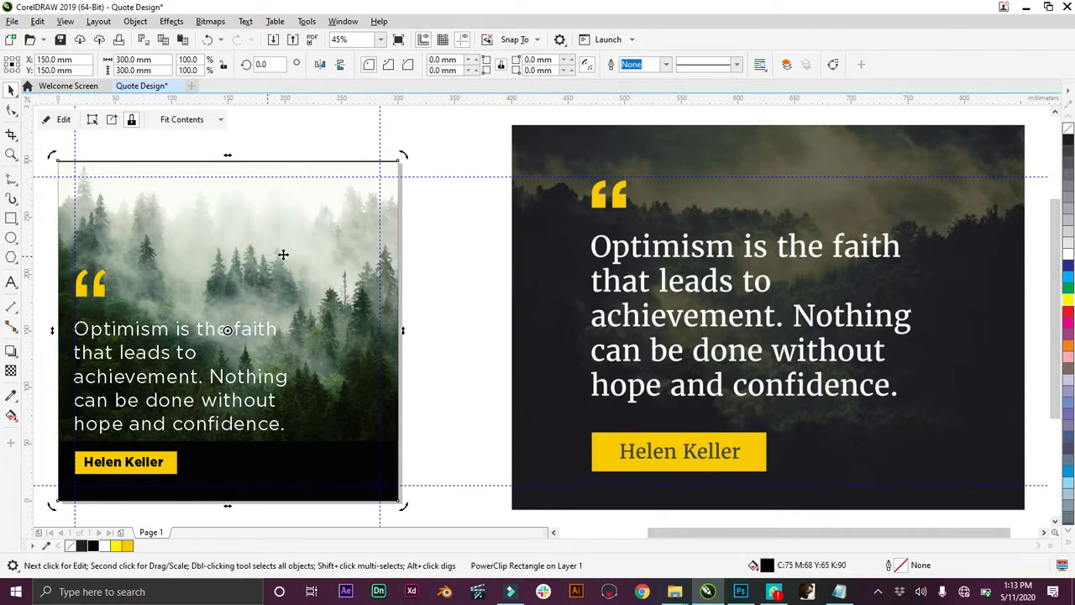
mouse_move(295, 274)
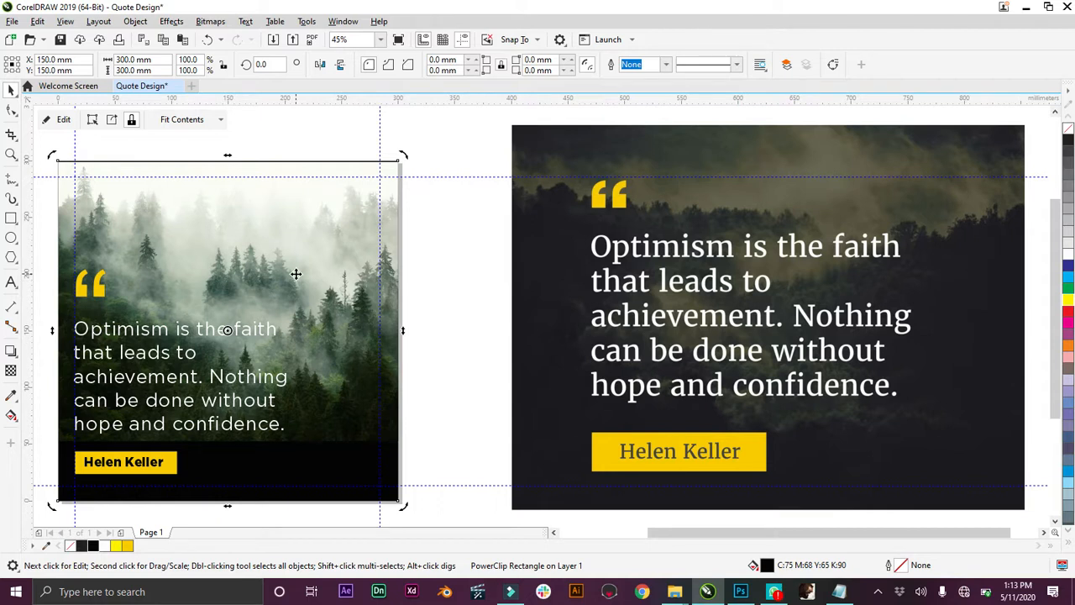
mouse_move(238, 367)
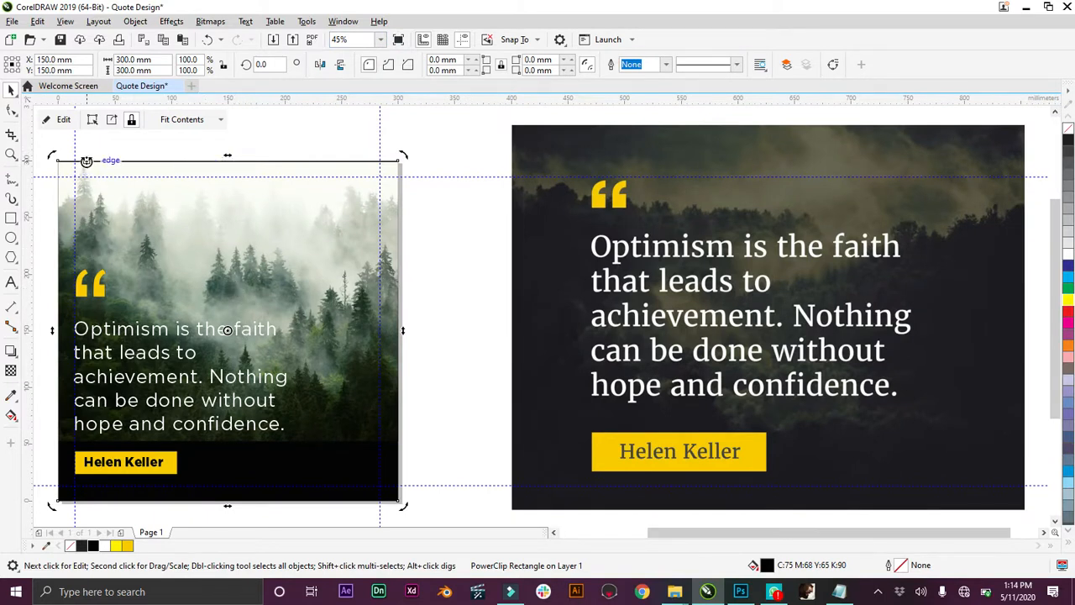
mouse_move(64, 119)
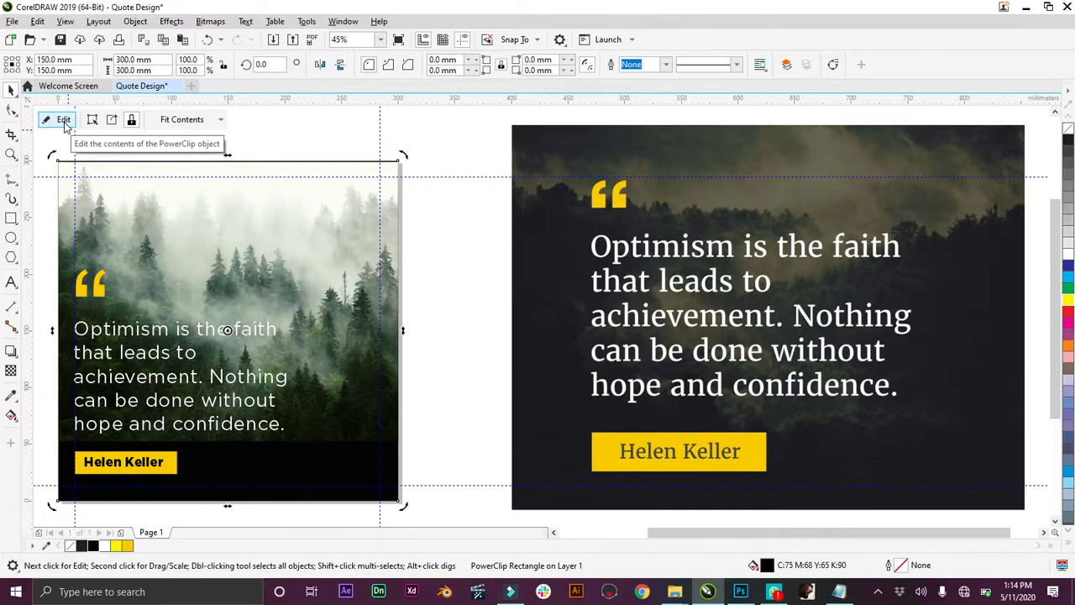
Shift the forest photo within the square's PowerClip frame, then exit PowerClip editing.
click(64, 119)
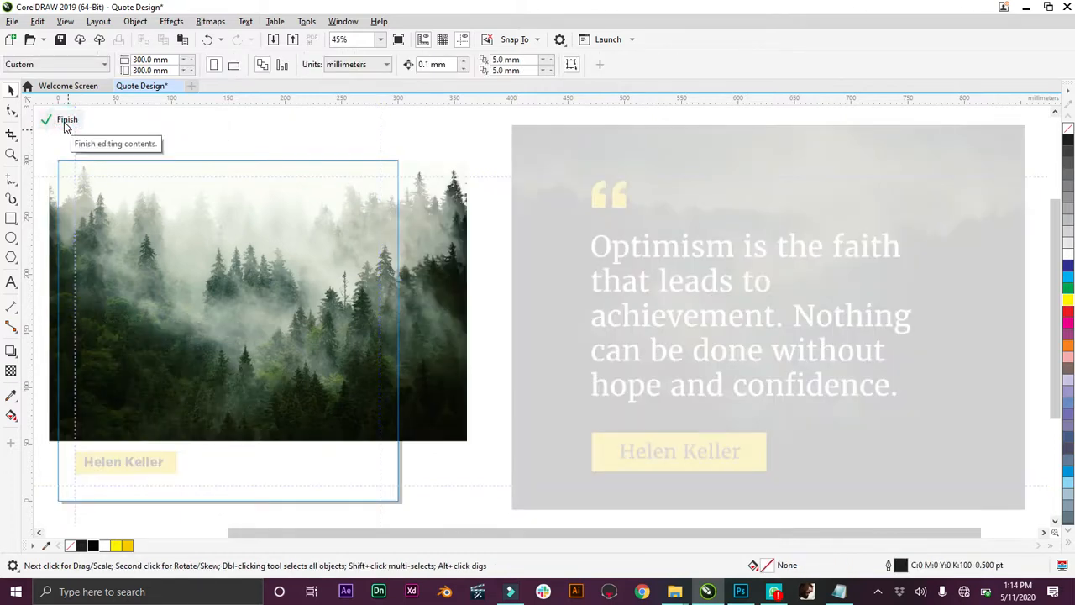
mouse_move(341, 292)
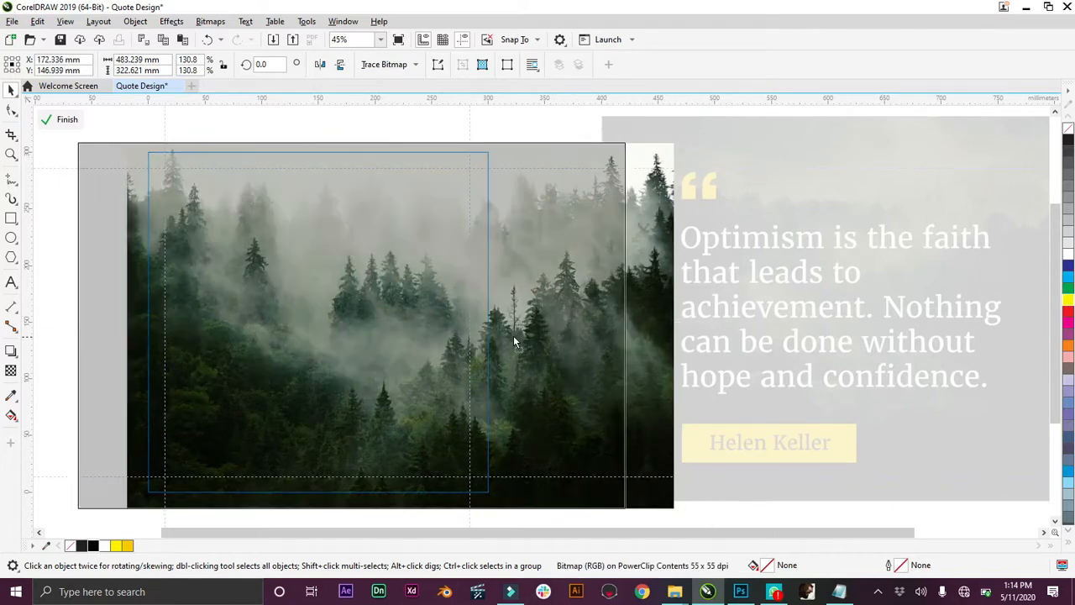
drag(515, 342, 477, 330)
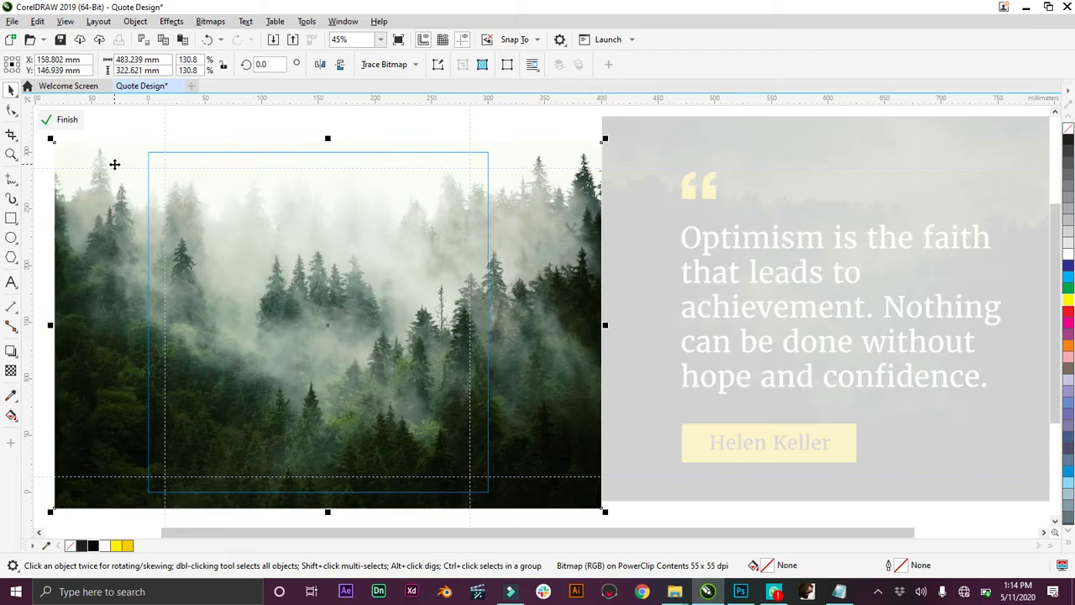
click(59, 119)
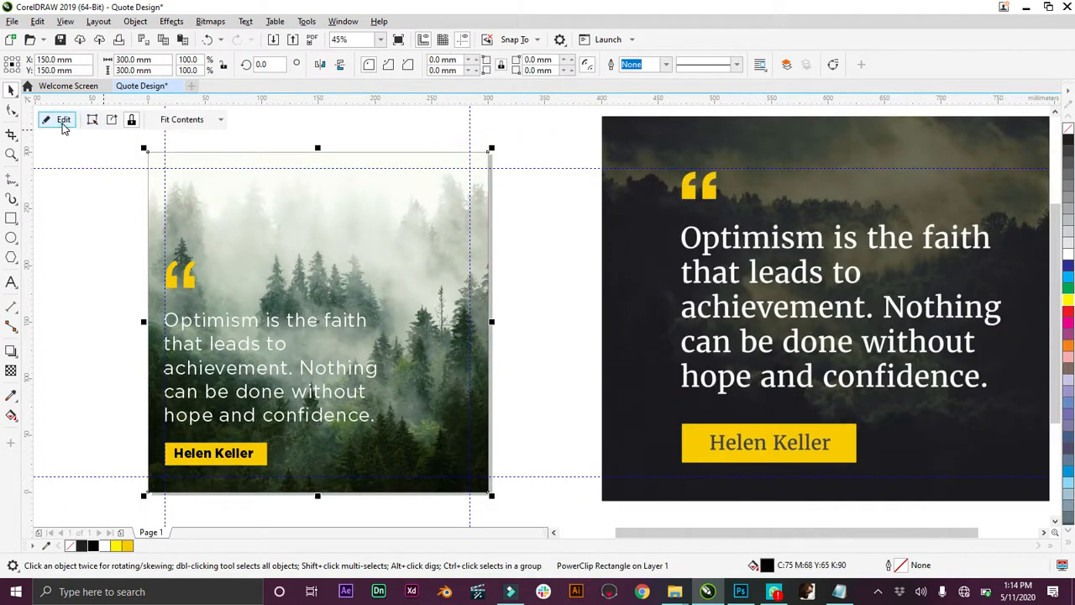
click(64, 119)
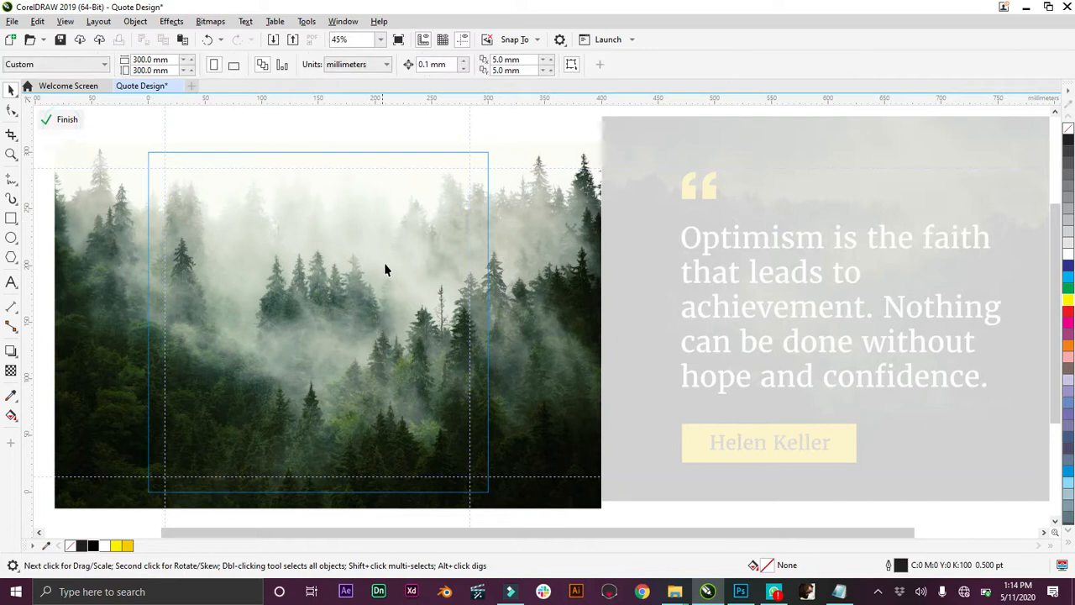
right_click(386, 269)
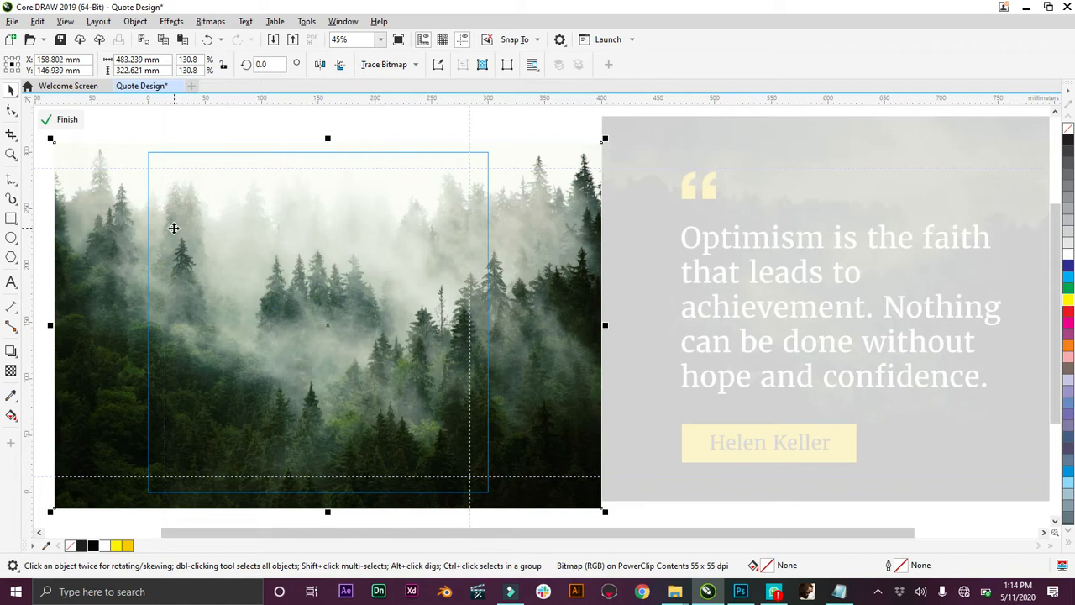
right_click(173, 227)
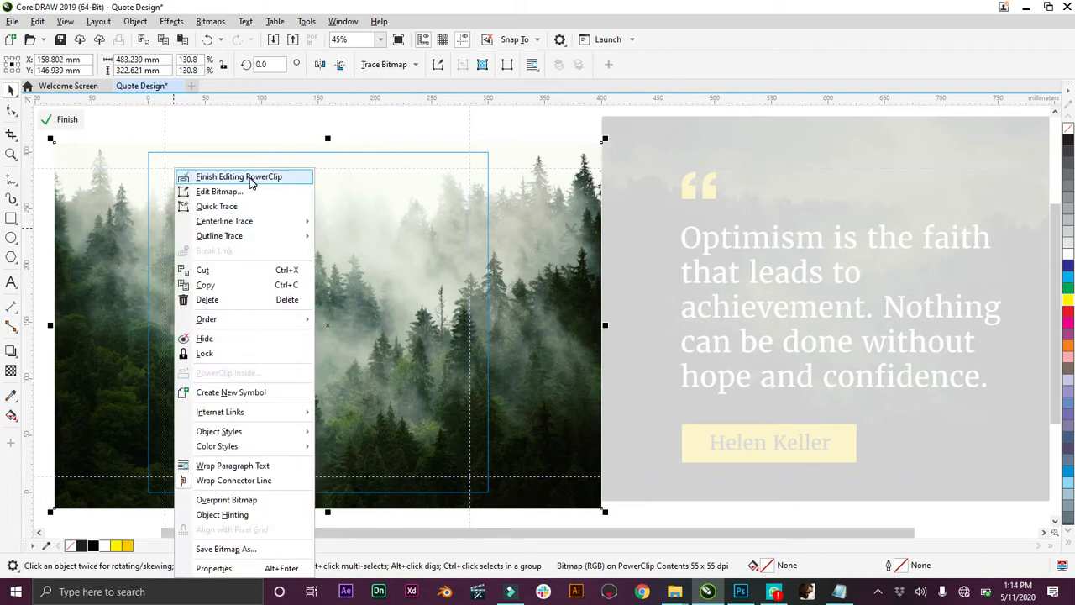
click(239, 177)
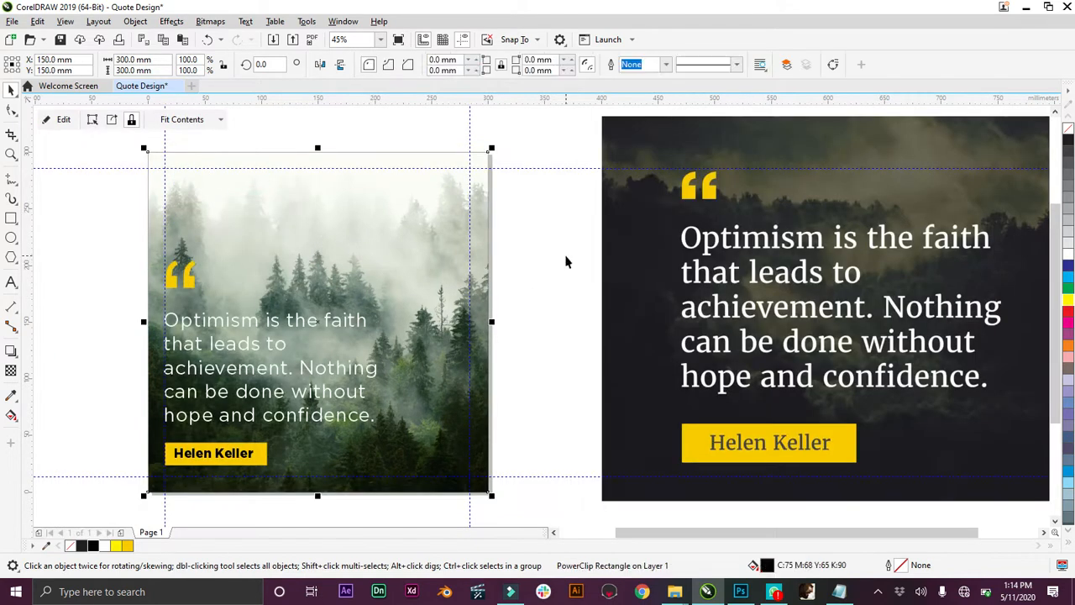
mouse_move(563, 255)
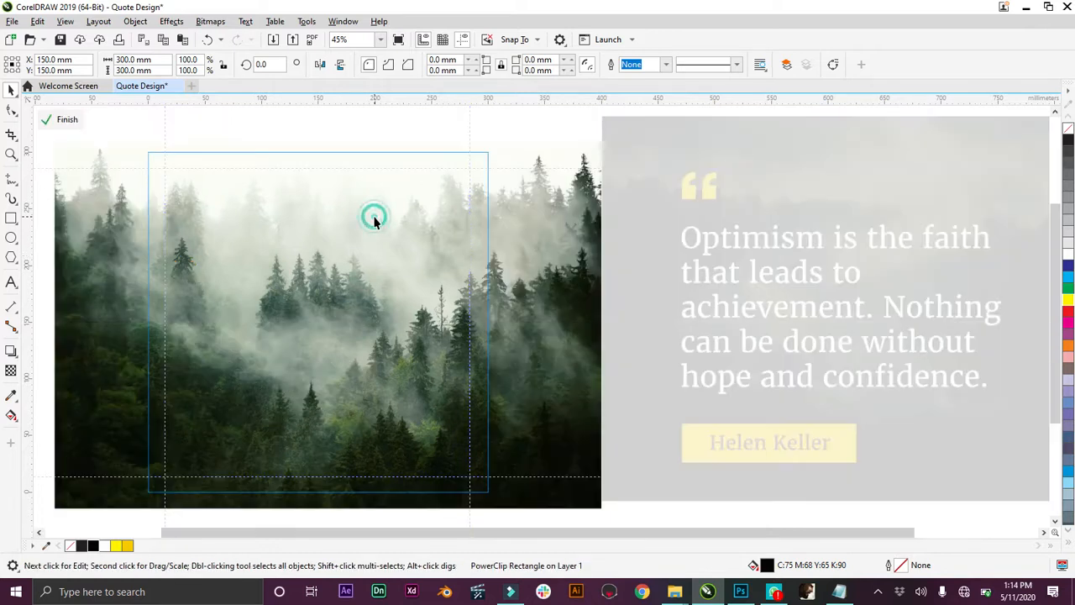
click(67, 119)
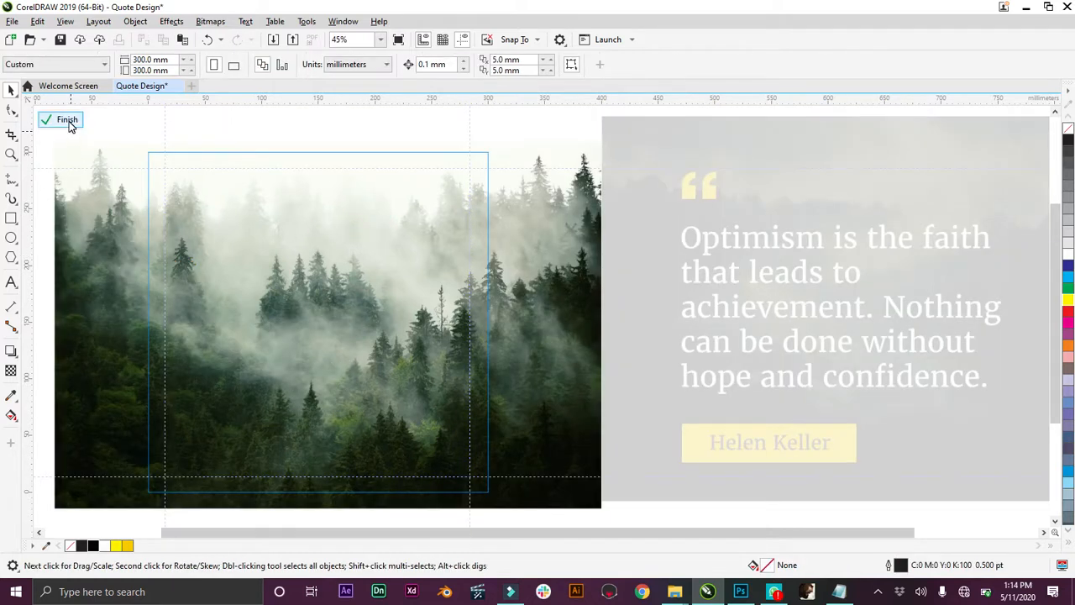
click(66, 119)
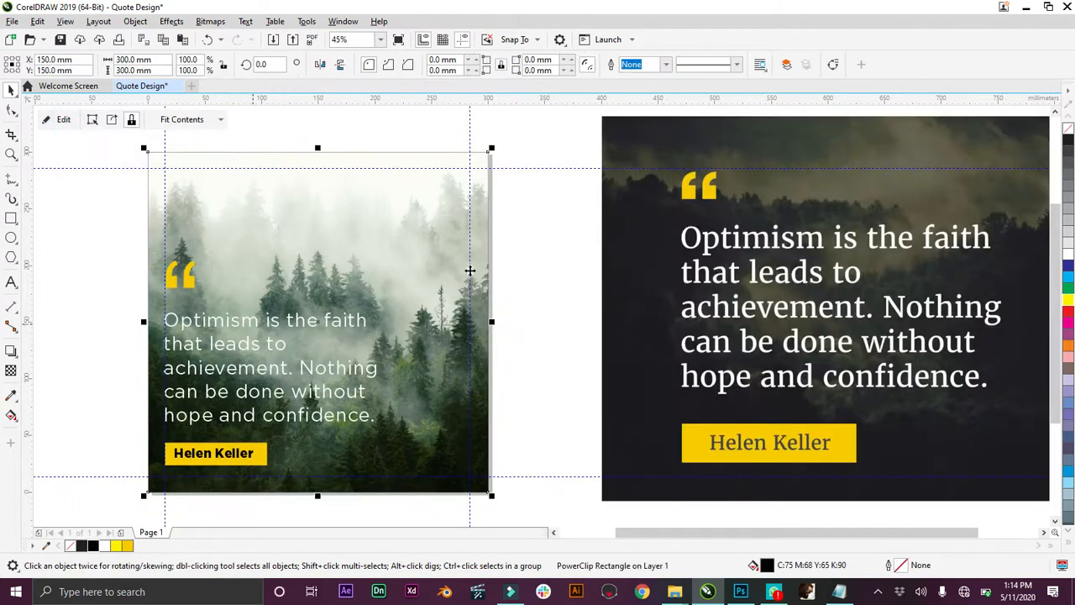
mouse_move(286, 286)
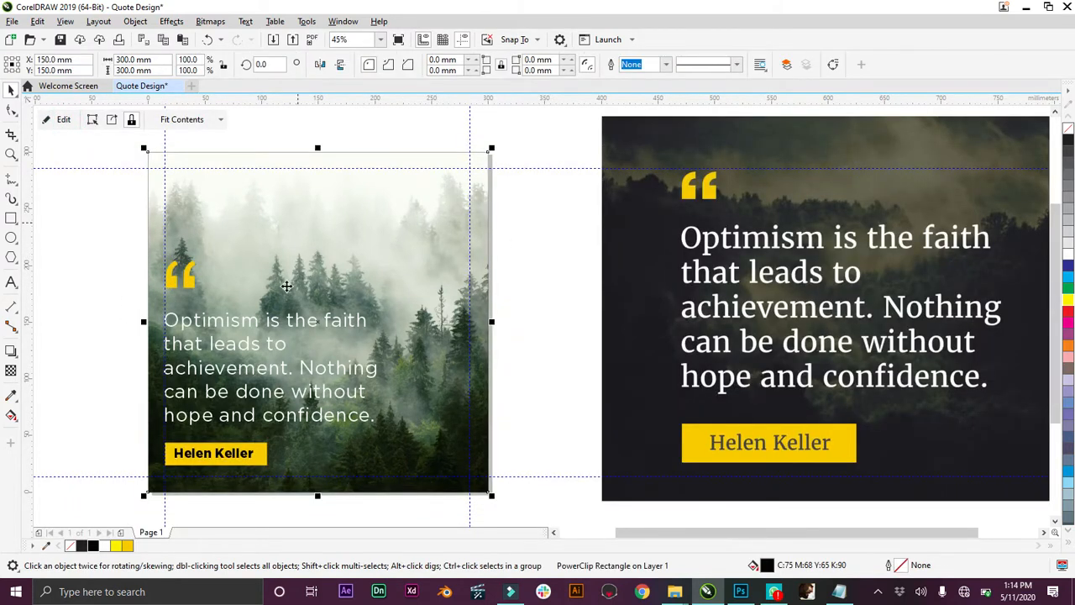
mouse_move(339, 302)
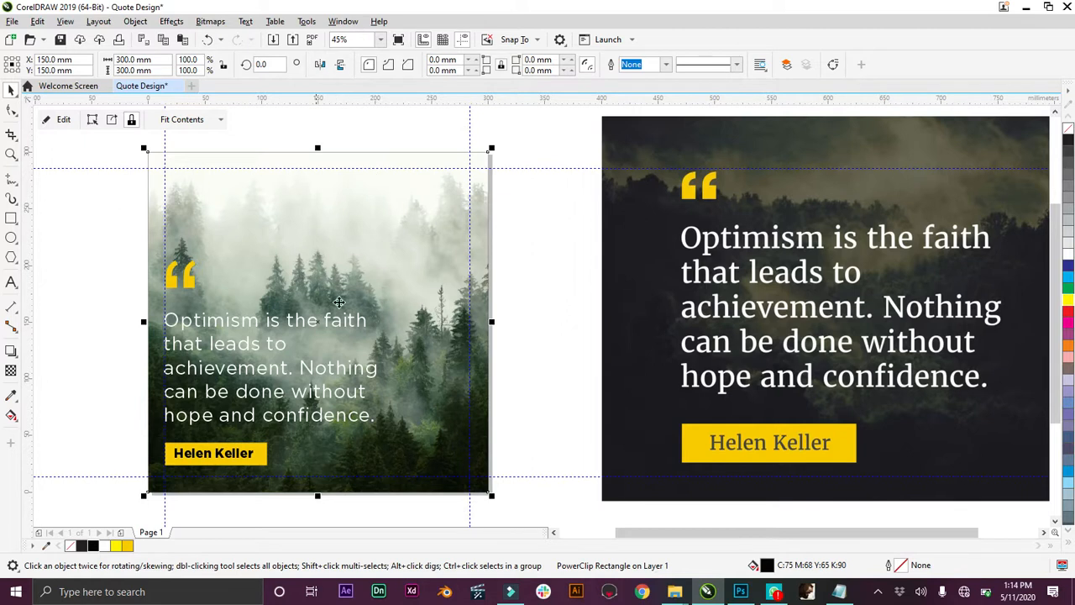
mouse_move(248, 354)
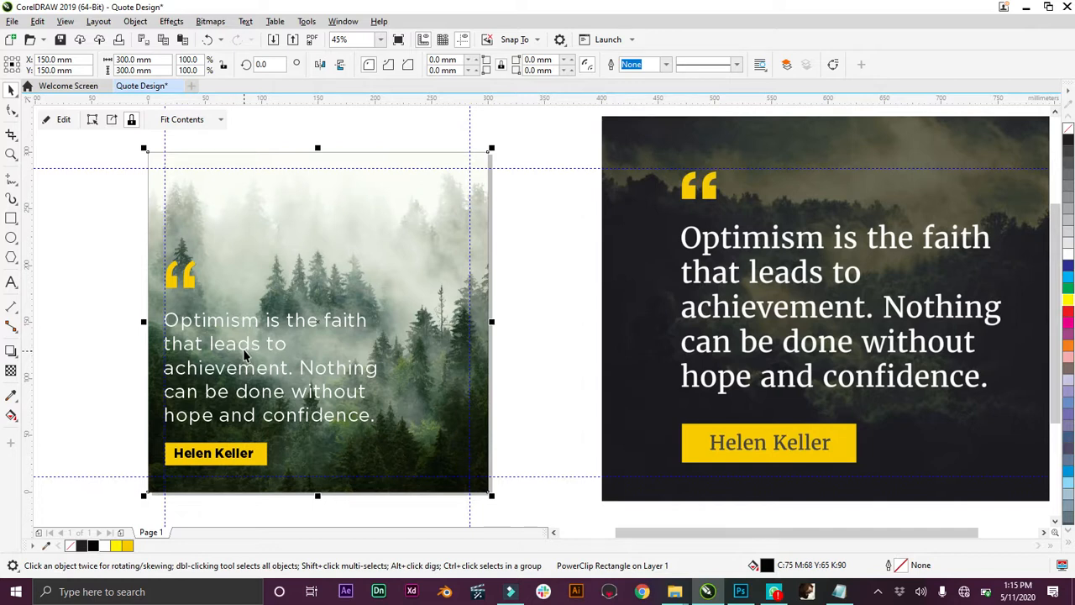
mouse_move(281, 248)
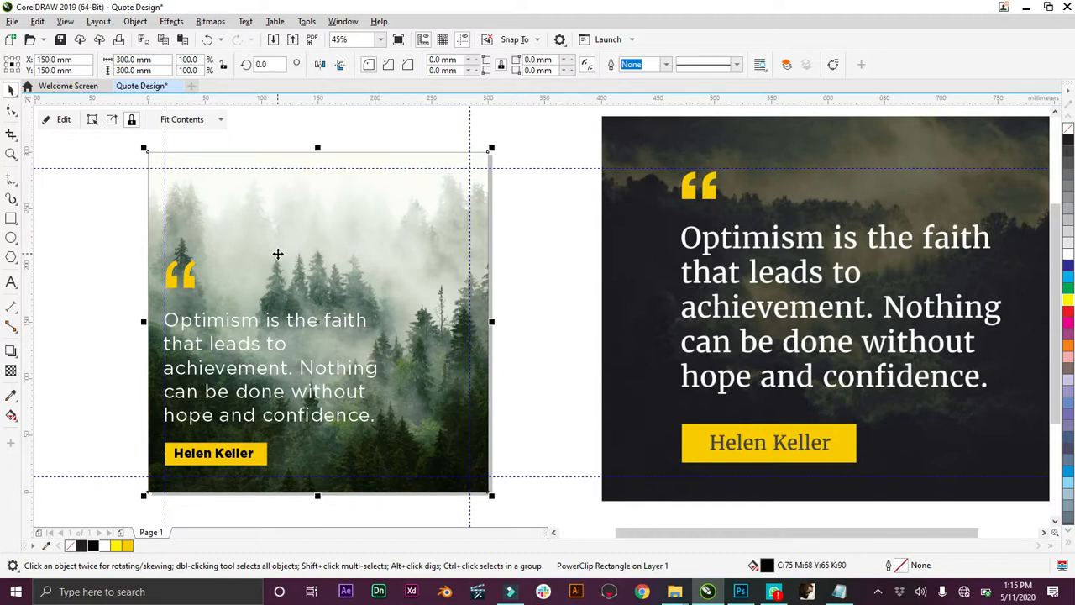
mouse_move(313, 234)
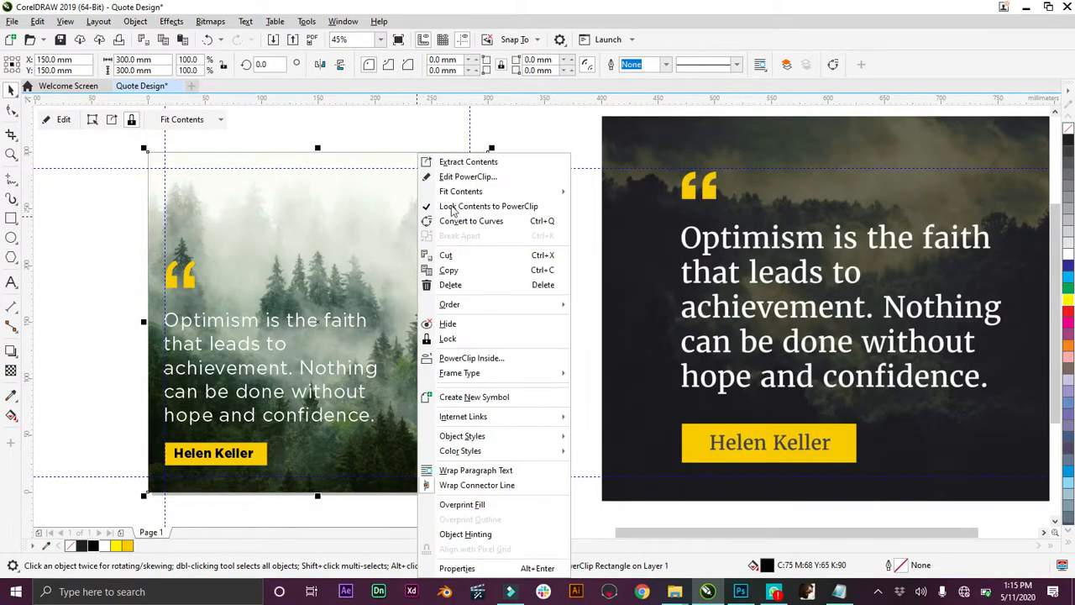
Choose Edit PowerClip on the square to expose the whole forest photo.
click(468, 176)
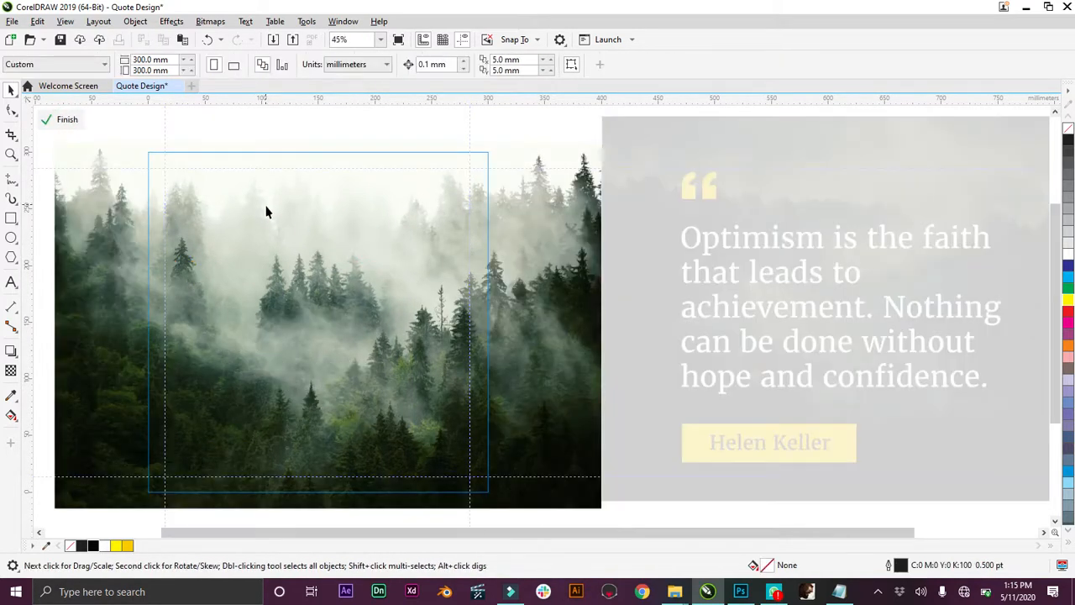
mouse_move(323, 303)
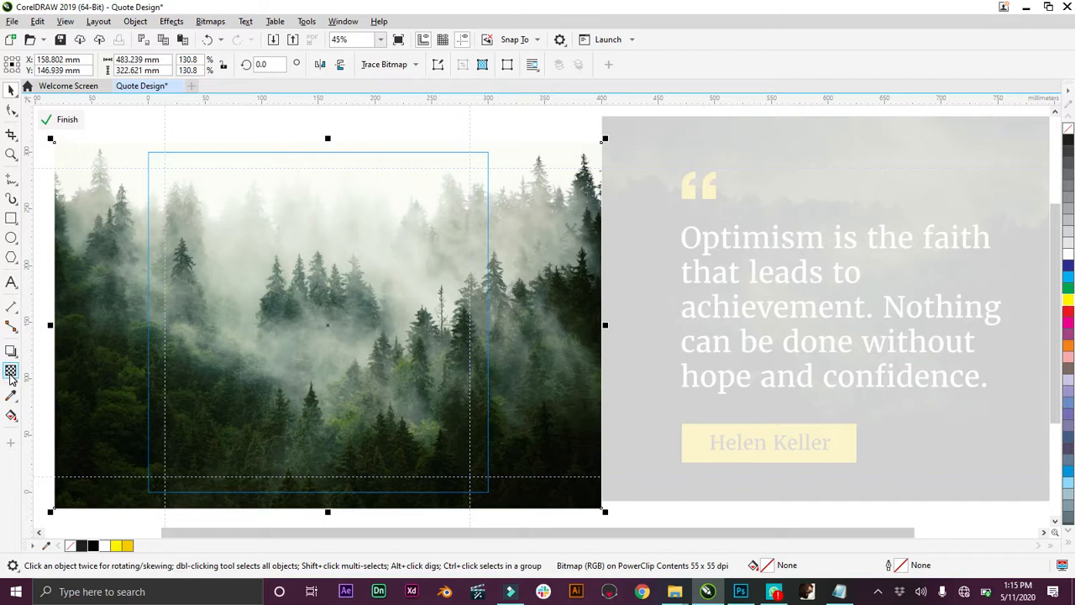
mouse_move(10, 371)
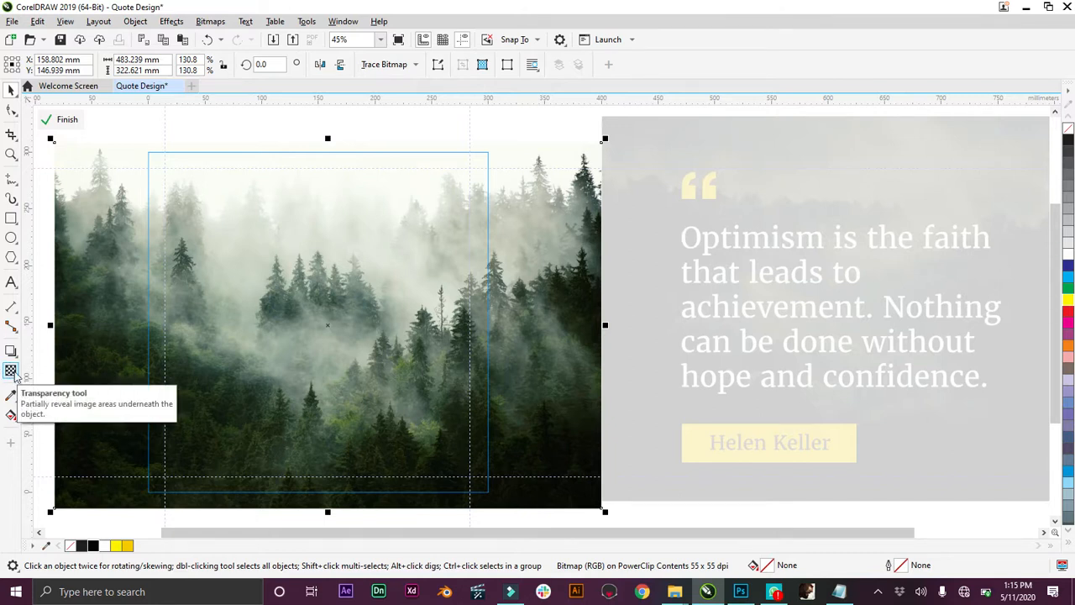
Give the forest photo 70 uniform transparency and finish PowerClip editing.
click(11, 370)
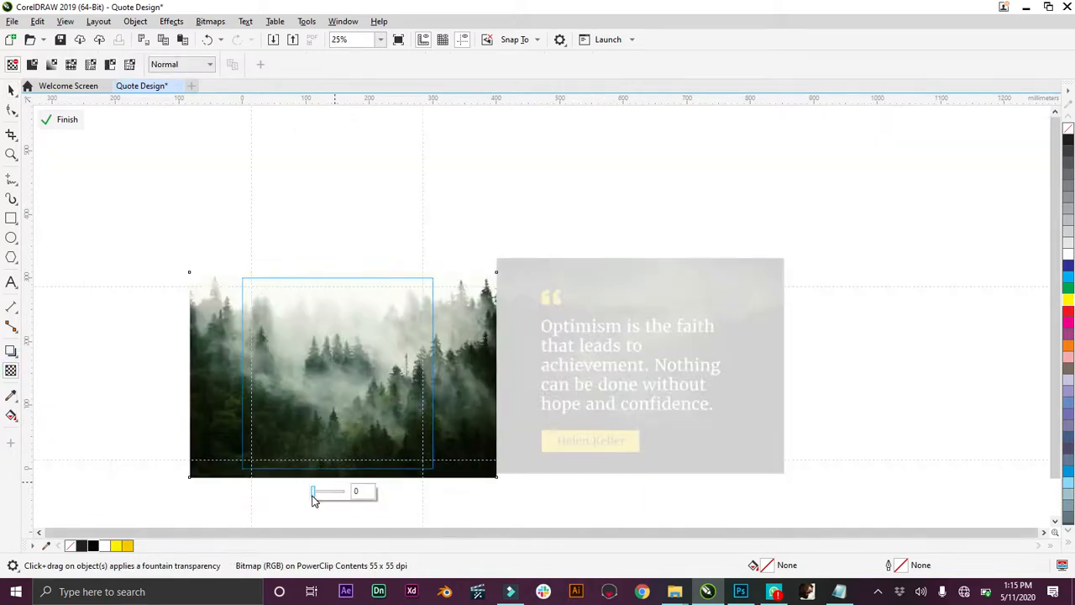
click(313, 491)
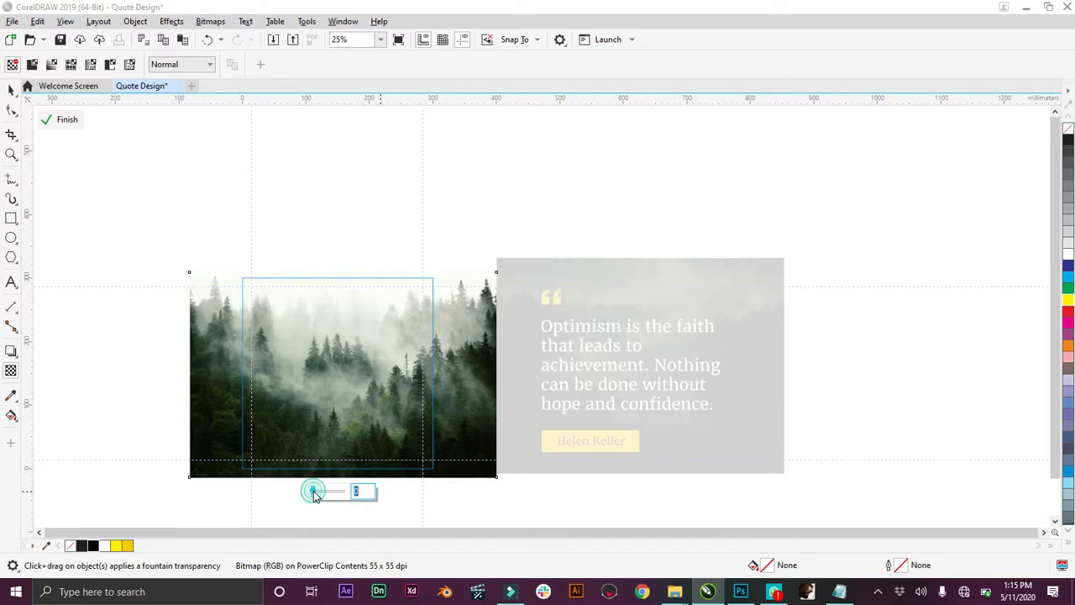
drag(313, 490, 336, 490)
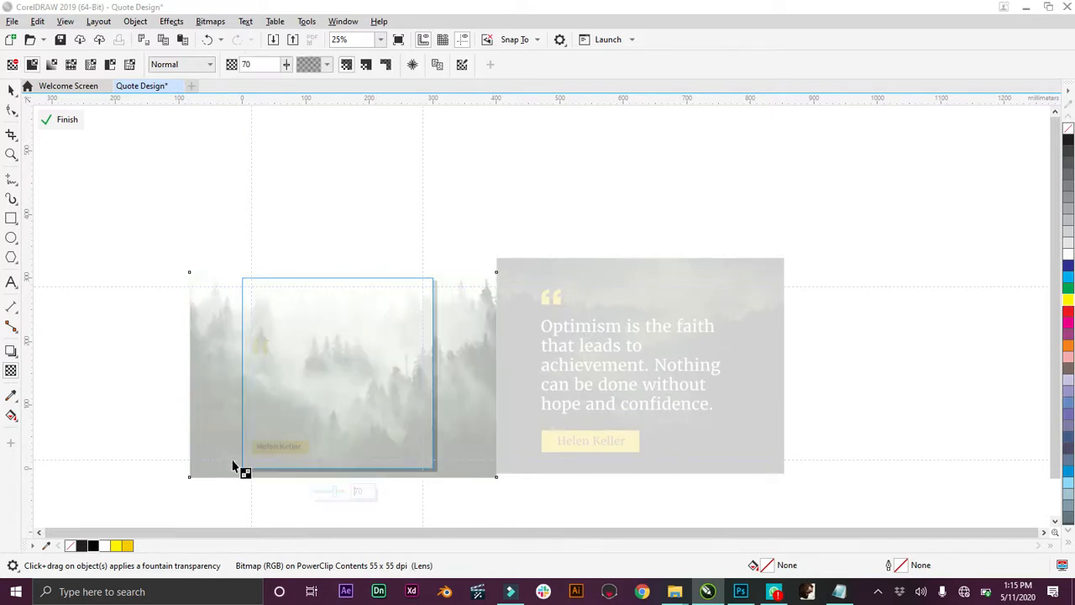
click(67, 120)
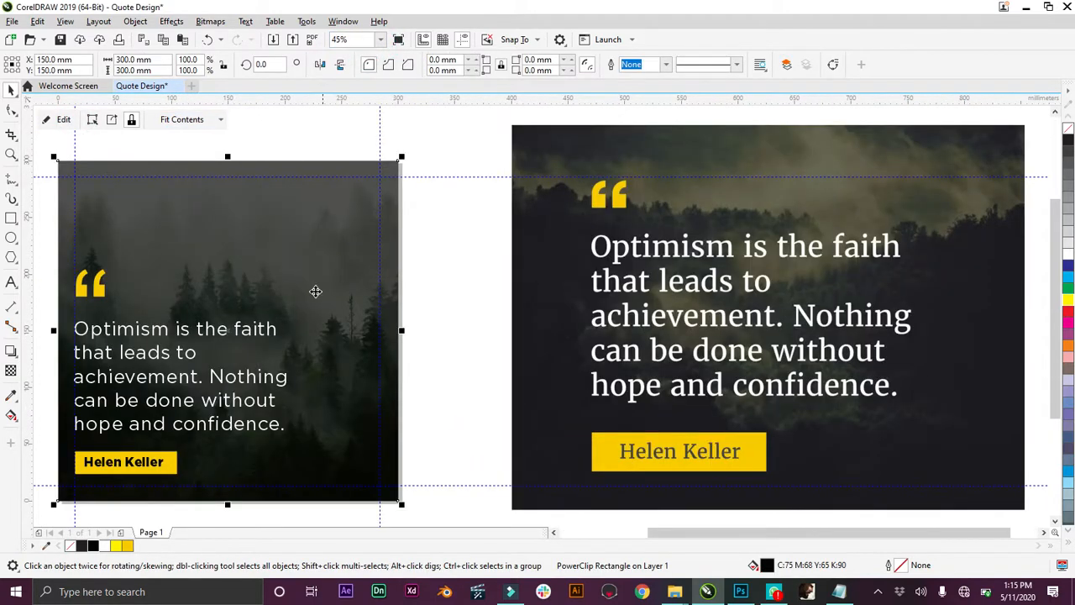
click(599, 326)
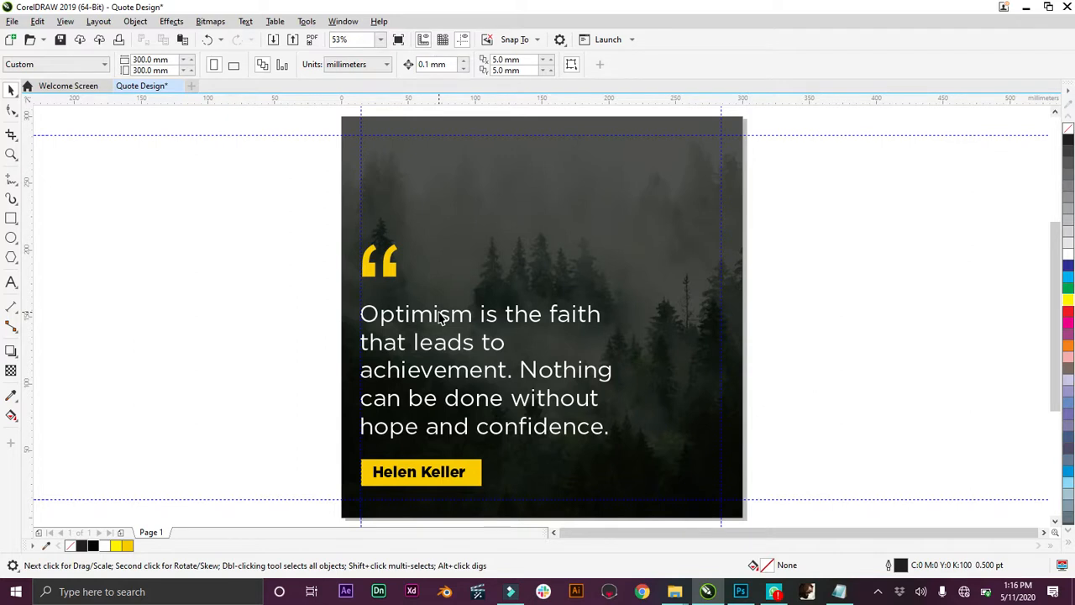
mouse_move(289, 242)
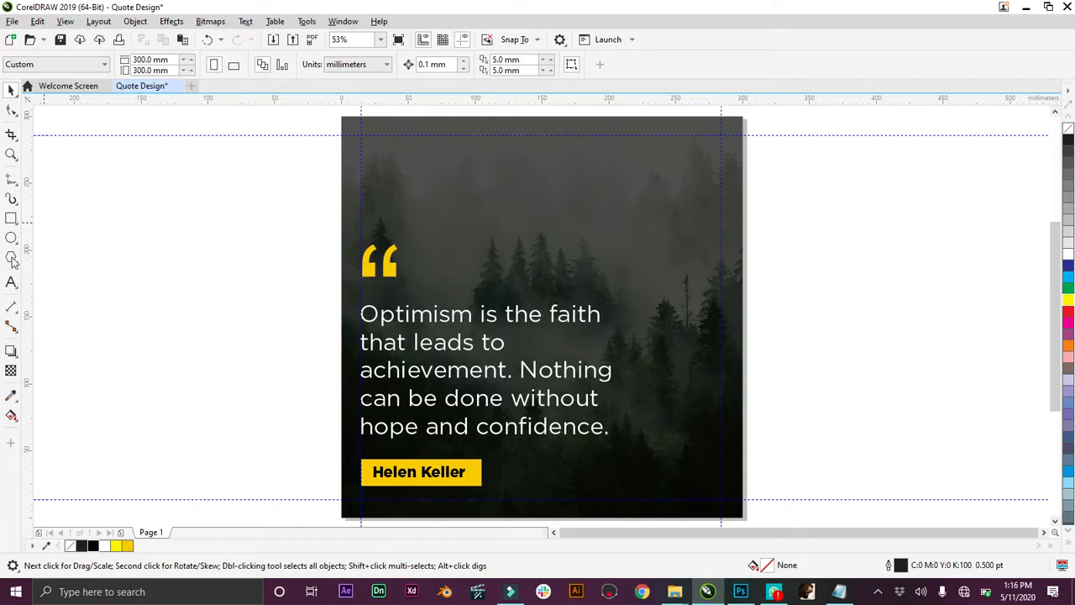
Draw a yellow-filled circle and place it at the square's top-right corner.
click(11, 237)
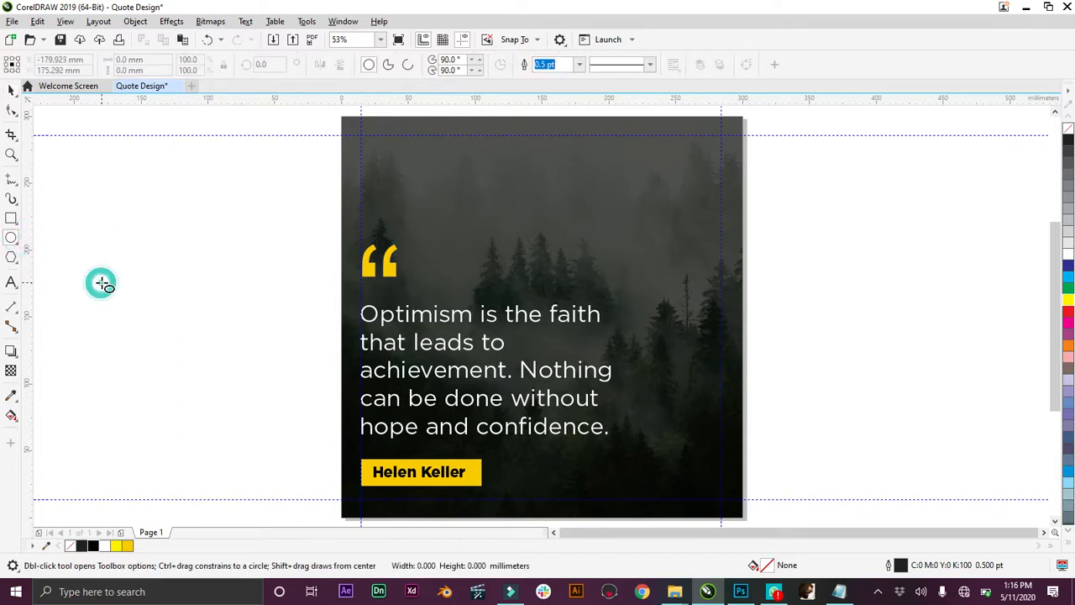
drag(100, 283, 188, 375)
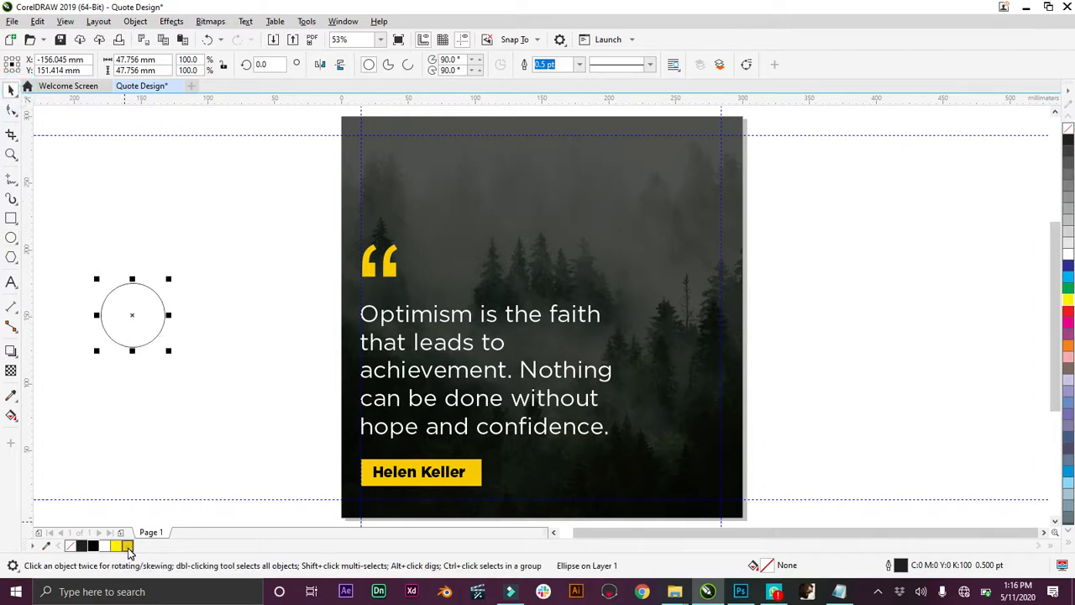
click(125, 545)
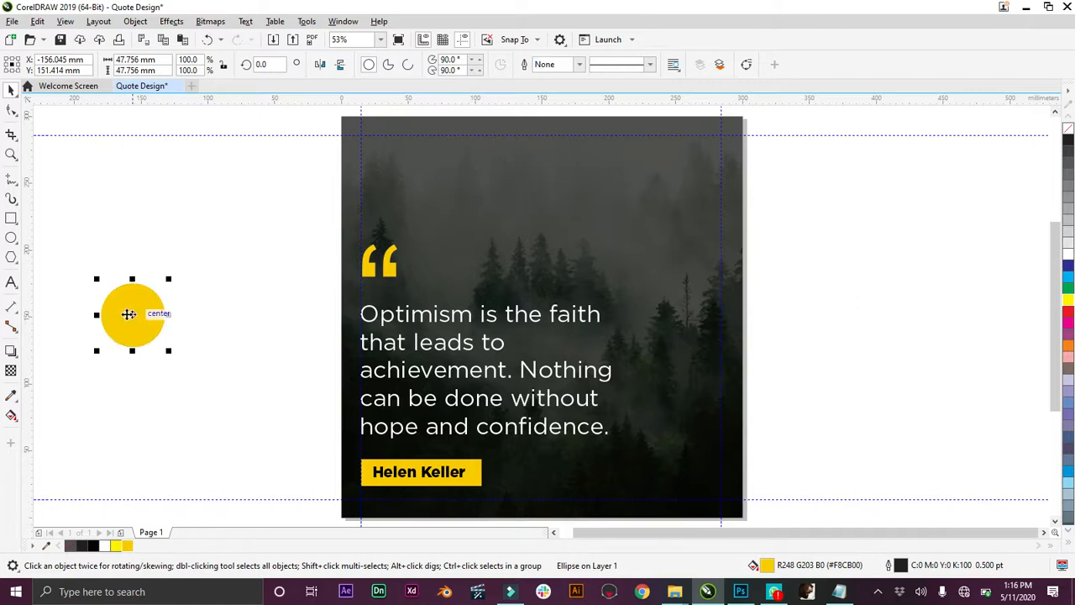
drag(133, 315, 689, 168)
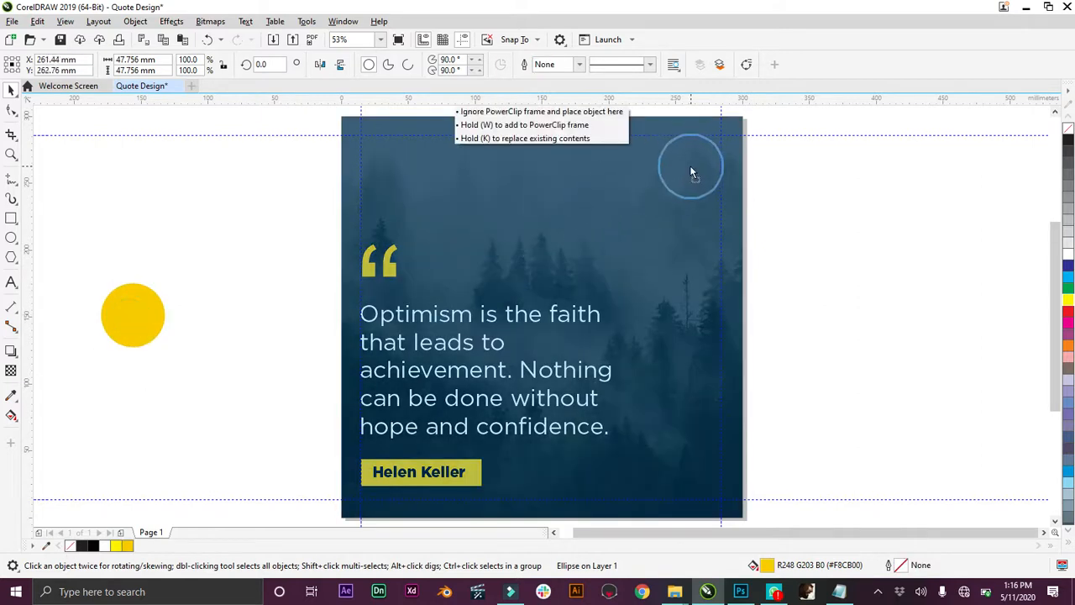
drag(133, 315, 687, 168)
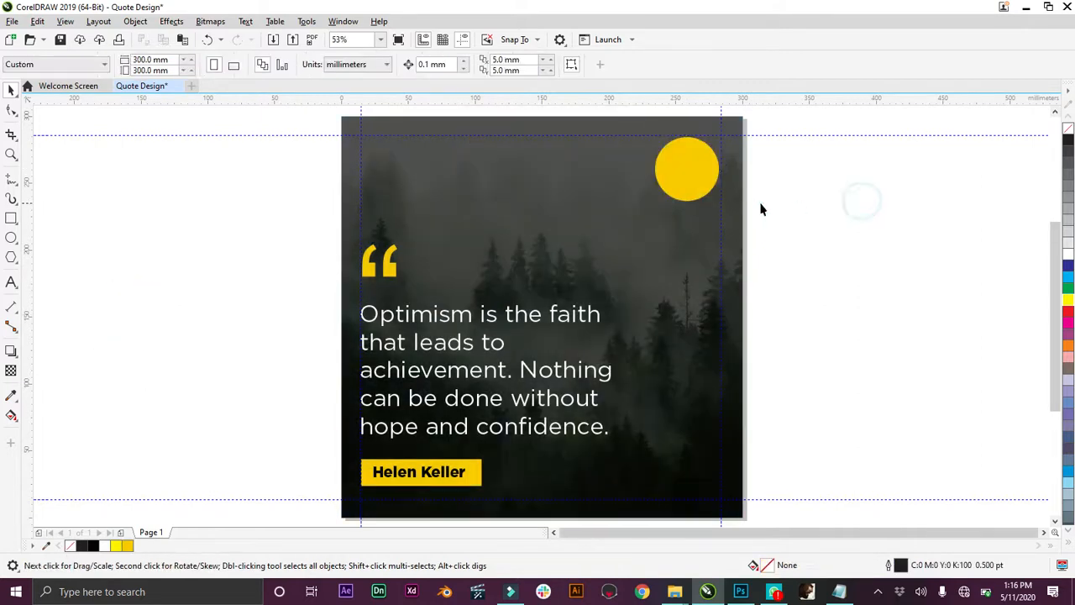
click(687, 168)
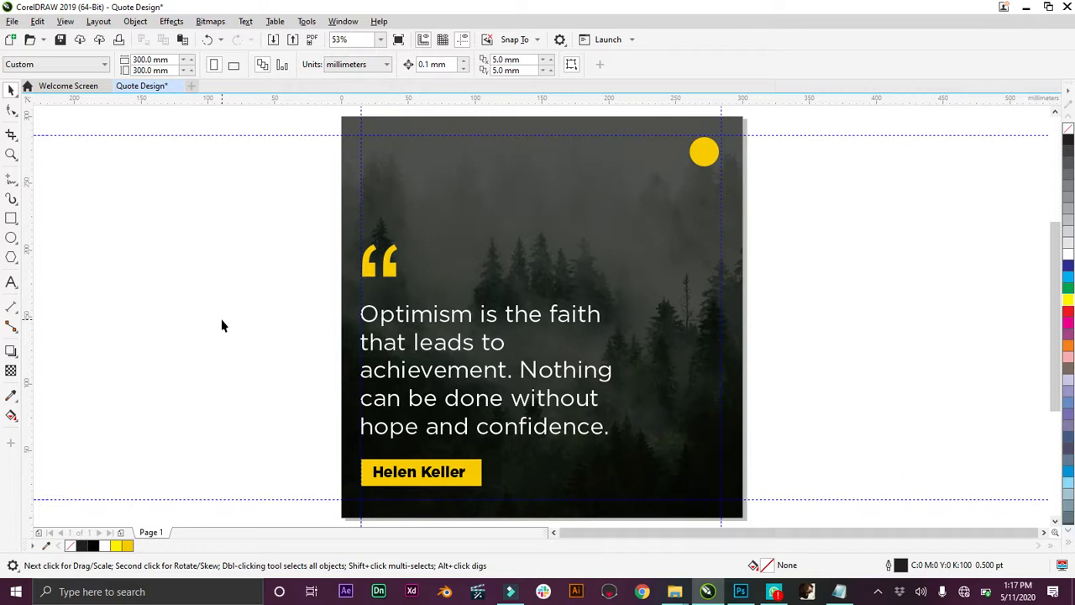
mouse_move(202, 369)
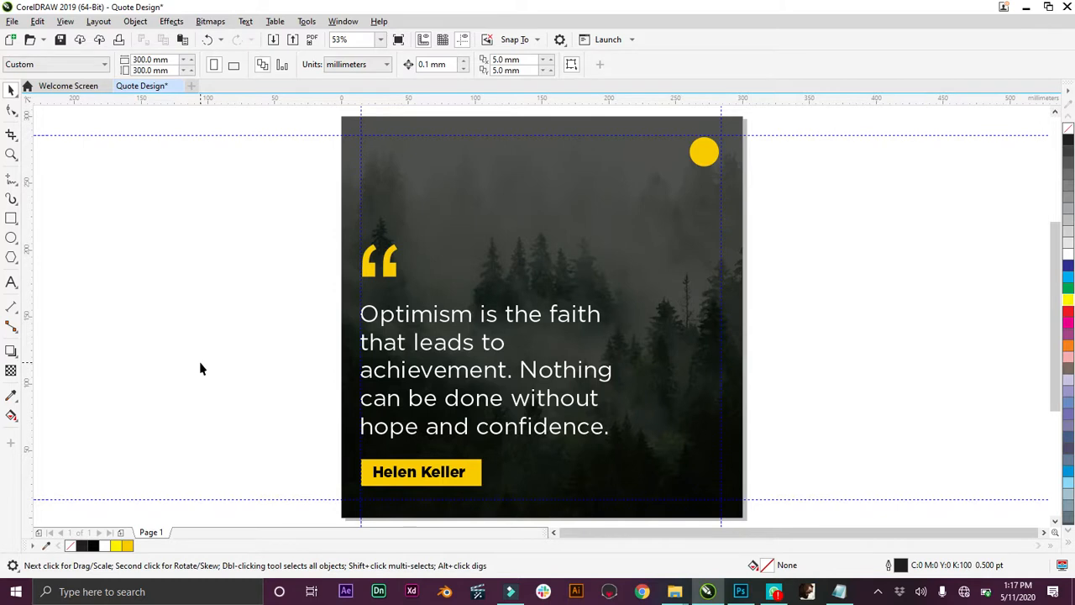
mouse_move(200, 479)
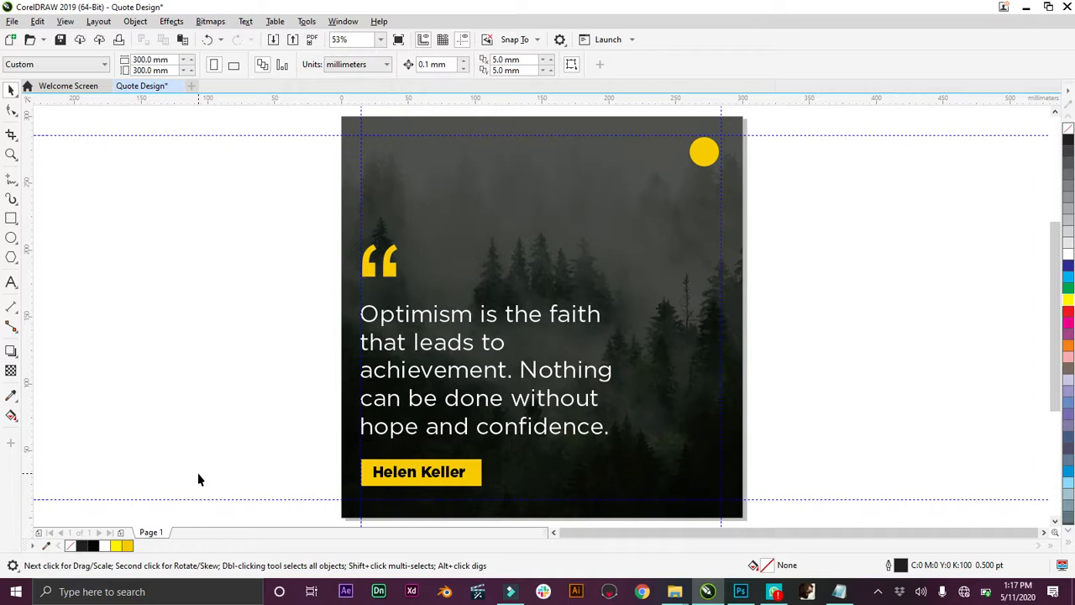
mouse_move(199, 412)
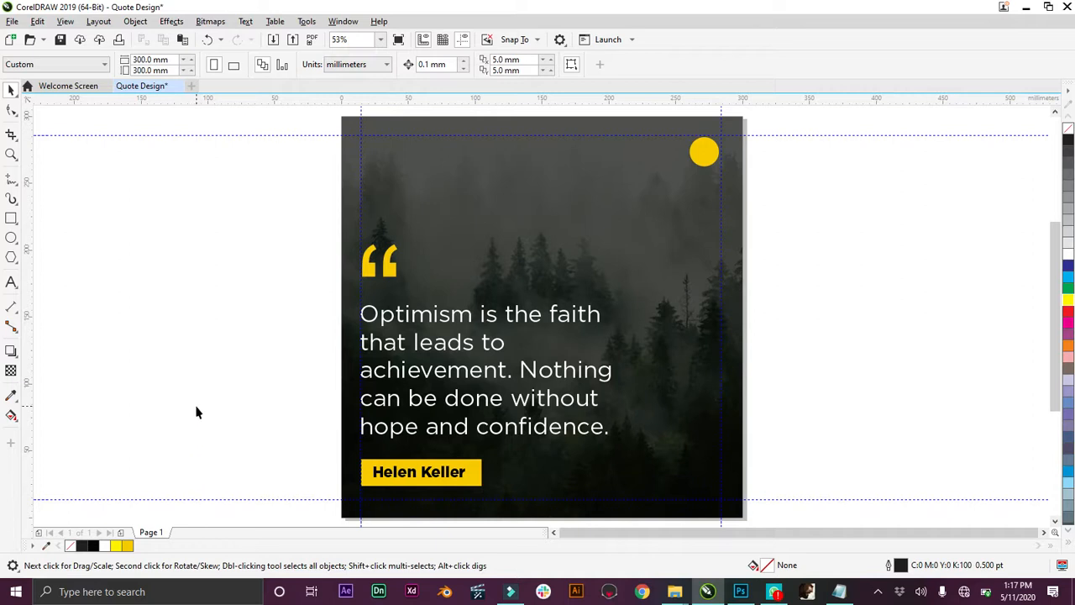
mouse_move(201, 436)
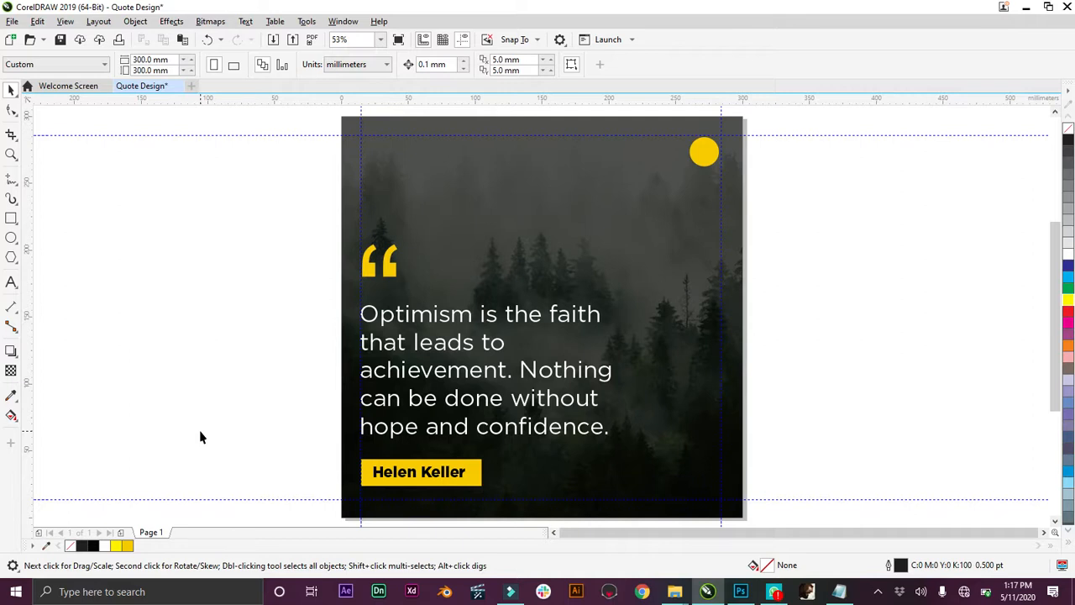
mouse_move(210, 372)
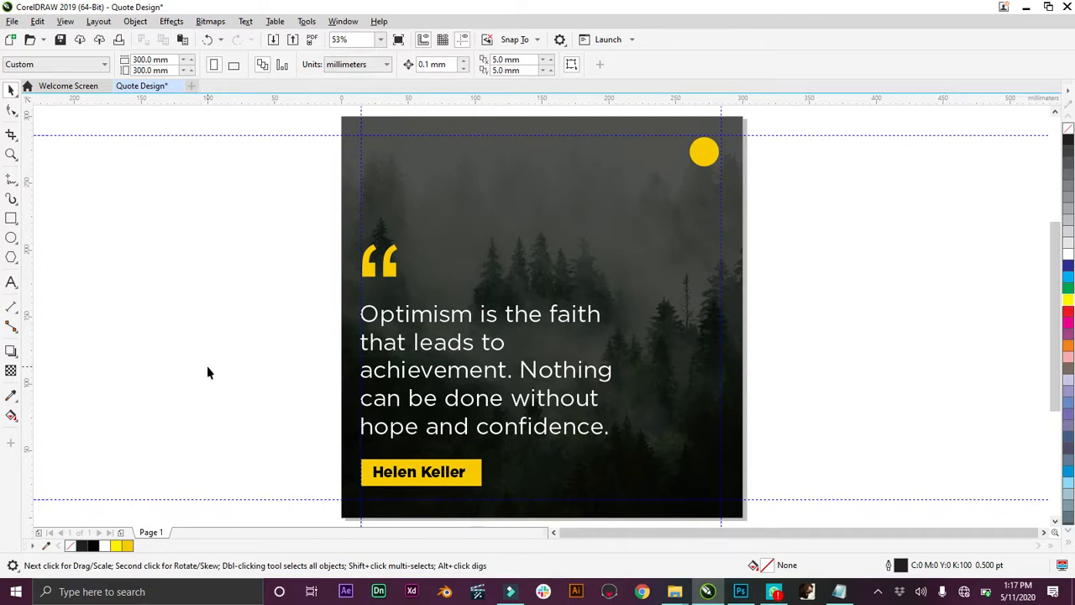